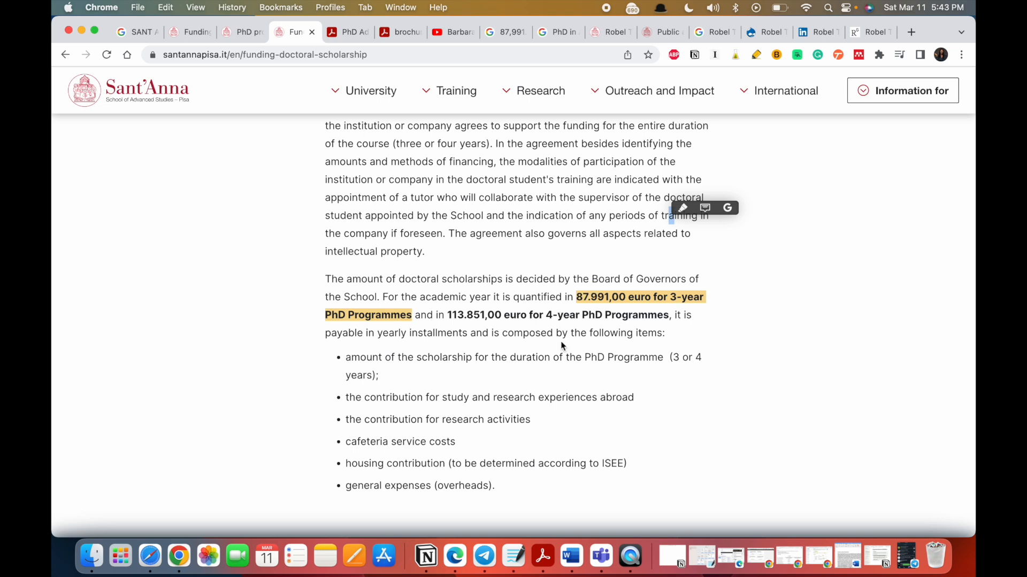
pyautogui.moveTo(638, 385)
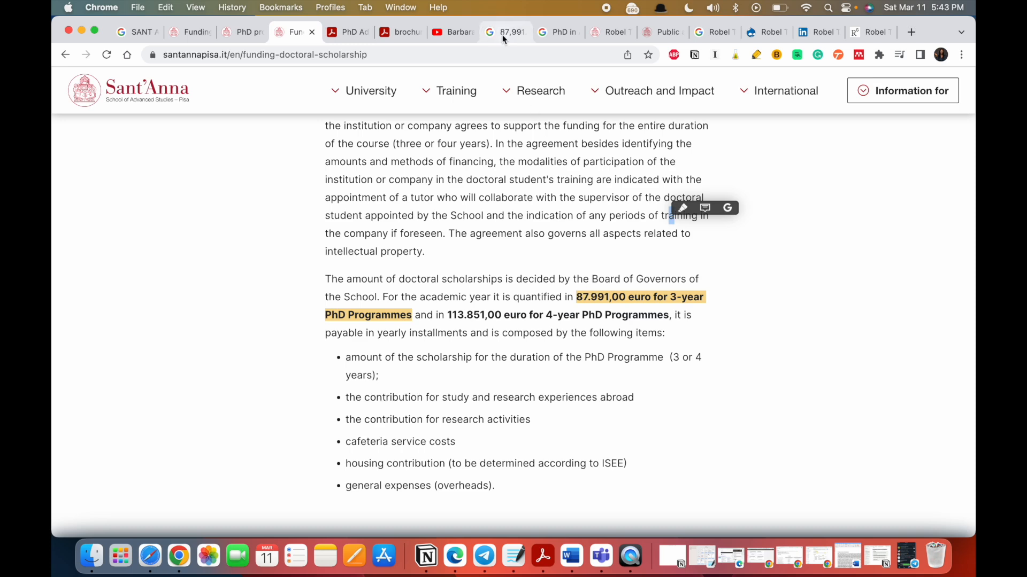
# Step: Return to the euro conversion results and browse the currency options
pyautogui.click(504, 32)
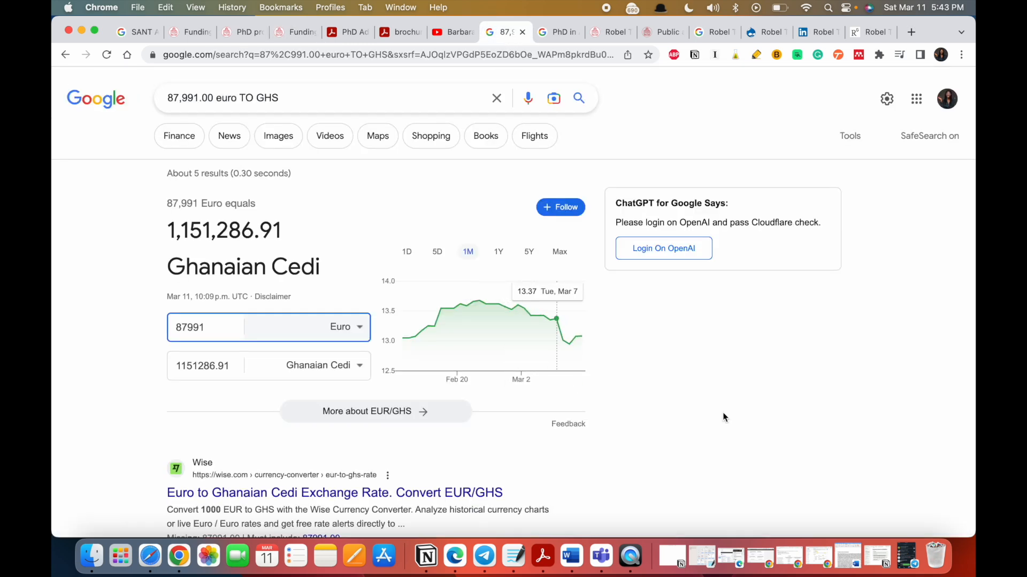
pyautogui.moveTo(447, 308)
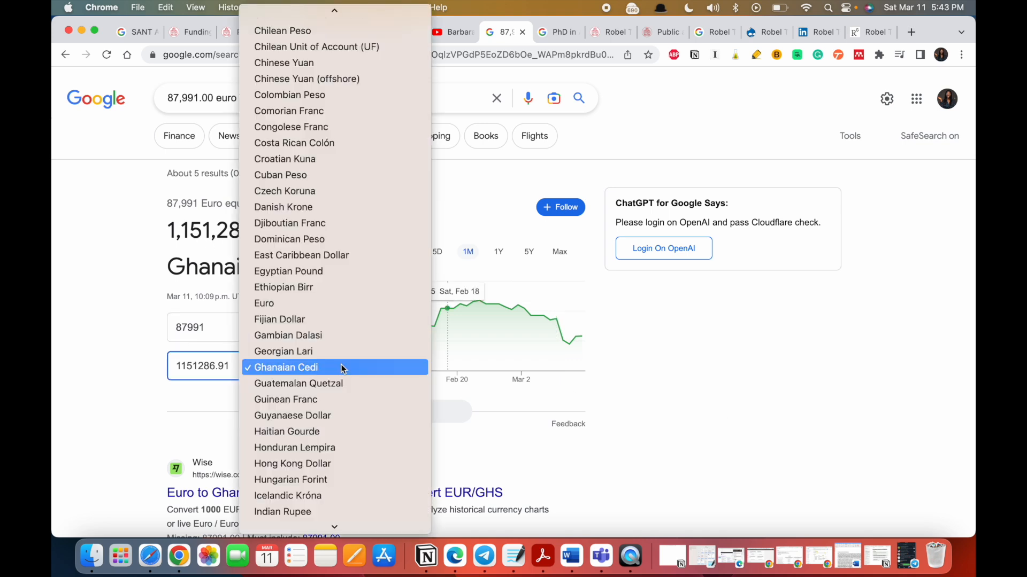
pyautogui.scroll(-3)
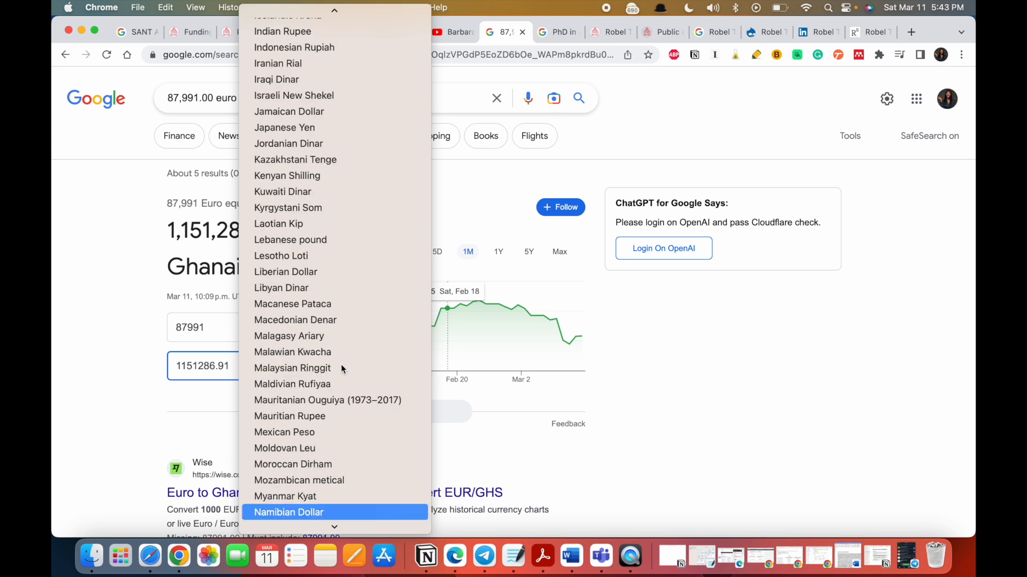
pyautogui.scroll(-3)
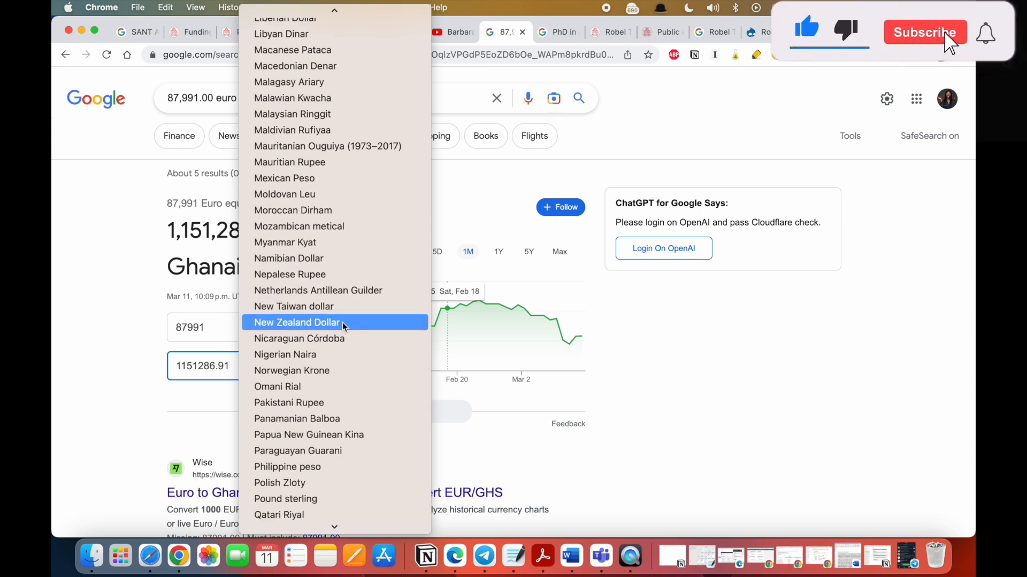
pyautogui.scroll(-3)
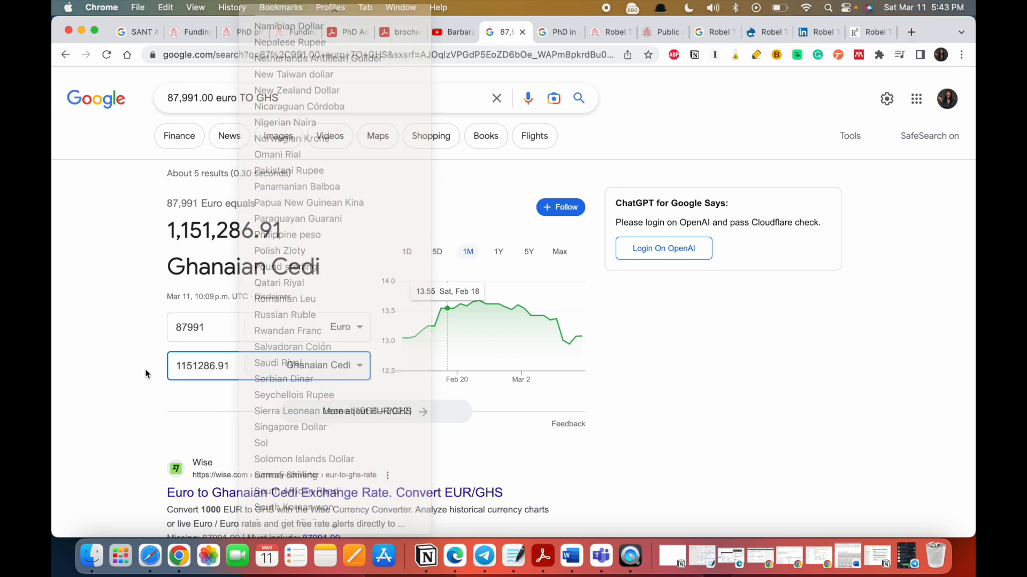
# Step: Rerun the search as '87,991.00 euro TO NAIRA' to get about 43,141,338 naira
pyautogui.click(261, 97)
pyautogui.write('NAIRA')
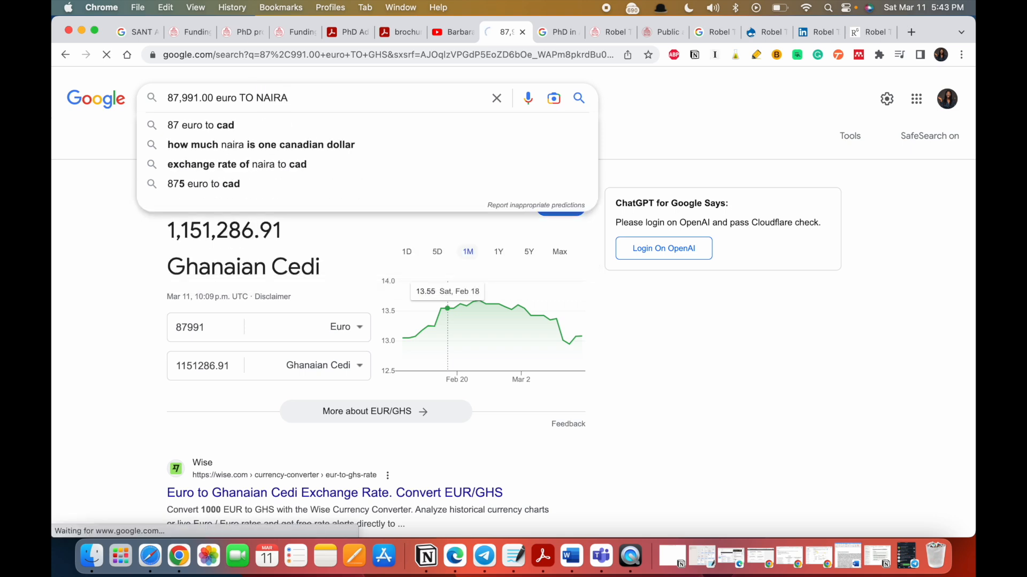
pyautogui.press('enter')
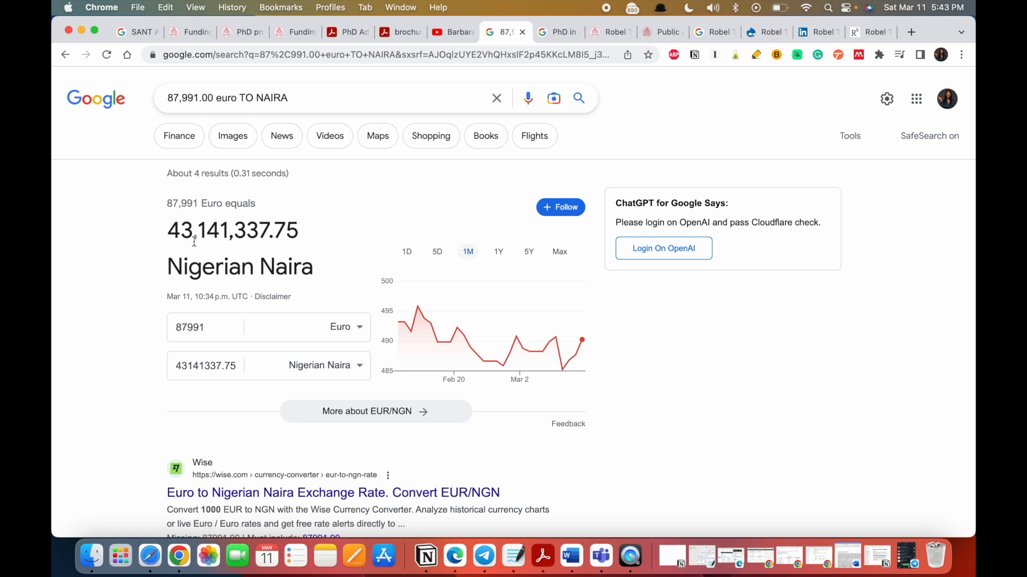
pyautogui.moveTo(263, 250)
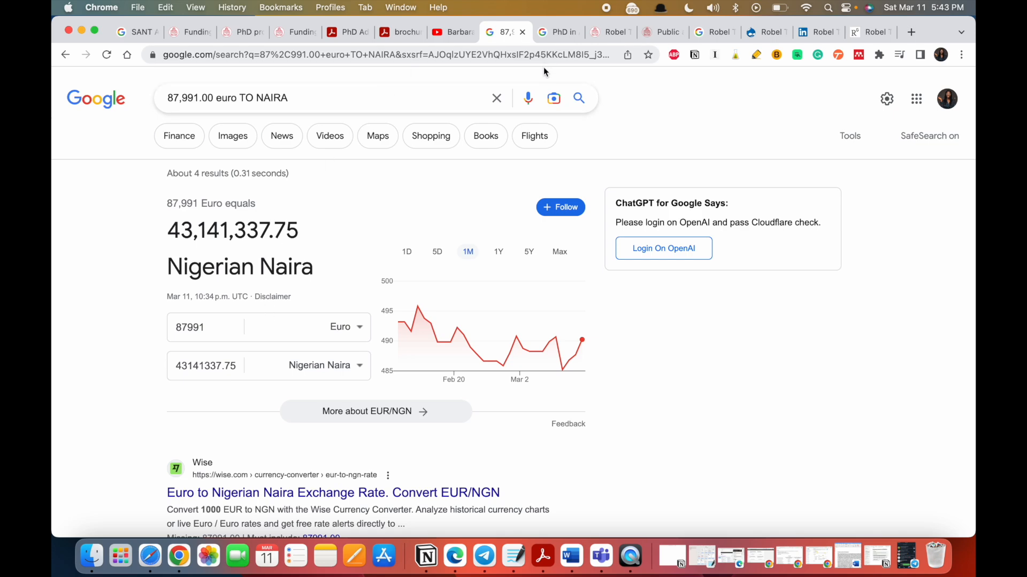
# Step: Reopen the Sant'Anna funding scholarship tab and scroll through the page to its headline
pyautogui.click(295, 32)
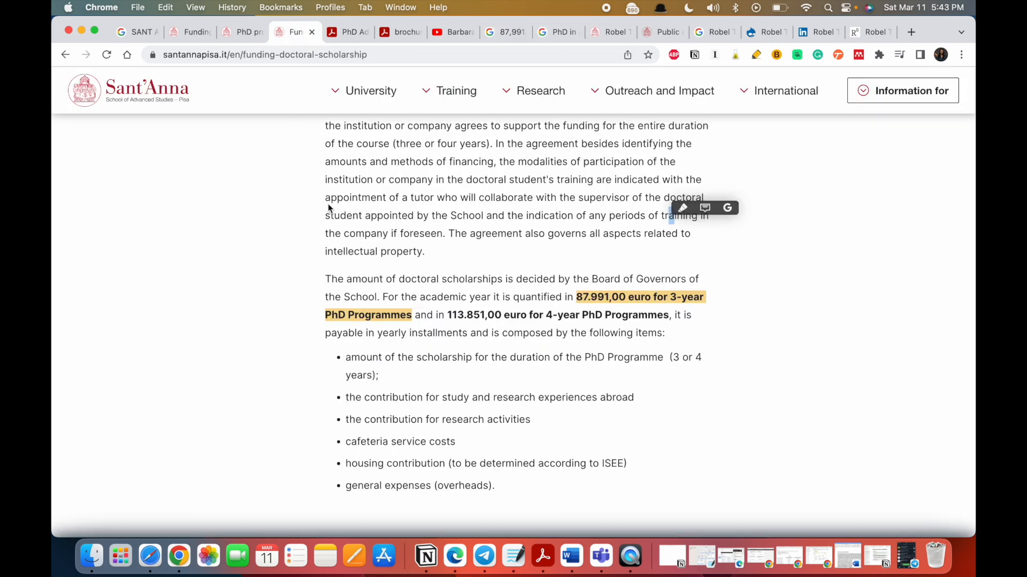
pyautogui.moveTo(386, 249)
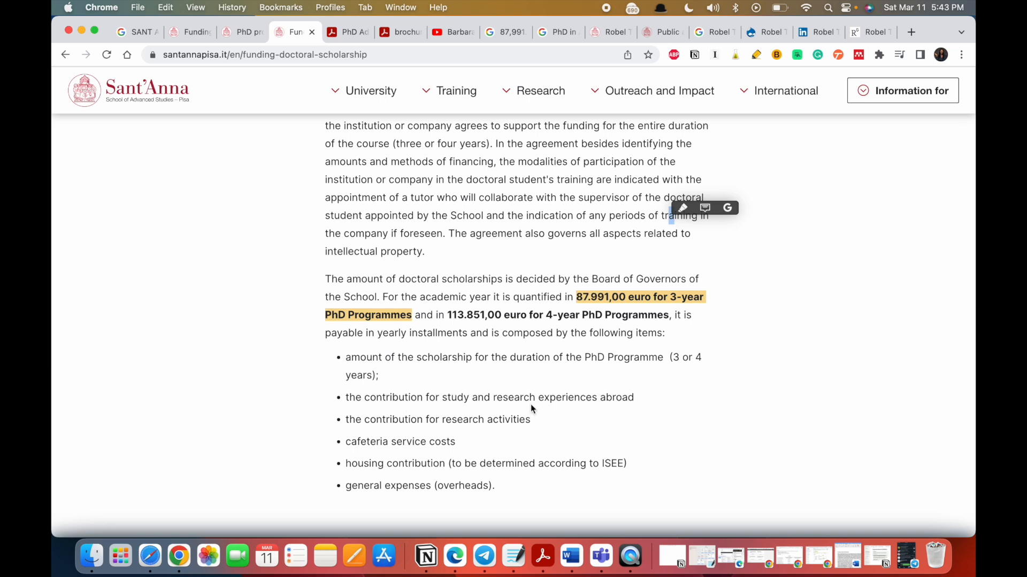
pyautogui.moveTo(584, 381)
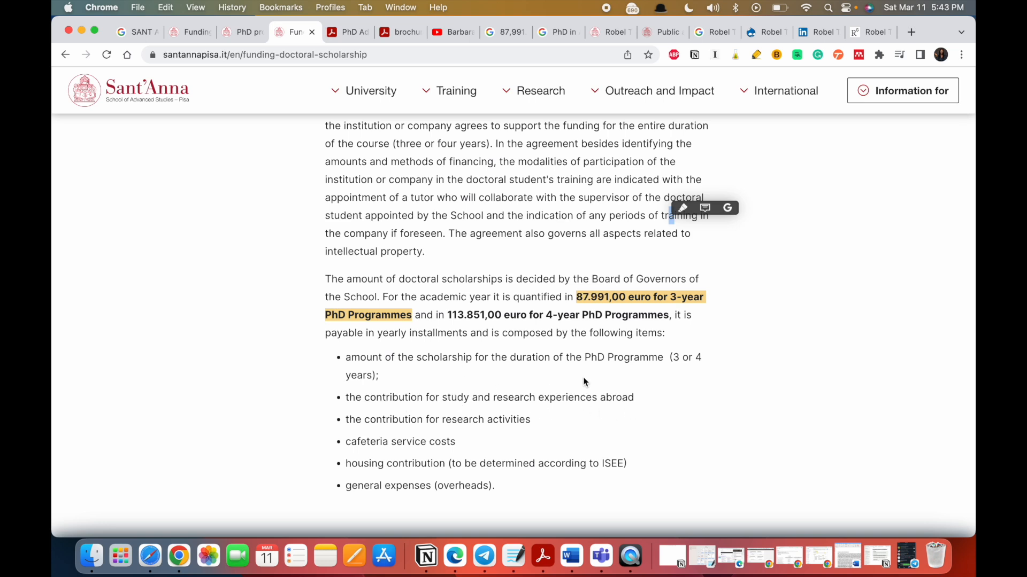
pyautogui.moveTo(613, 415)
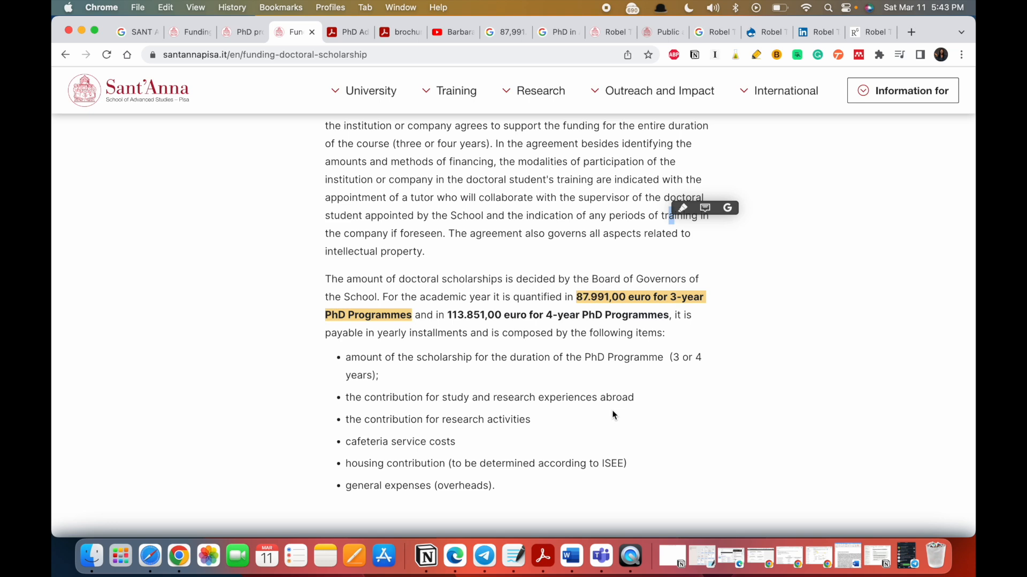
pyautogui.scroll(-3)
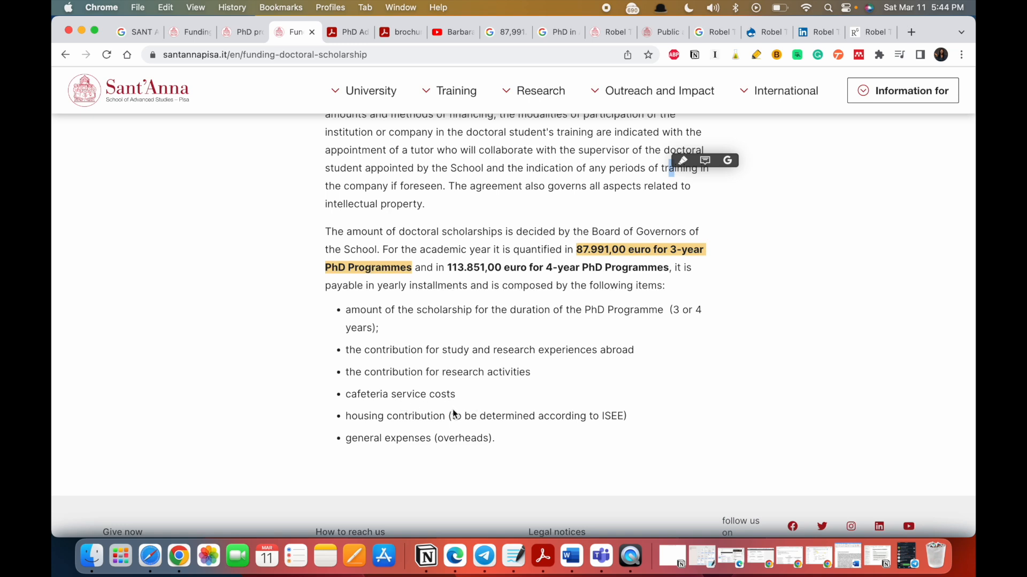
pyautogui.moveTo(499, 454)
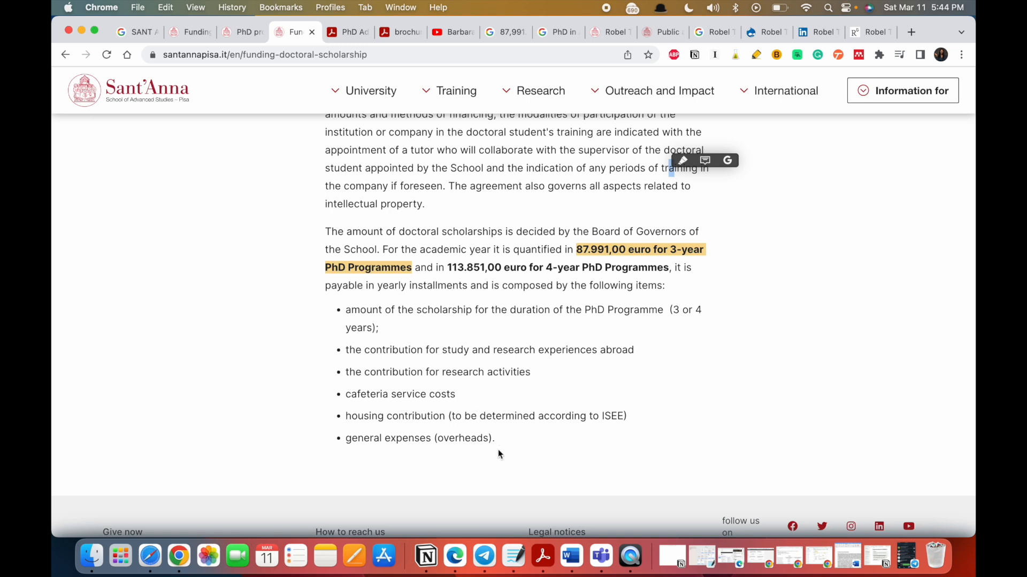
pyautogui.scroll(-3)
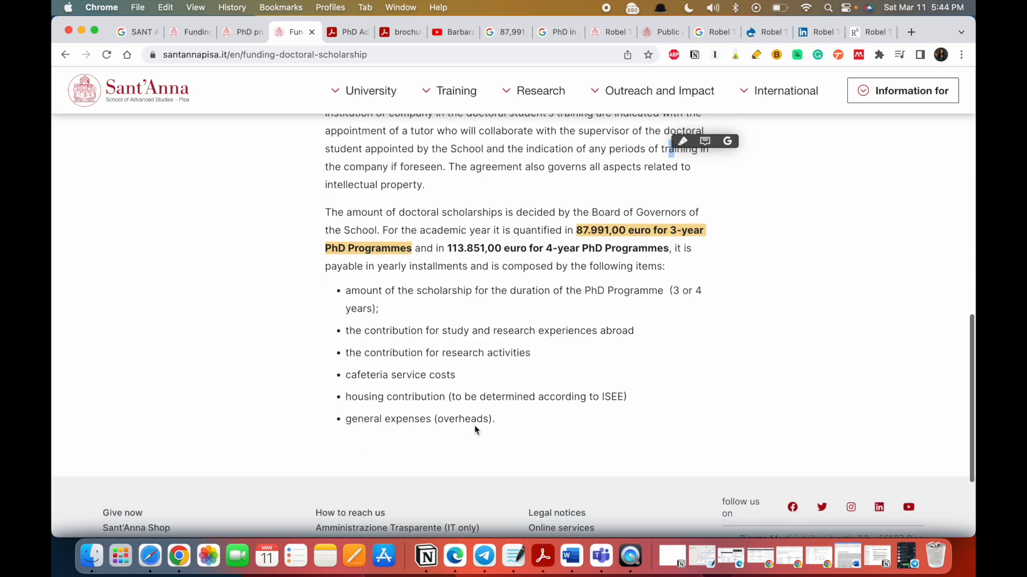
pyautogui.scroll(-3)
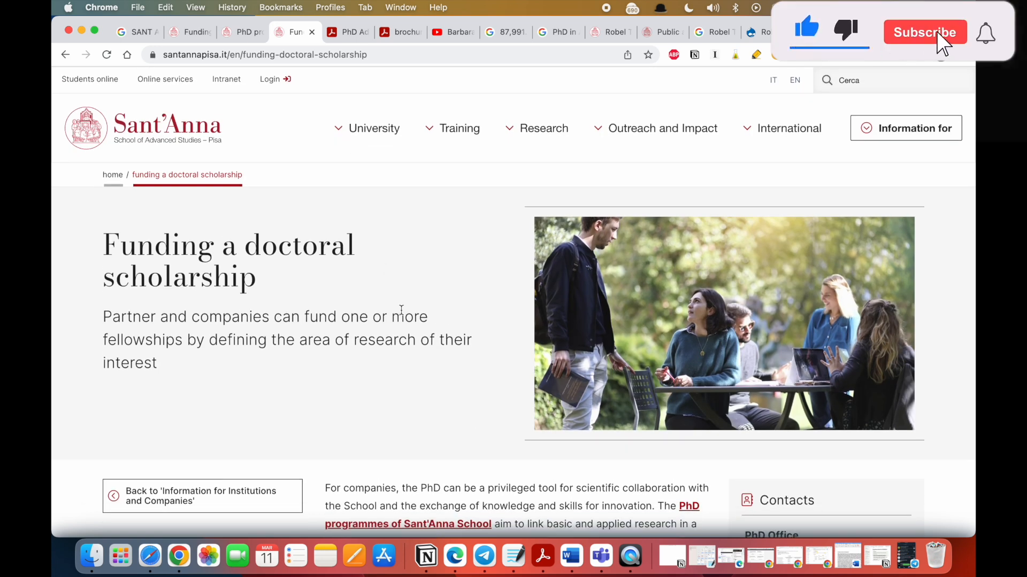
# Step: Read the other funding page copy's text on company-funded PhD scholarships
pyautogui.click(924, 32)
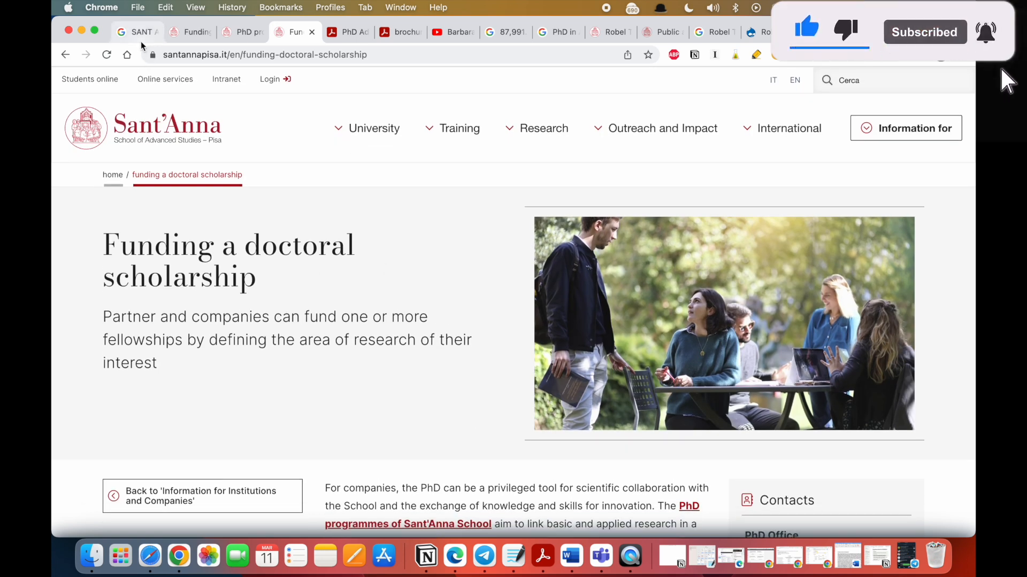
pyautogui.click(137, 32)
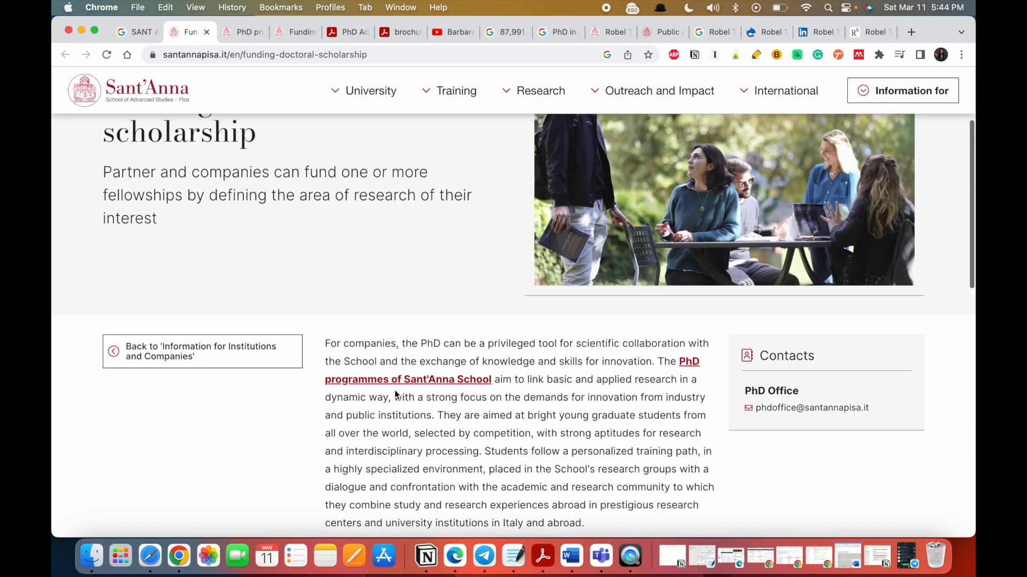
pyautogui.scroll(-3)
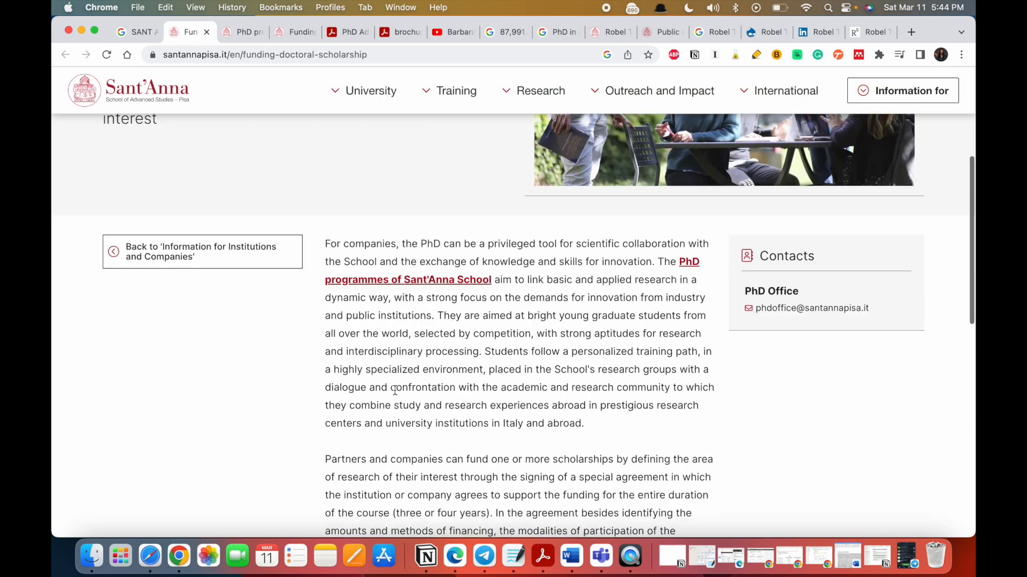
pyautogui.scroll(-3)
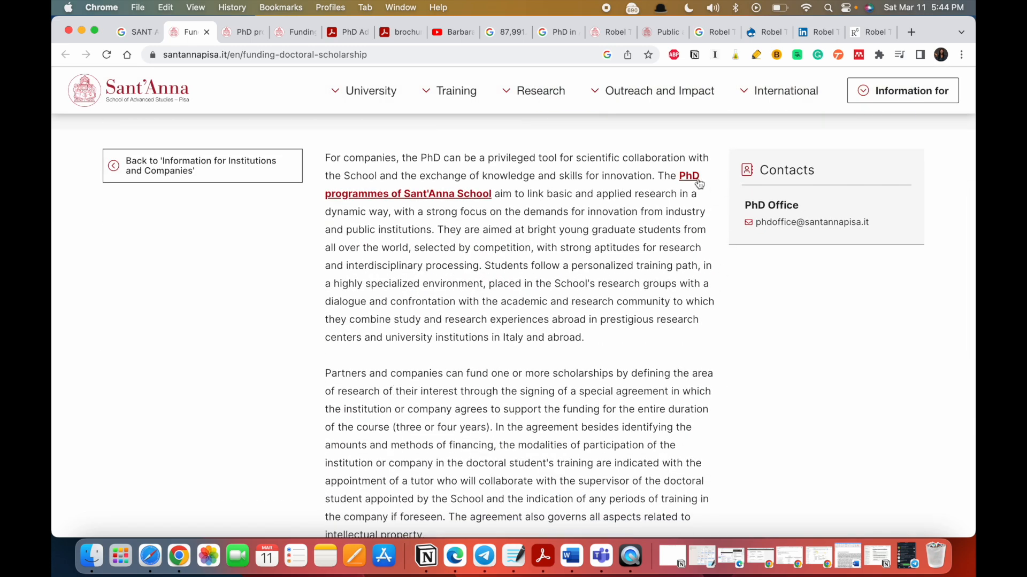
pyautogui.scroll(3)
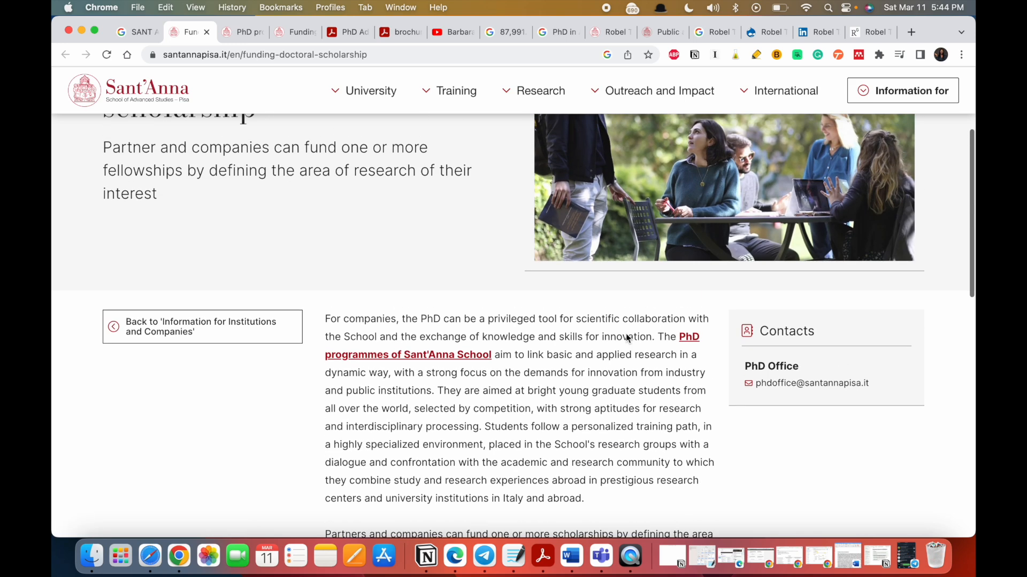
# Step: Show the Training menu listing the School's offerings, including PhD programmes
pyautogui.click(455, 90)
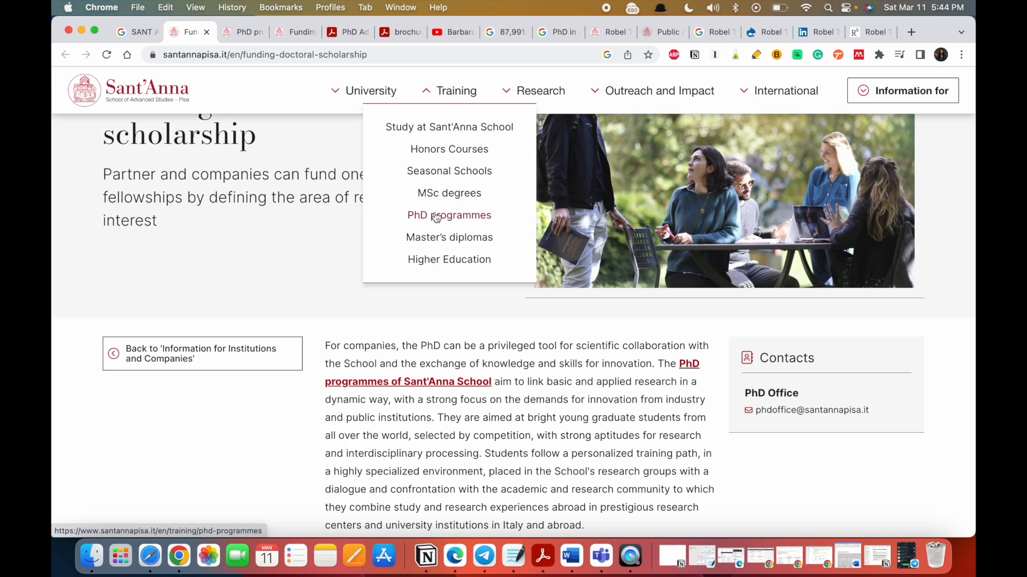
pyautogui.moveTo(448, 236)
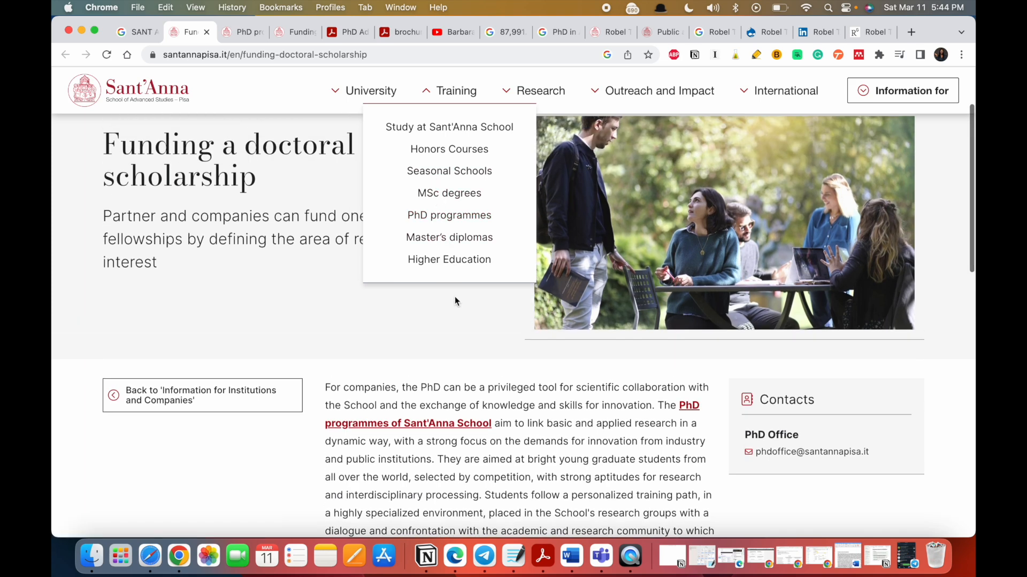
pyautogui.scroll(-3)
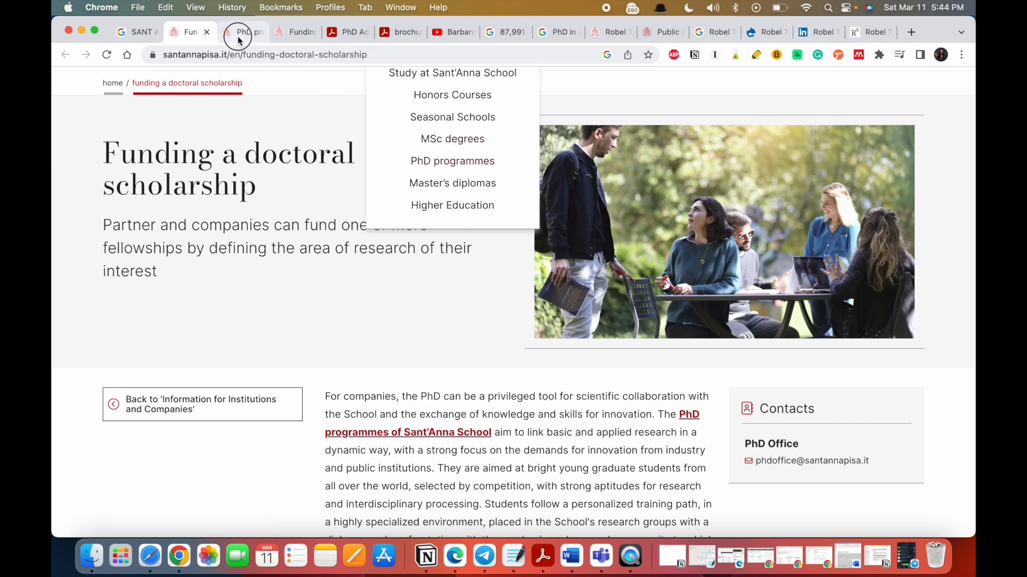
pyautogui.click(243, 32)
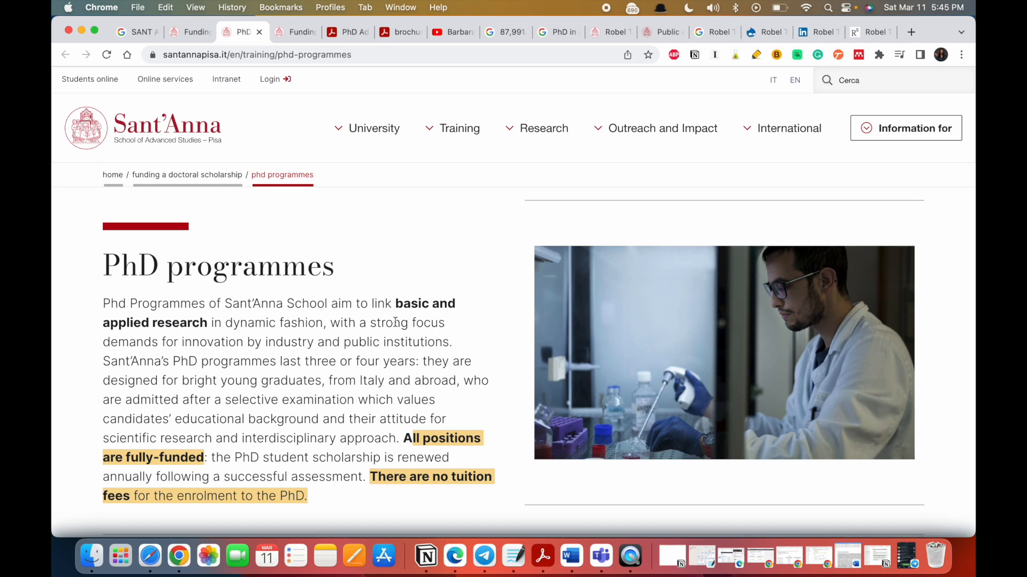
pyautogui.scroll(-3)
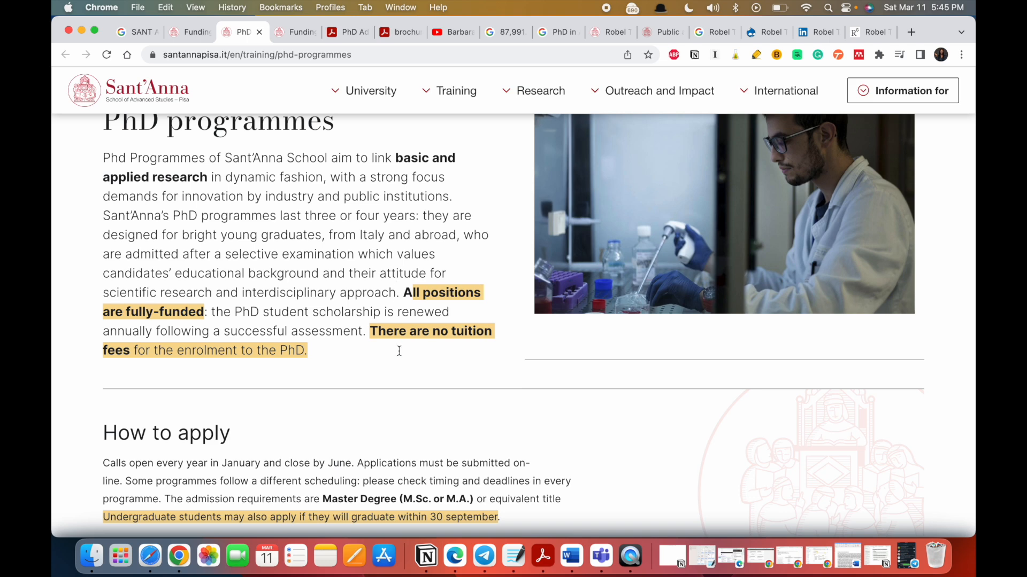
pyautogui.moveTo(400, 373)
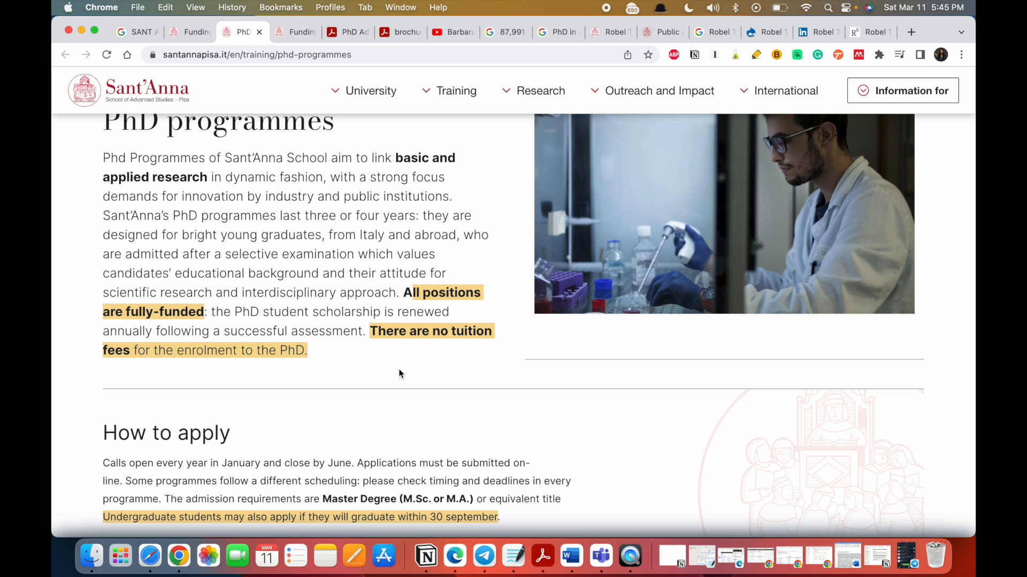
pyautogui.scroll(-3)
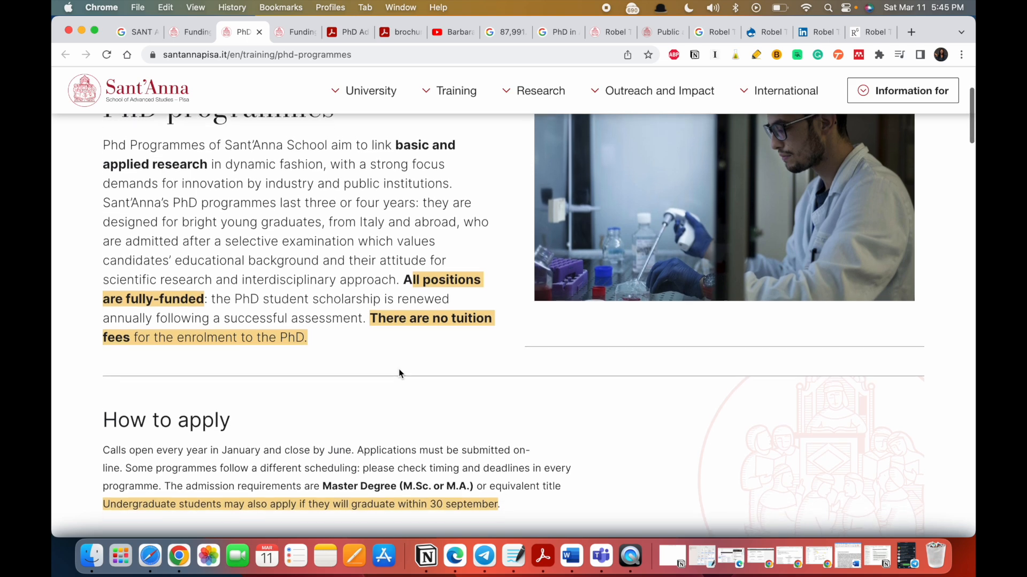
pyautogui.scroll(-3)
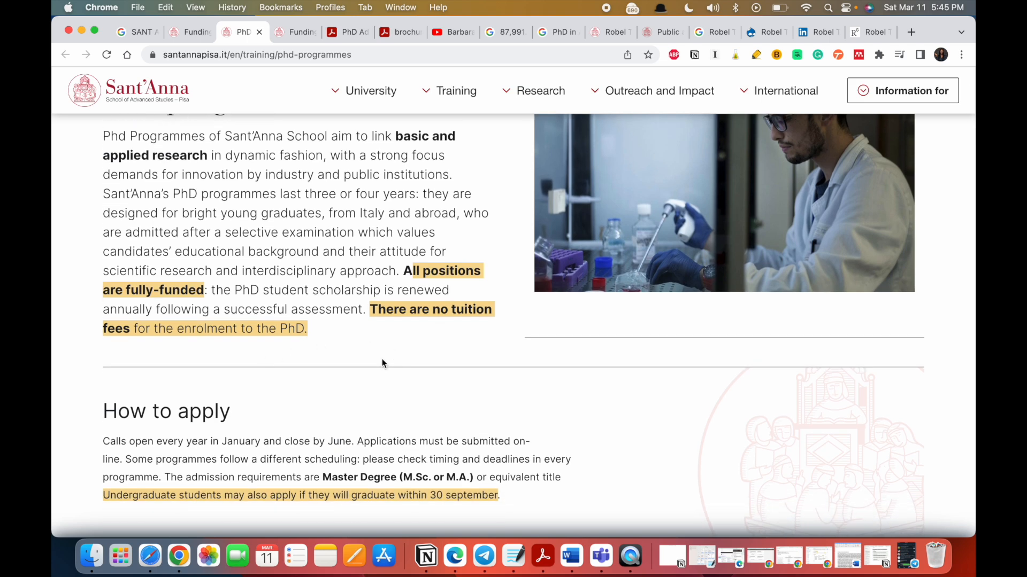
pyautogui.scroll(-3)
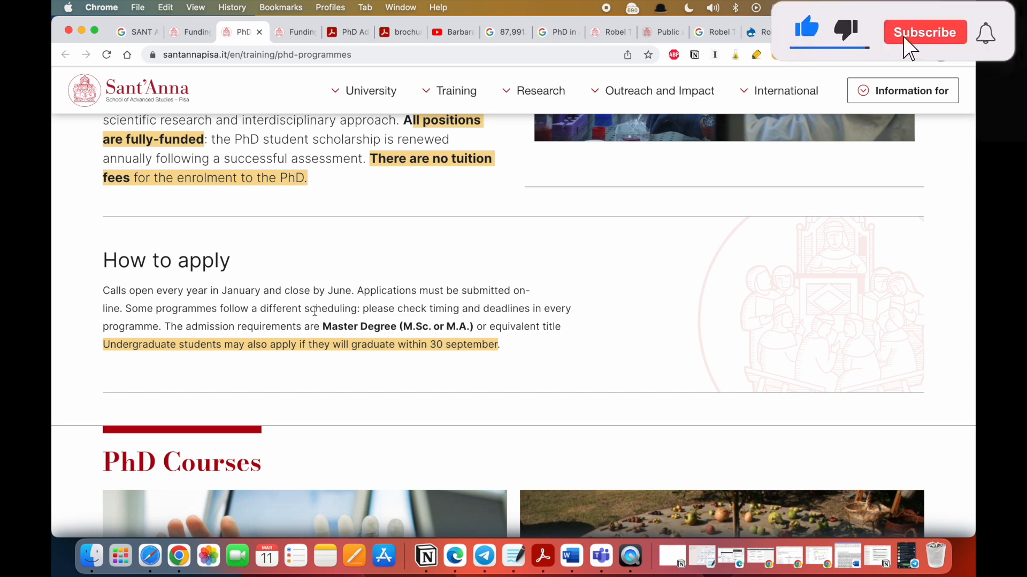
pyautogui.click(924, 33)
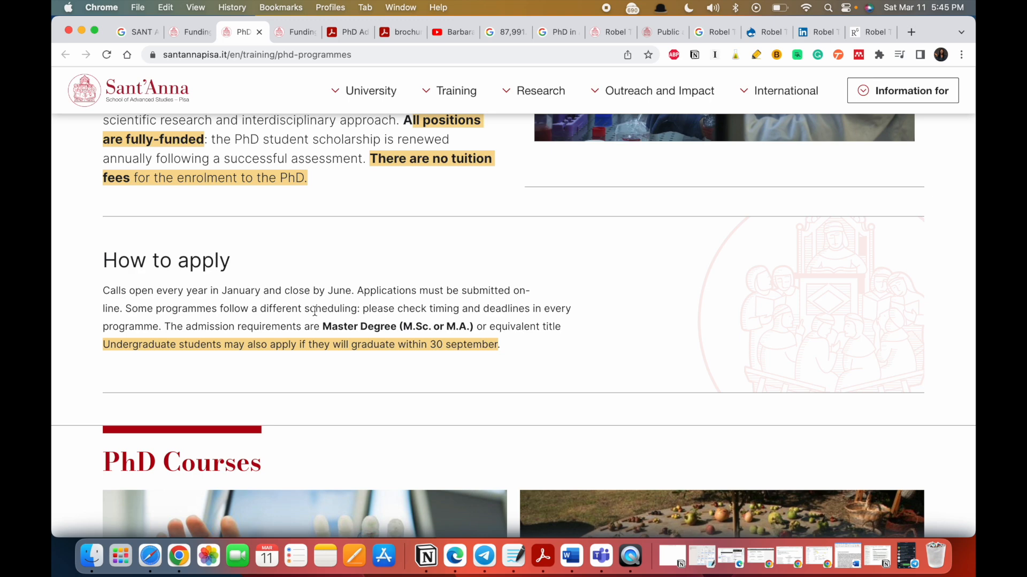
pyautogui.scroll(-3)
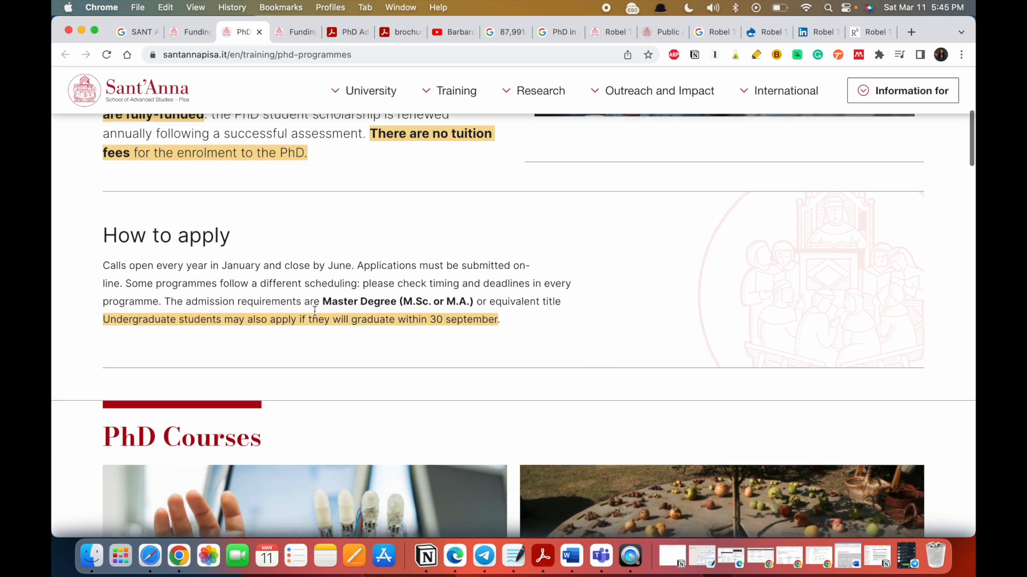
pyautogui.moveTo(341, 327)
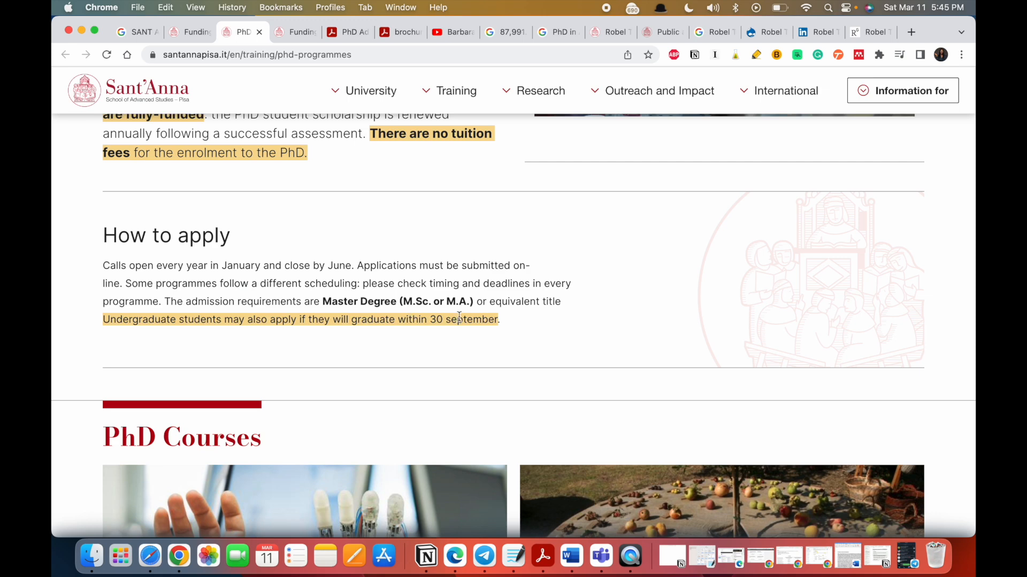
pyautogui.scroll(-3)
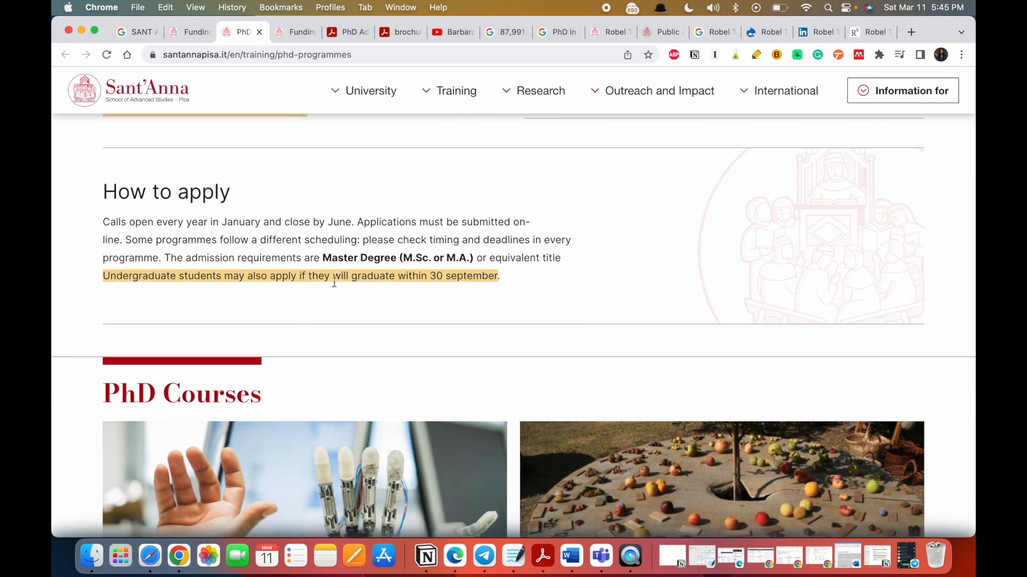
pyautogui.scroll(-3)
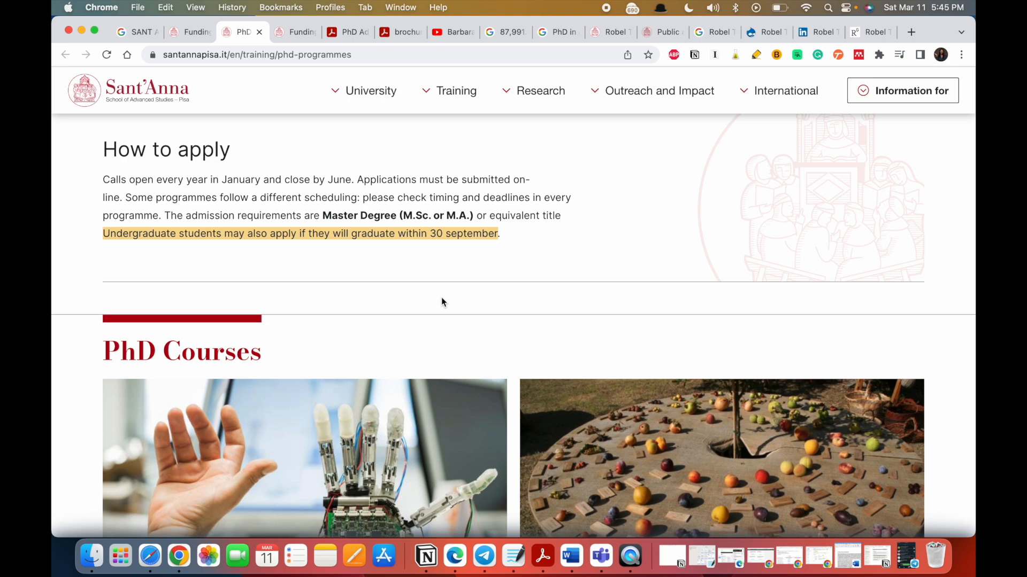
pyautogui.scroll(-3)
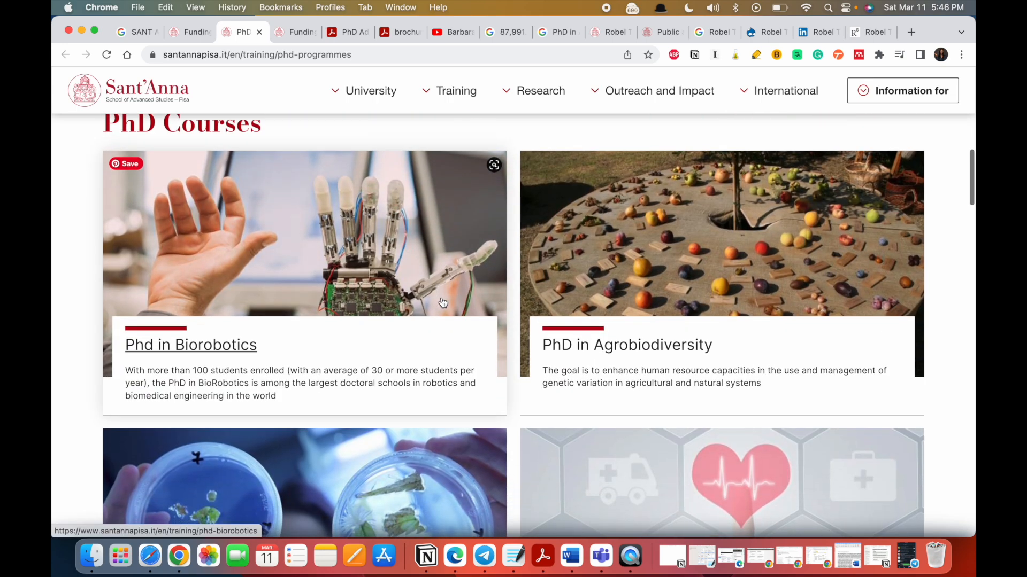
pyautogui.scroll(-3)
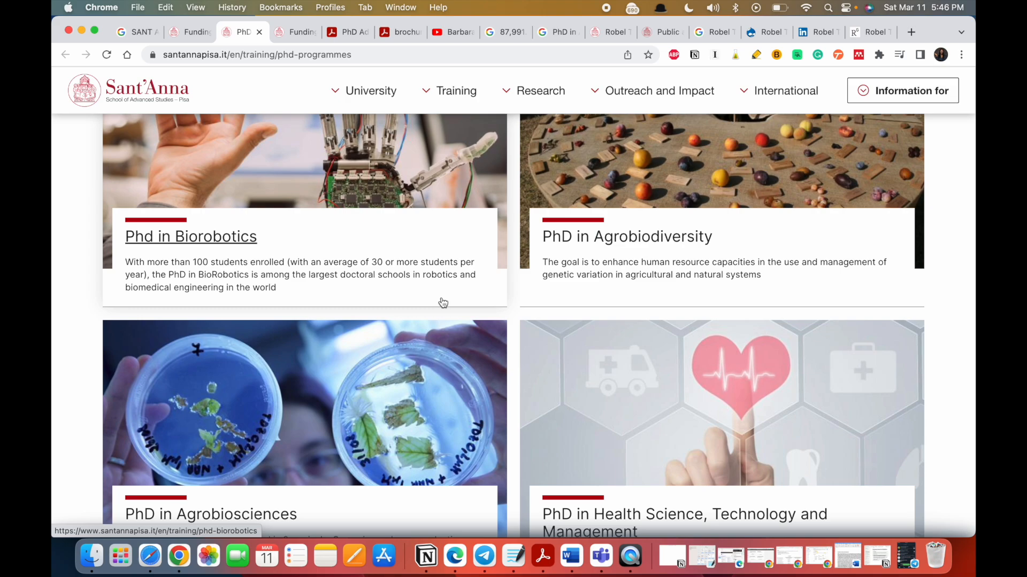
pyautogui.scroll(-3)
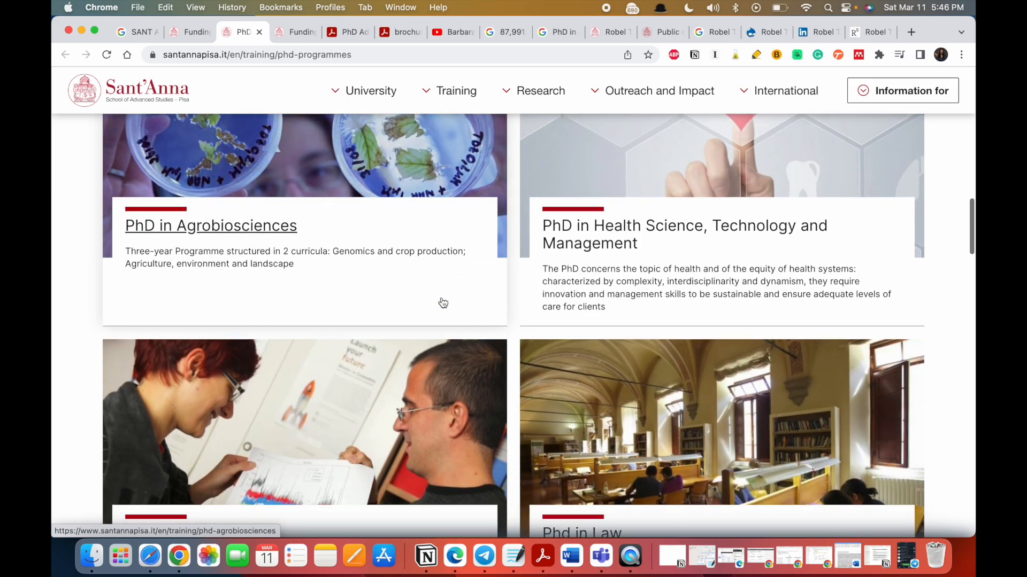
pyautogui.scroll(-3)
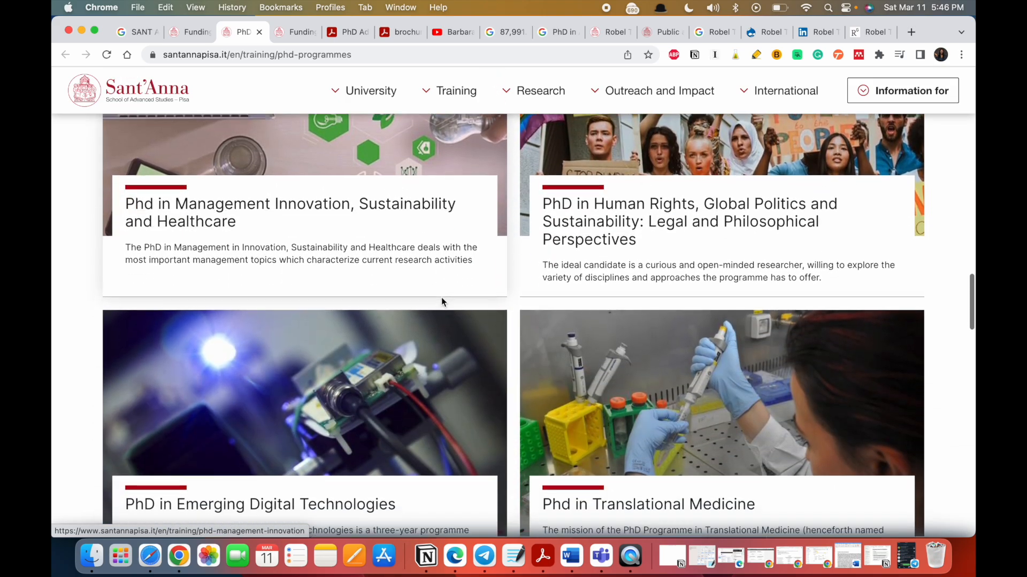
pyautogui.scroll(-3)
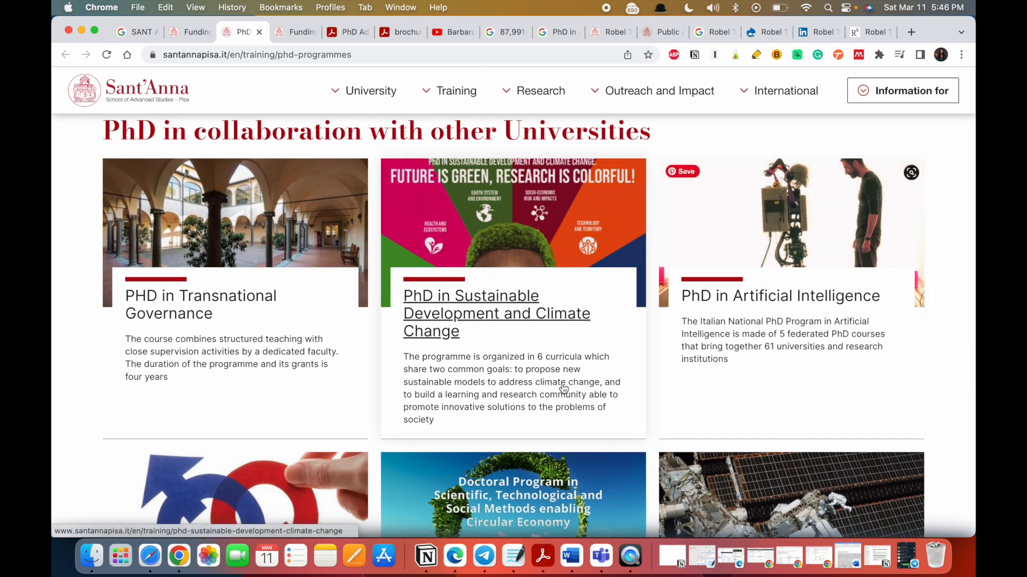
pyautogui.scroll(-3)
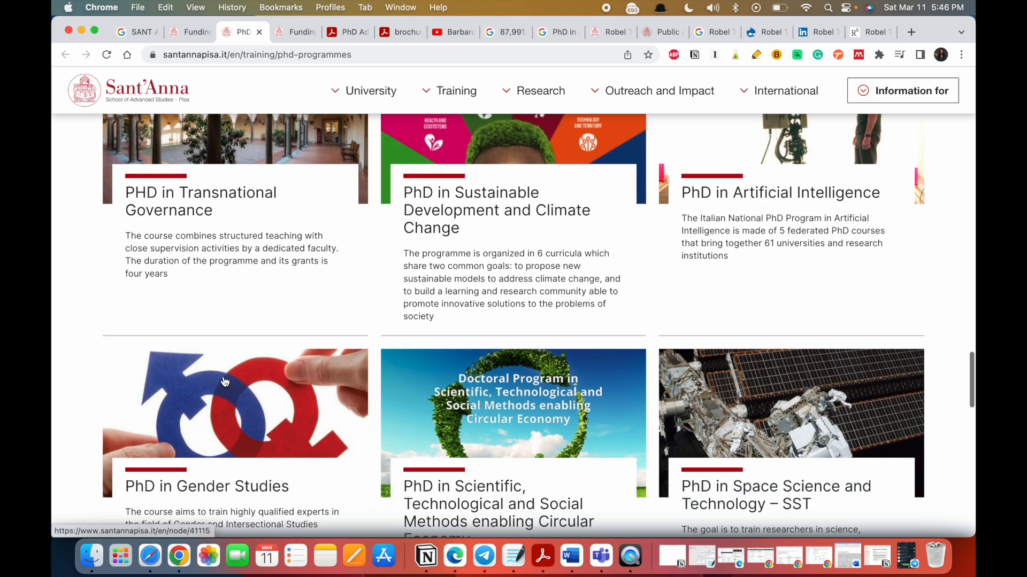
pyautogui.scroll(-3)
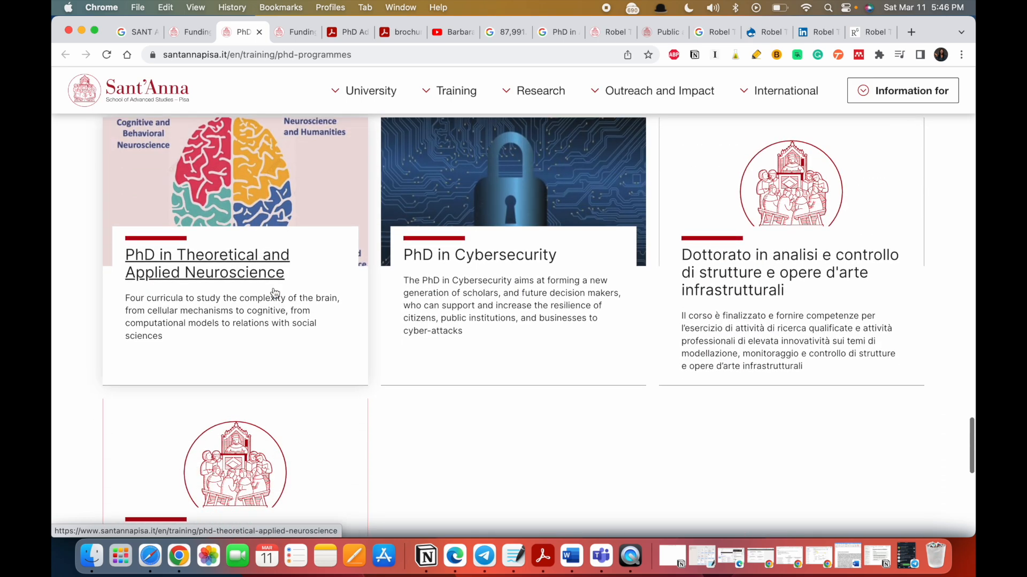
pyautogui.scroll(-3)
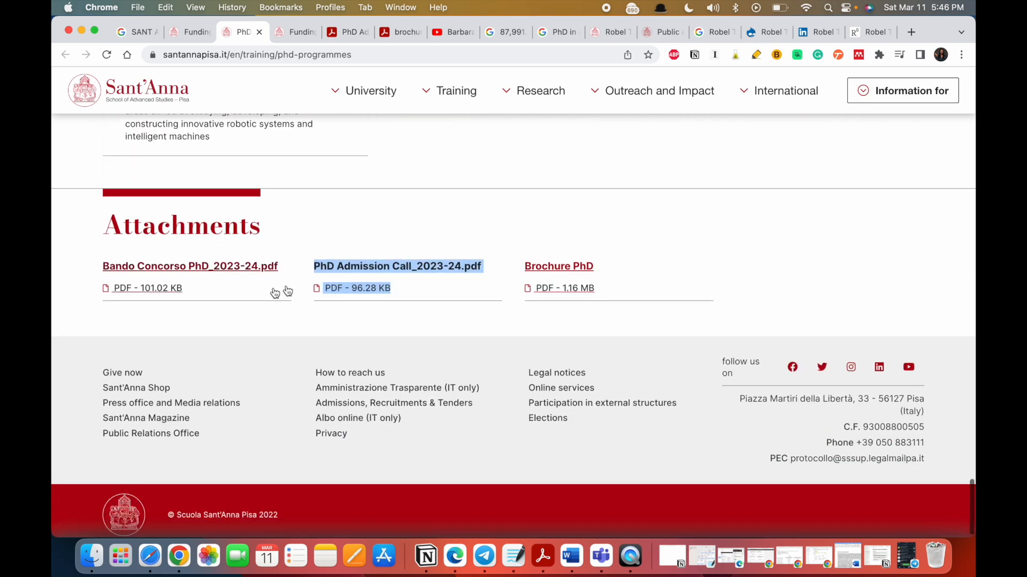
pyautogui.moveTo(557, 266)
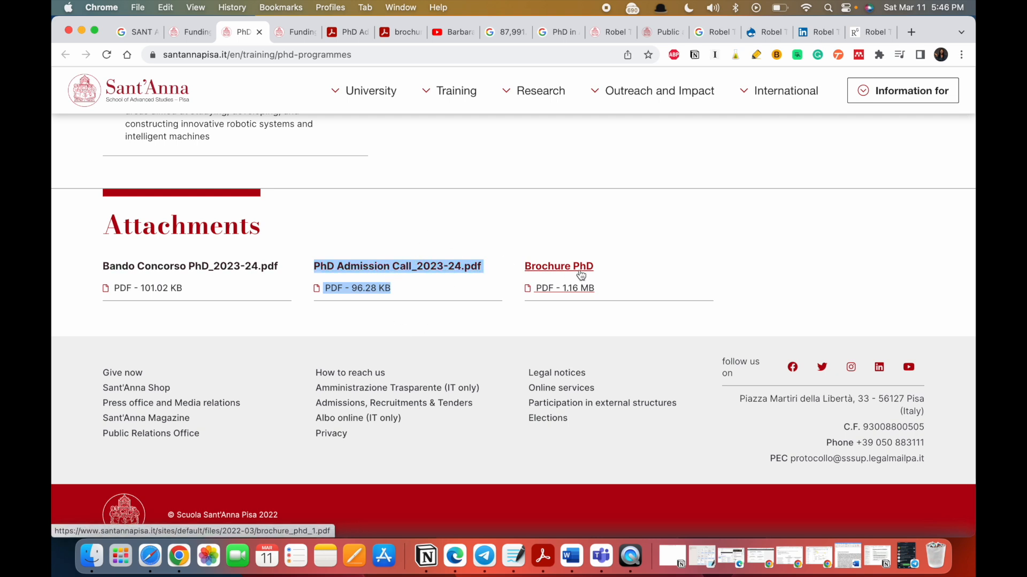
pyautogui.moveTo(390, 266)
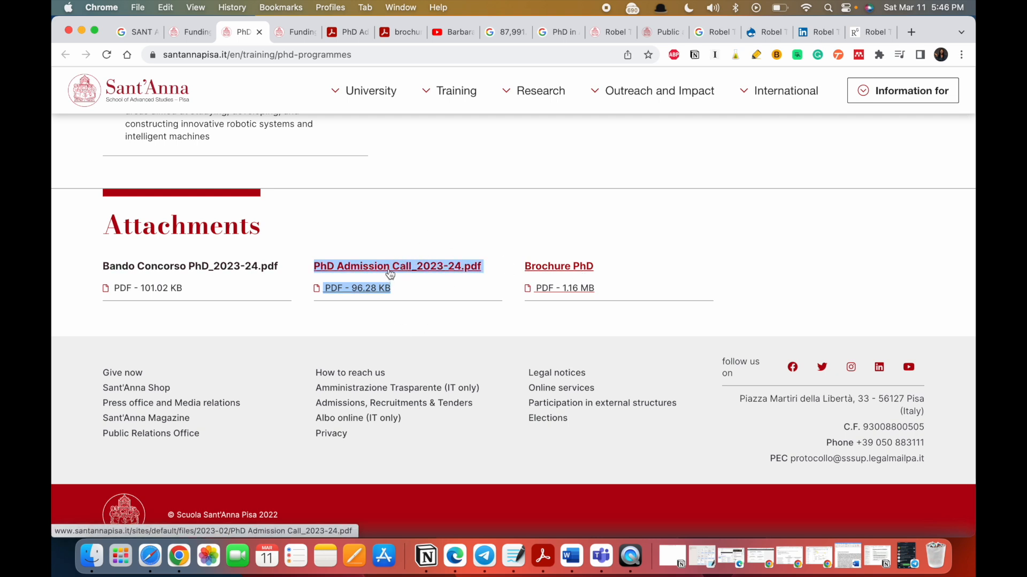
# Step: View the PhD Admission Call 2023-24 PDF's table of 69 openings by course and coordinator
pyautogui.click(294, 31)
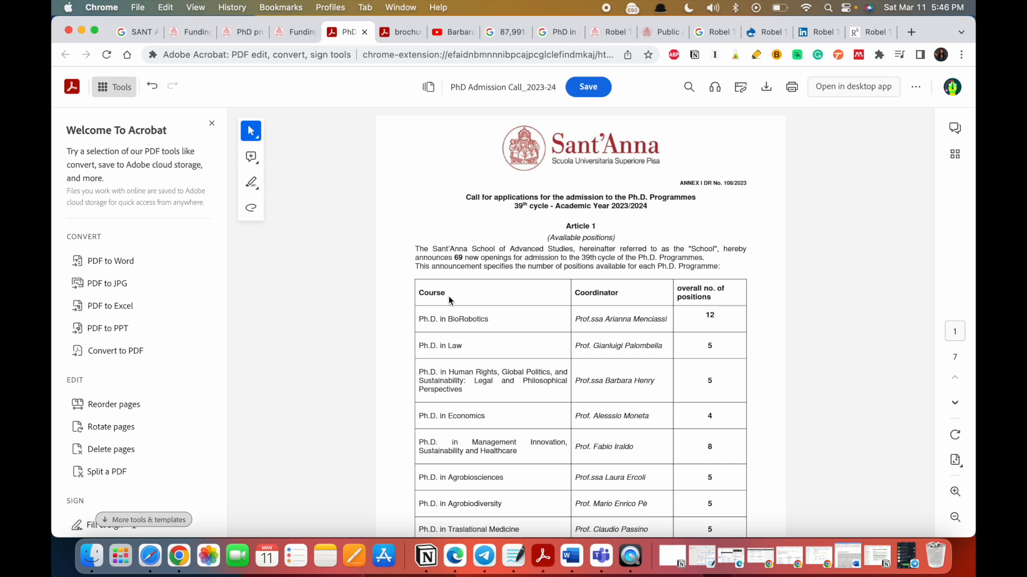
pyautogui.scroll(-3)
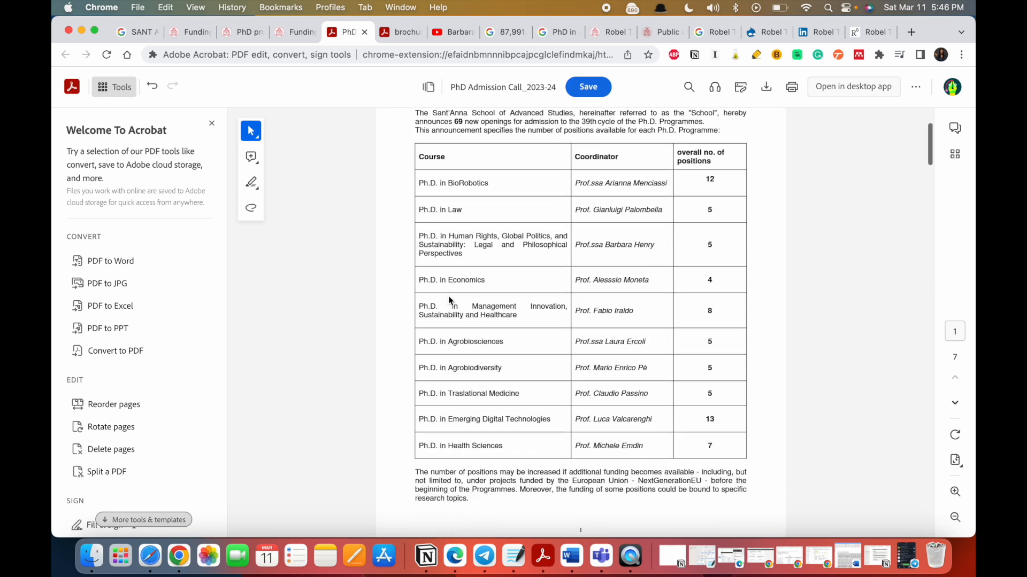
pyautogui.moveTo(614, 193)
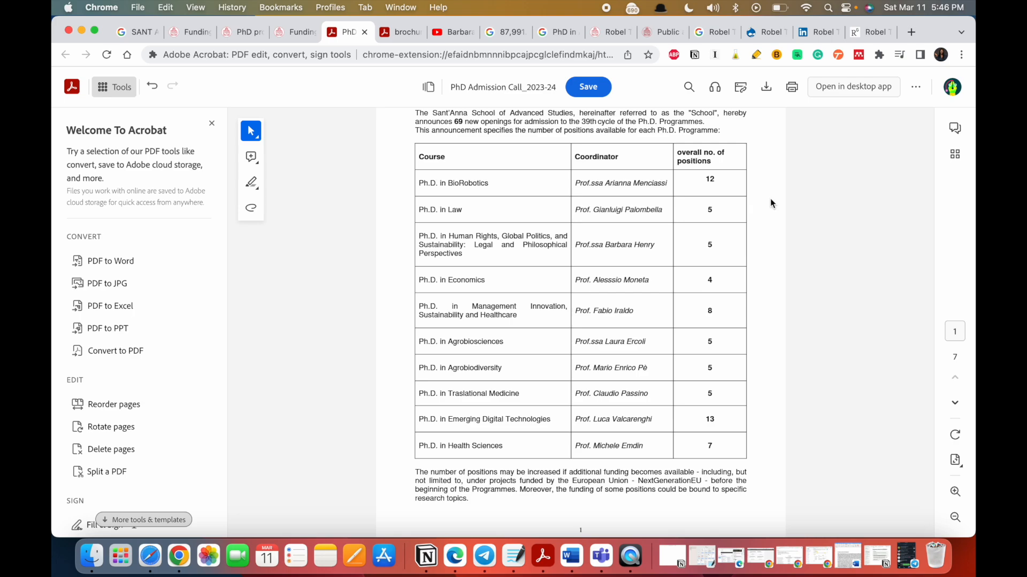
pyautogui.moveTo(721, 394)
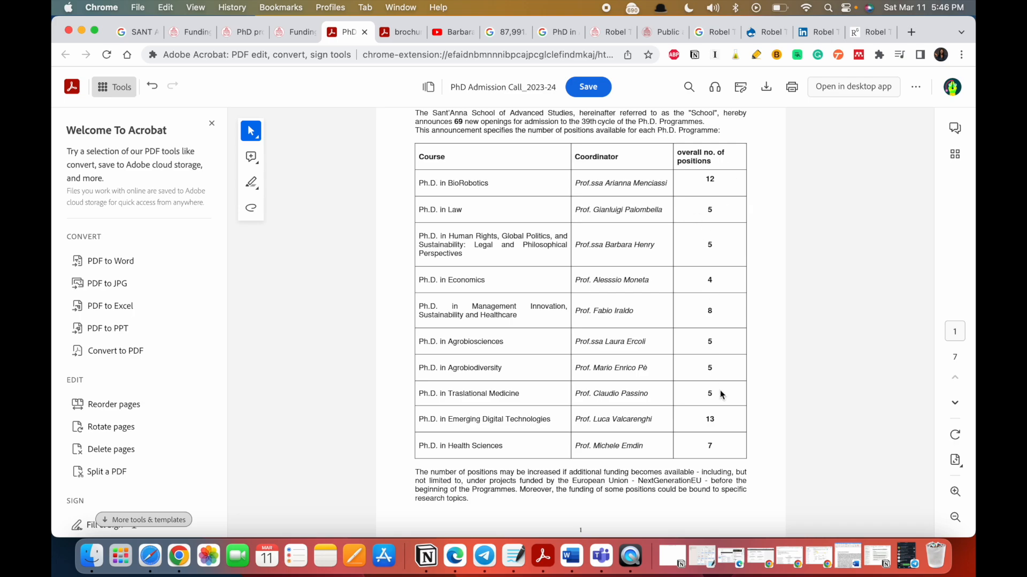
pyautogui.scroll(-3)
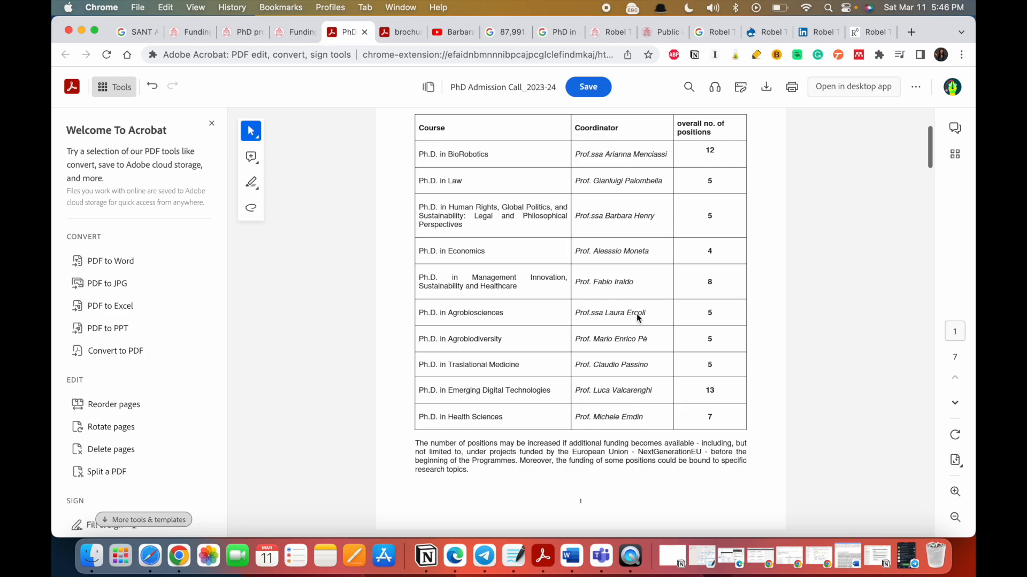
# Step: Move through the PhD brochure past the THE and QS rankings page toward page 4
pyautogui.click(399, 32)
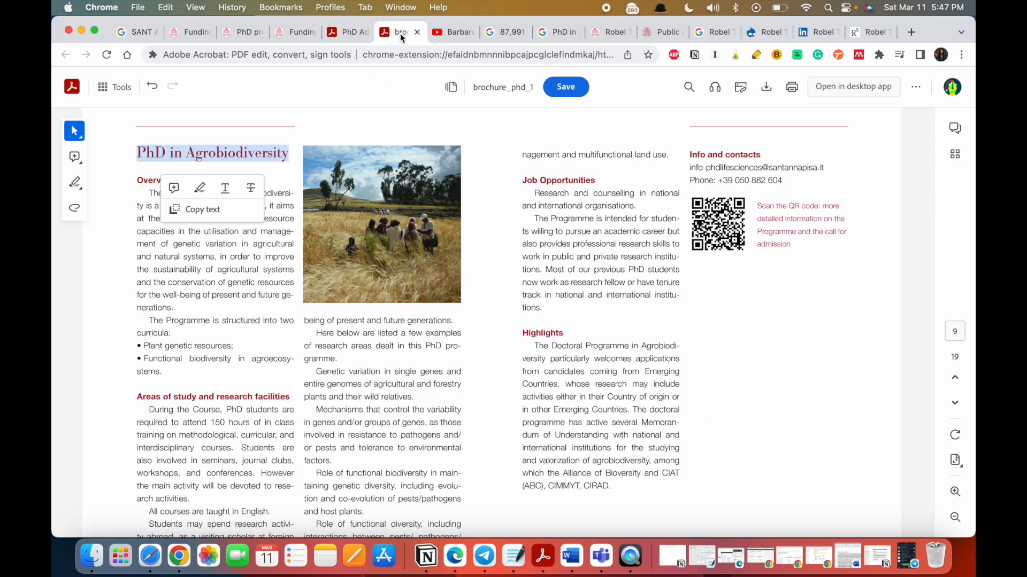
pyautogui.scroll(-3)
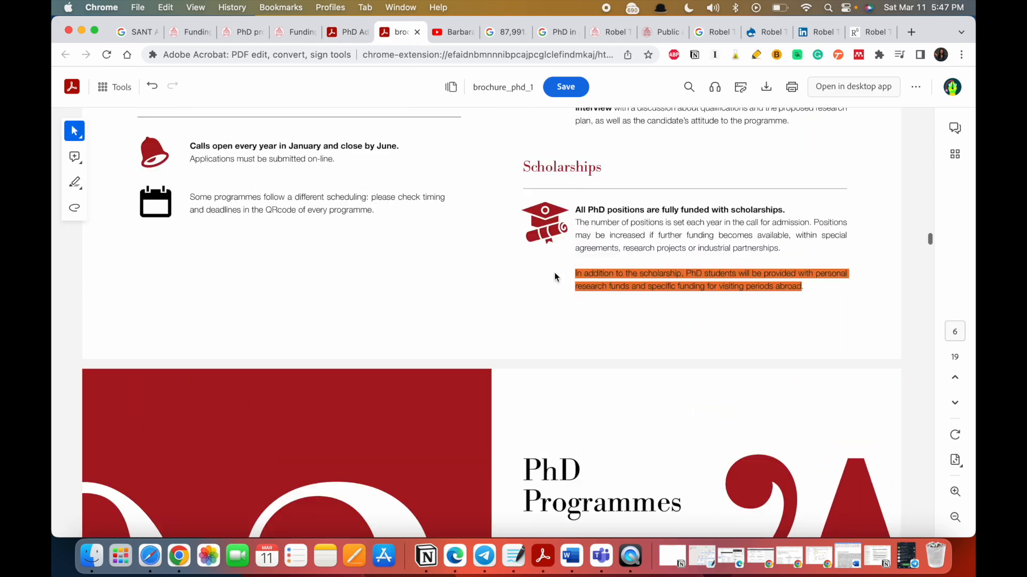
pyautogui.scroll(-3)
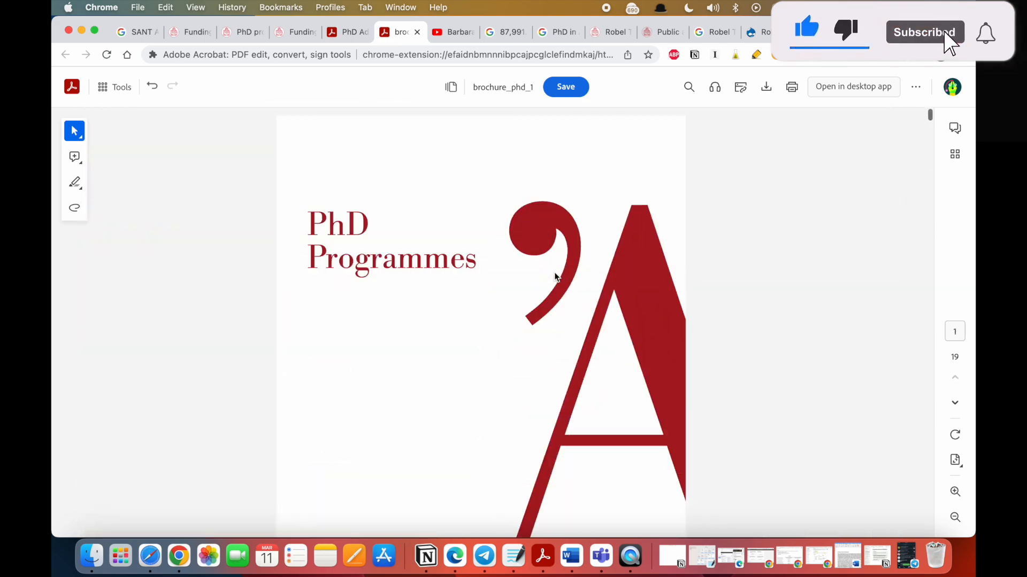
pyautogui.scroll(-3)
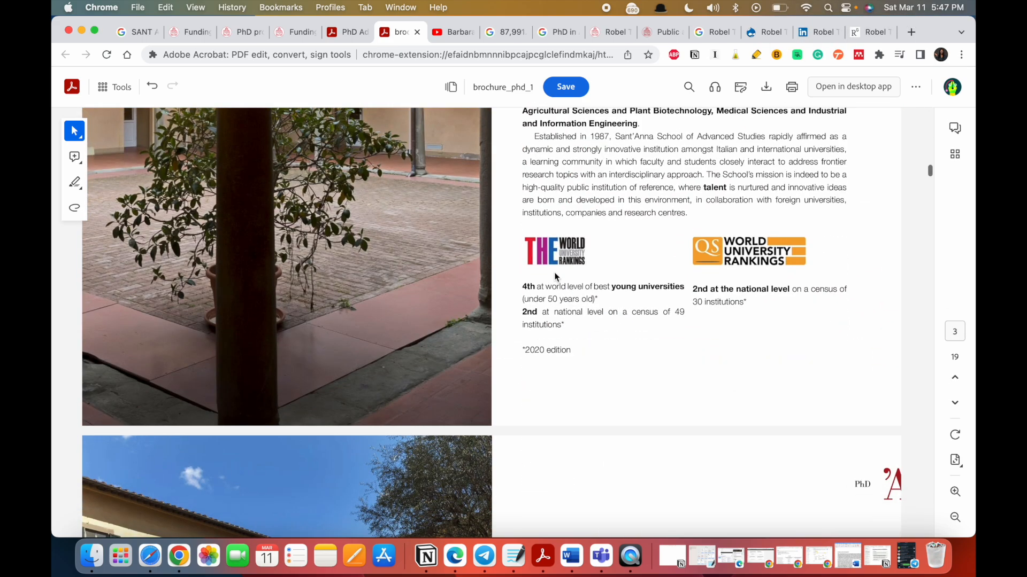
pyautogui.scroll(-3)
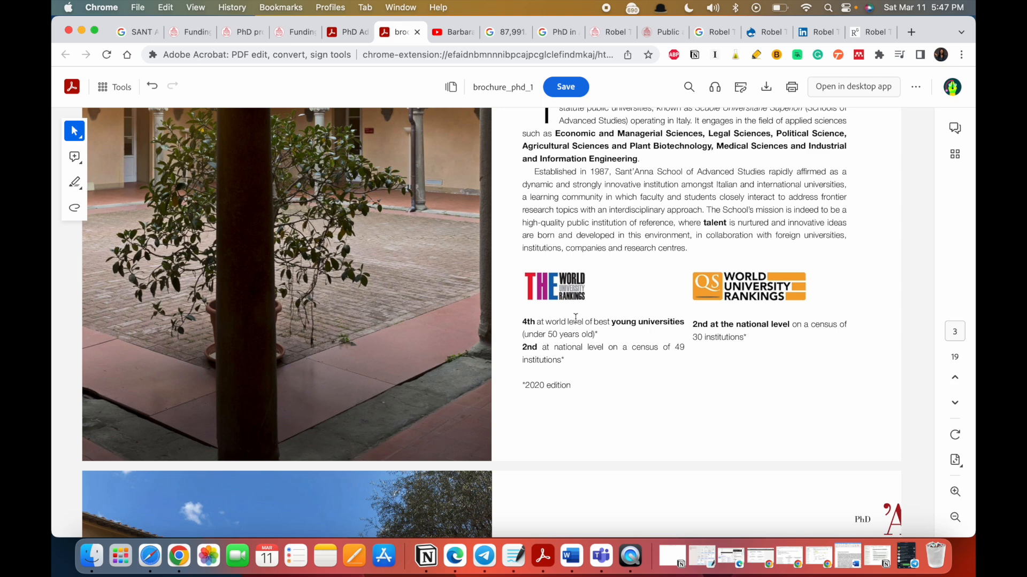
pyautogui.moveTo(758, 336)
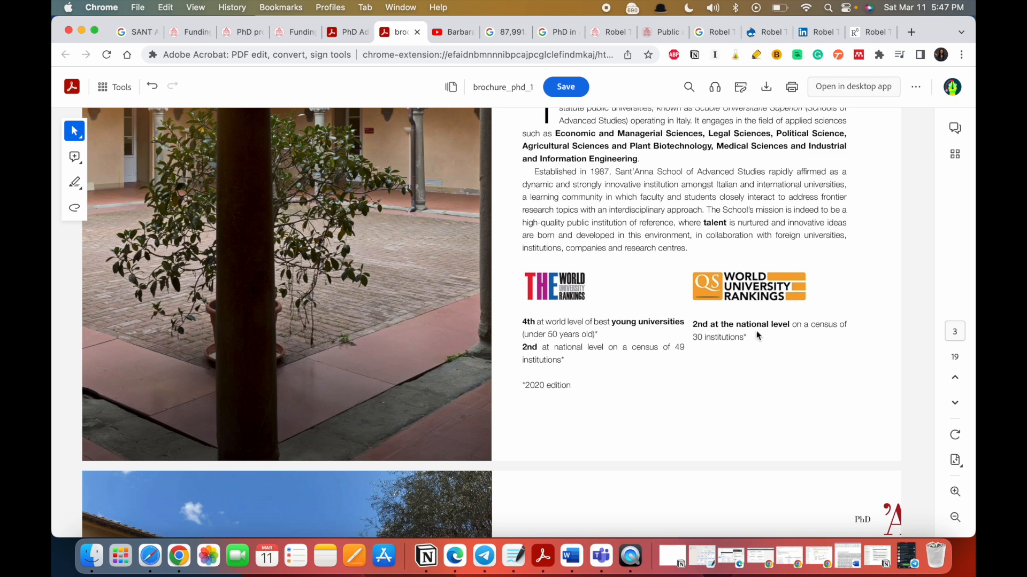
pyautogui.moveTo(723, 385)
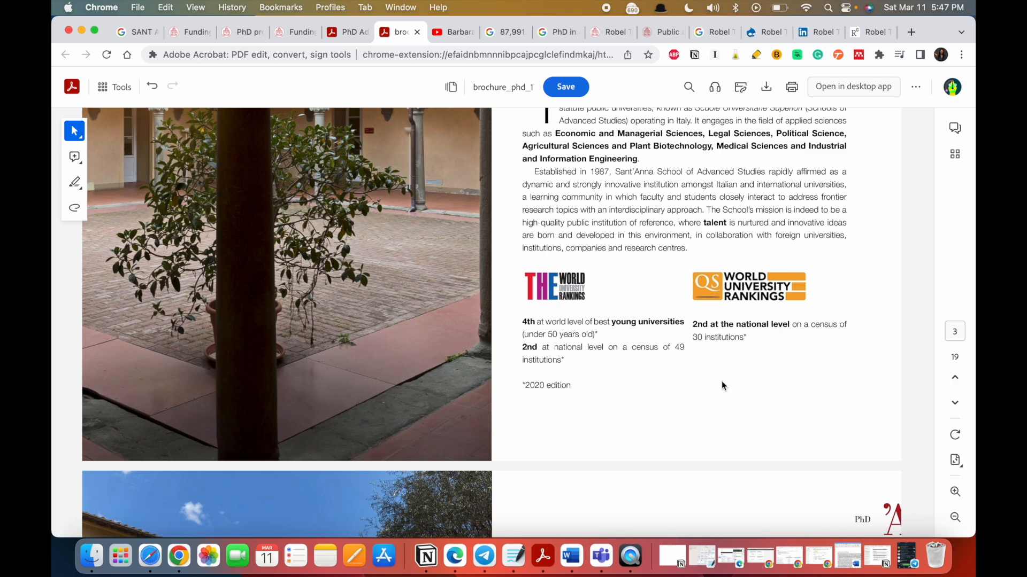
pyautogui.moveTo(659, 391)
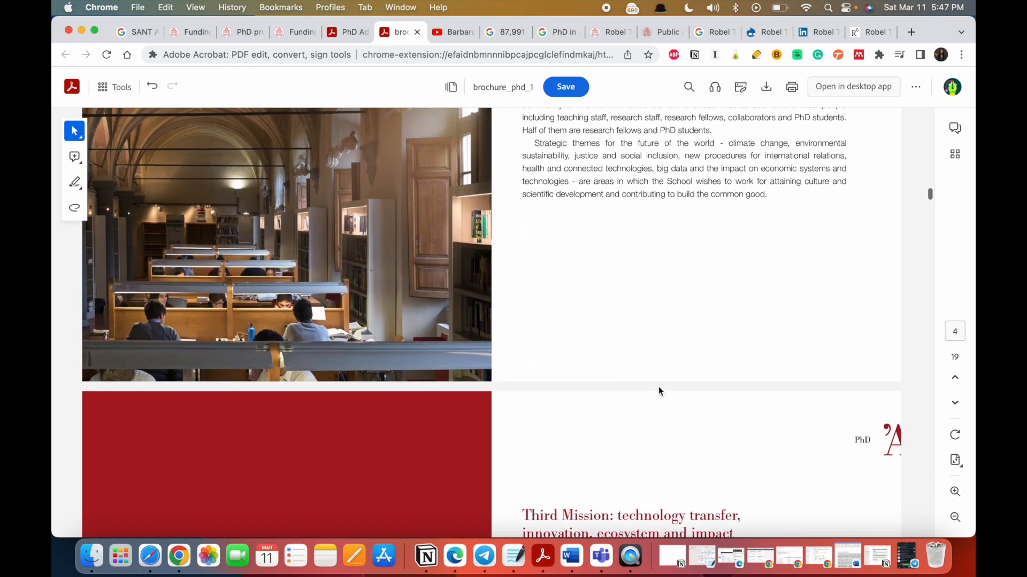
# Step: Reach brochure page 6 on admission, selection, how to apply and scholarships
pyautogui.scroll(-3)
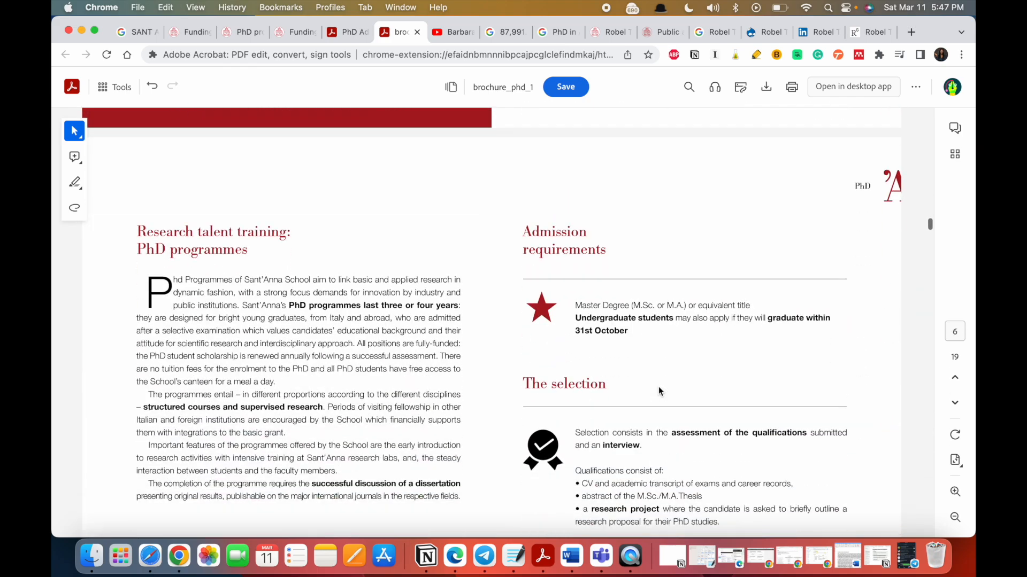
pyautogui.scroll(-3)
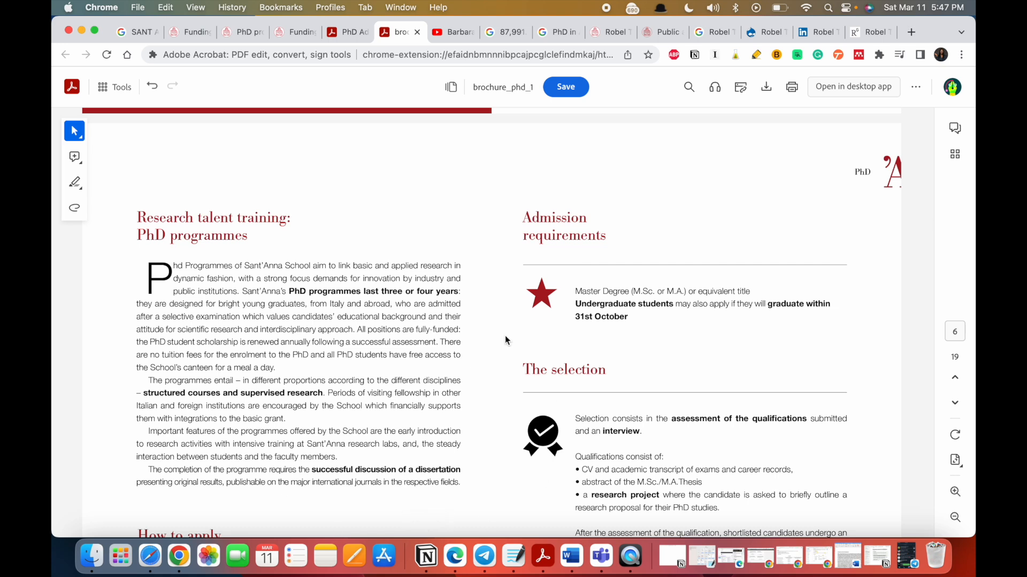
pyautogui.scroll(-3)
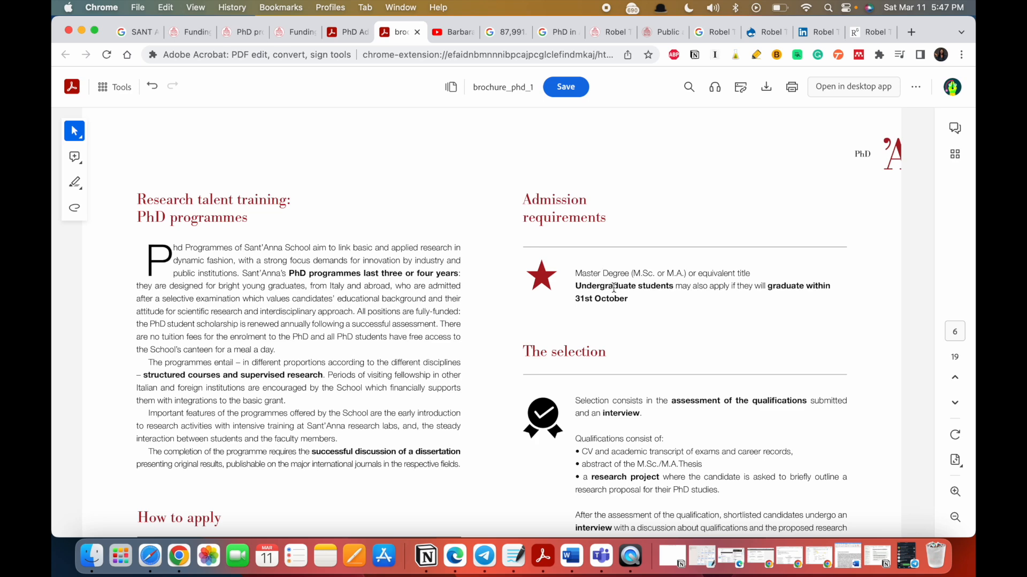
pyautogui.scroll(-3)
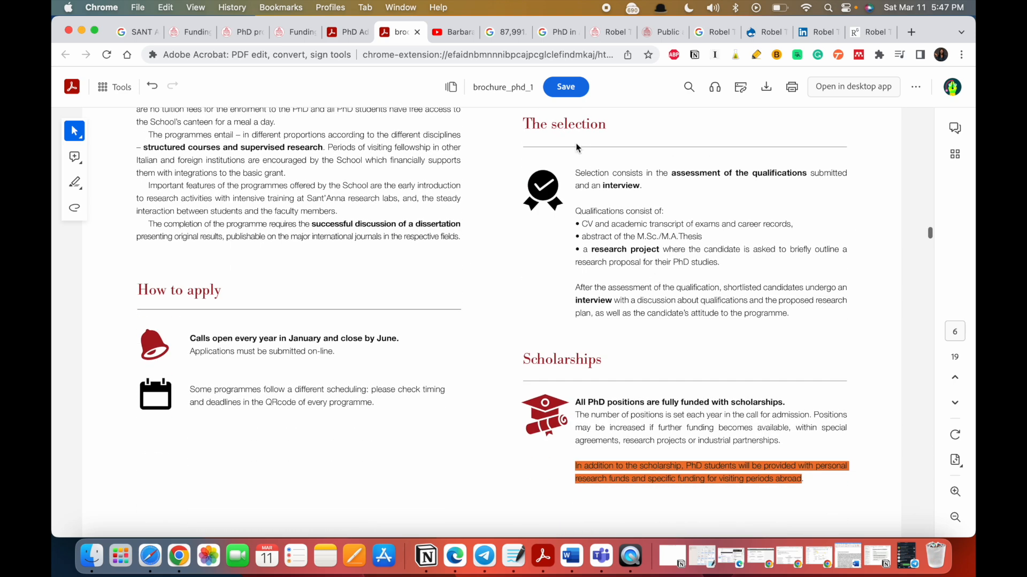
pyautogui.moveTo(653, 286)
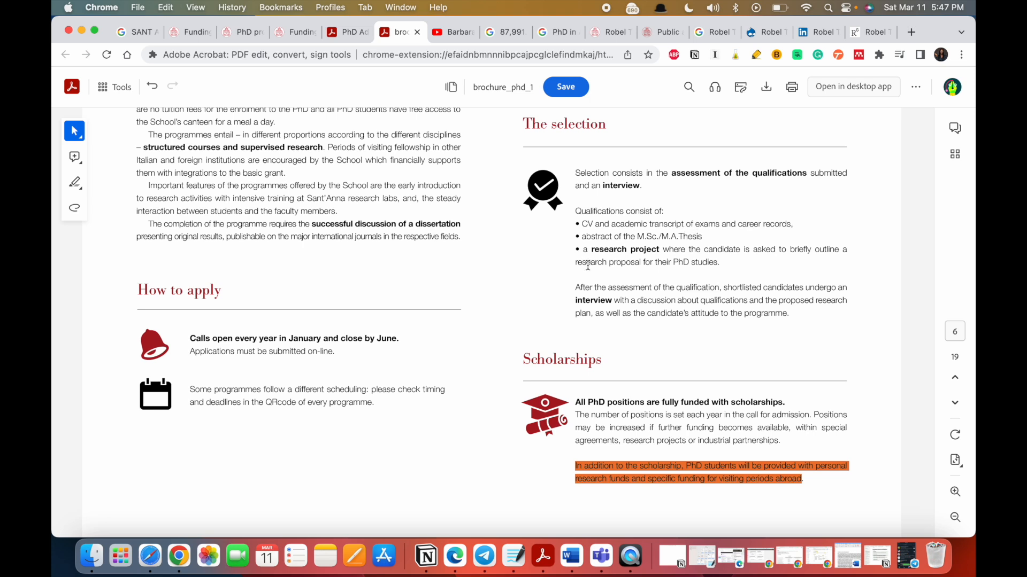
pyautogui.moveTo(774, 263)
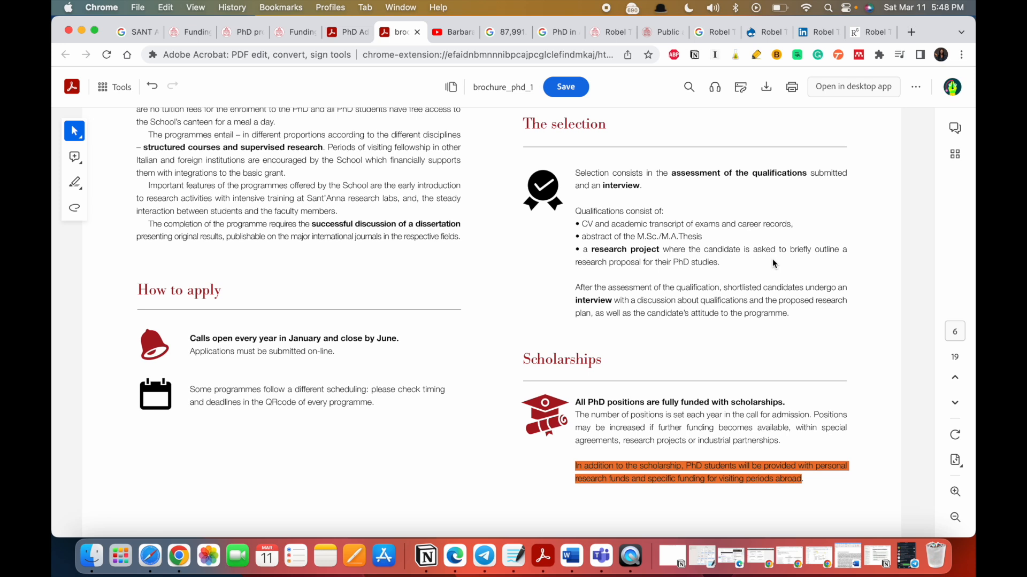
pyautogui.moveTo(571, 108)
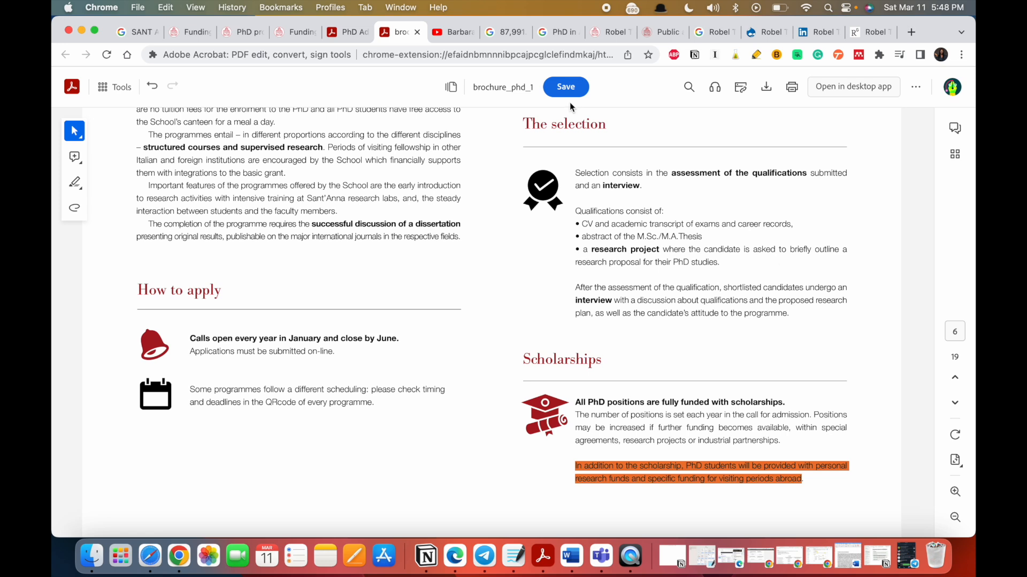
pyautogui.moveTo(455, 32)
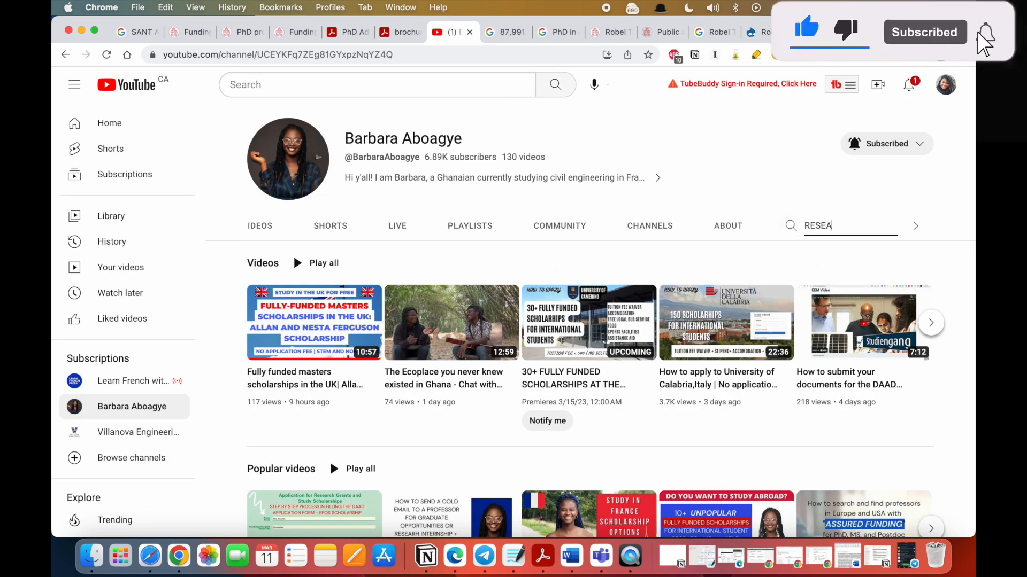
pyautogui.press('Enter')
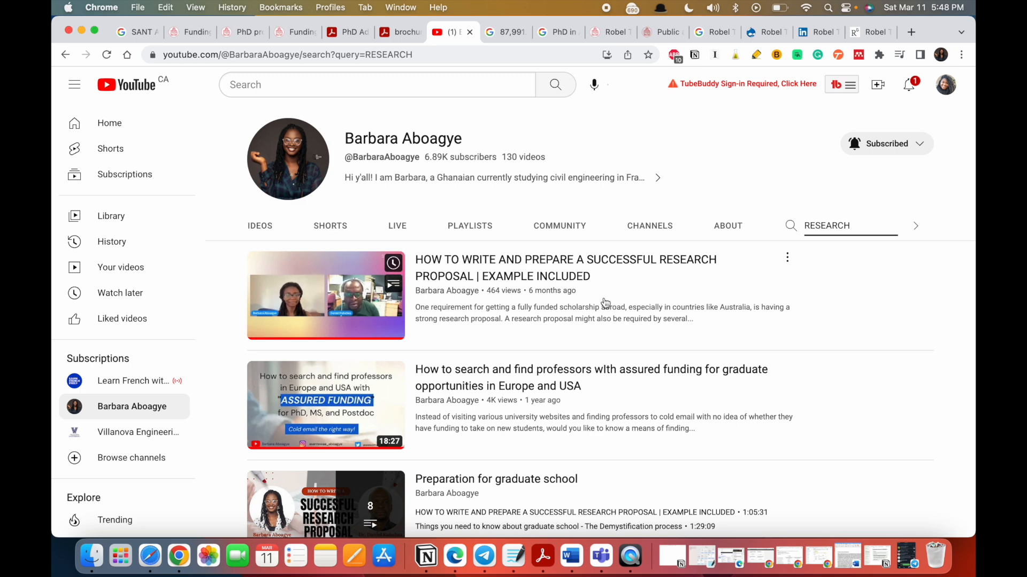
pyautogui.click(850, 225)
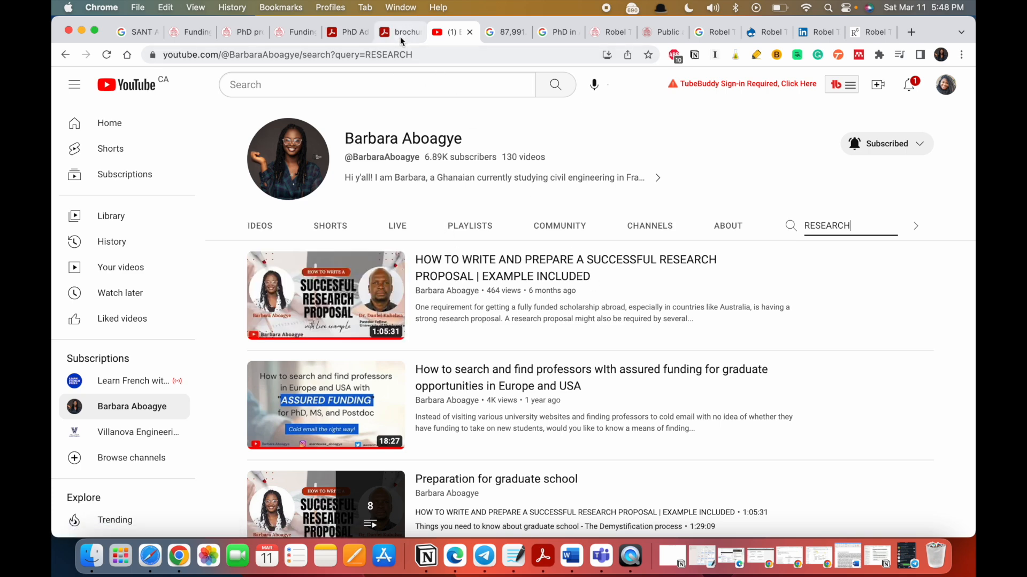
# Step: Return to the brochure and bring page 6's How to apply and Scholarships sections into view
pyautogui.click(399, 32)
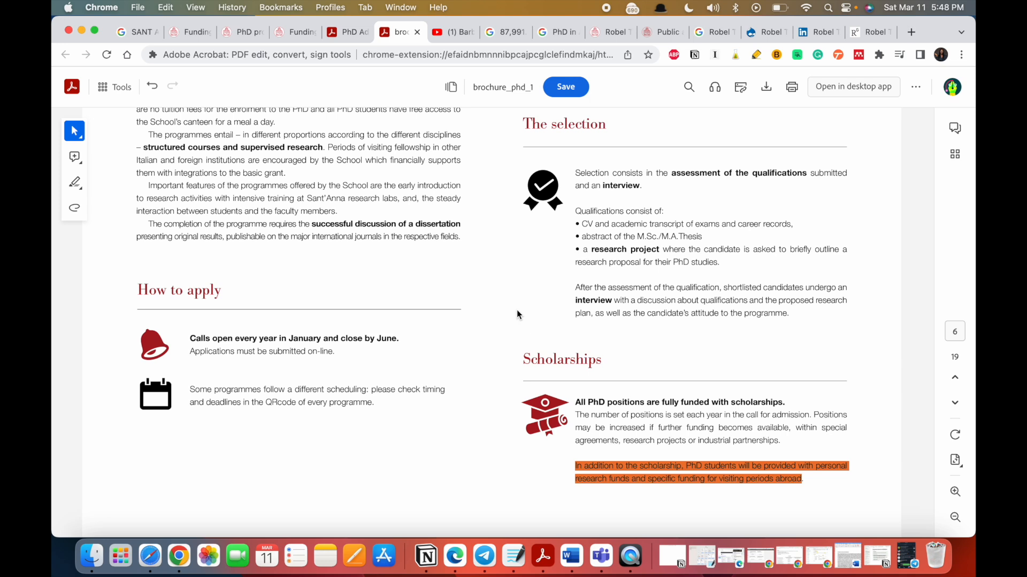
pyautogui.scroll(-3)
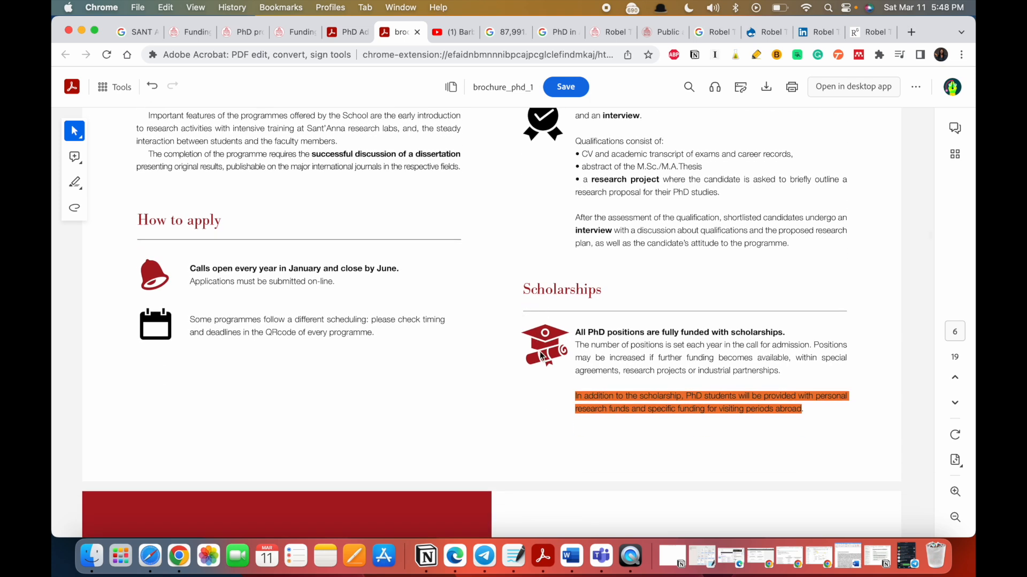
pyautogui.scroll(-3)
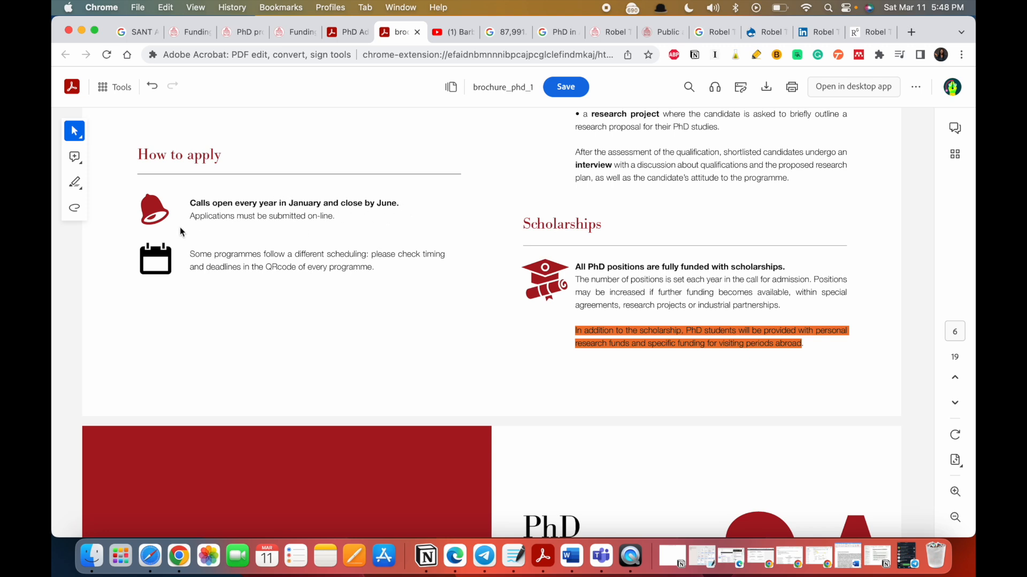
pyautogui.moveTo(348, 234)
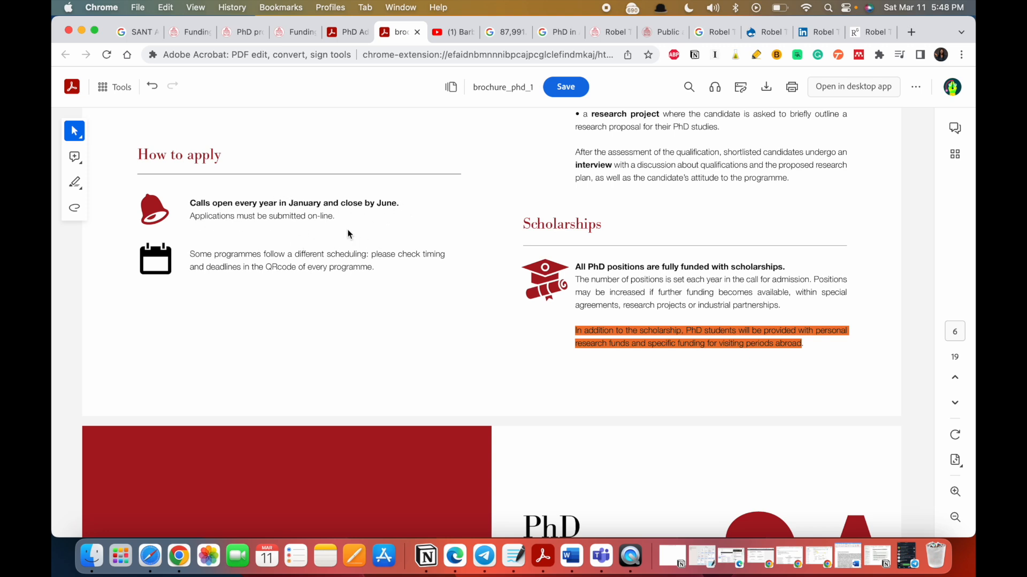
pyautogui.scroll(-3)
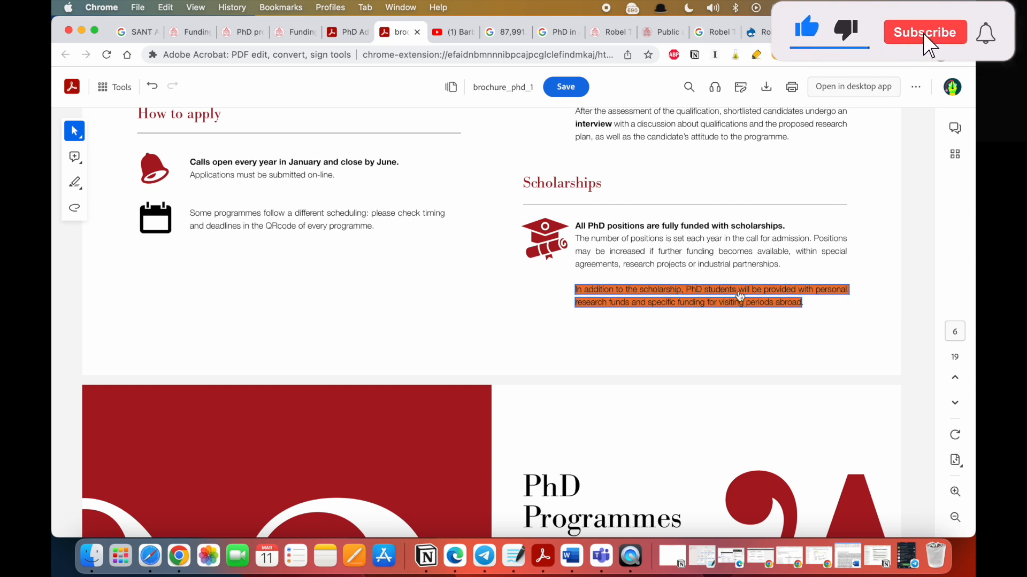
pyautogui.click(924, 32)
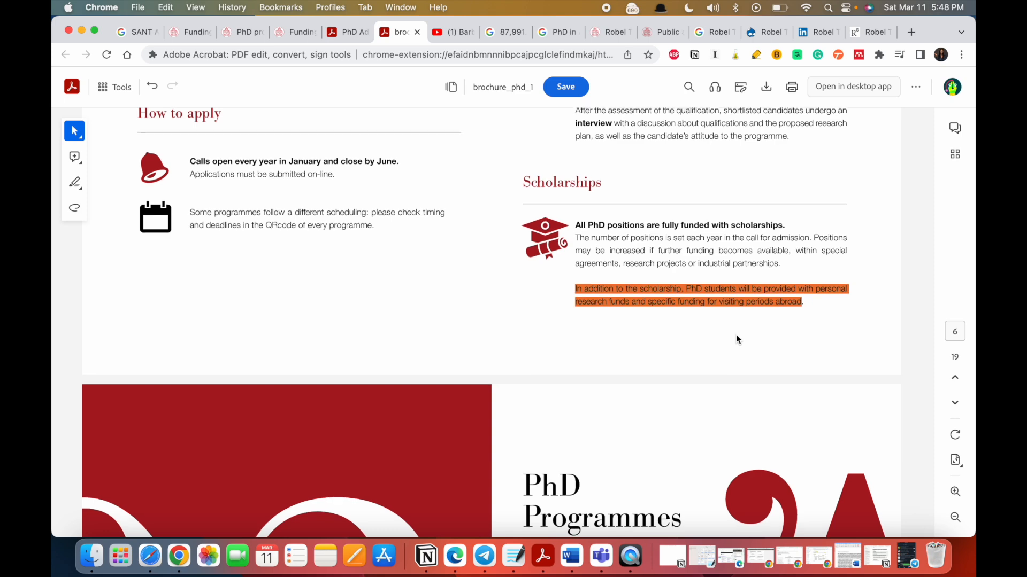
# Step: Move past the PhD programmes list to page 9 with 'PhD in Agrobiodiversity' highlighted
pyautogui.scroll(-3)
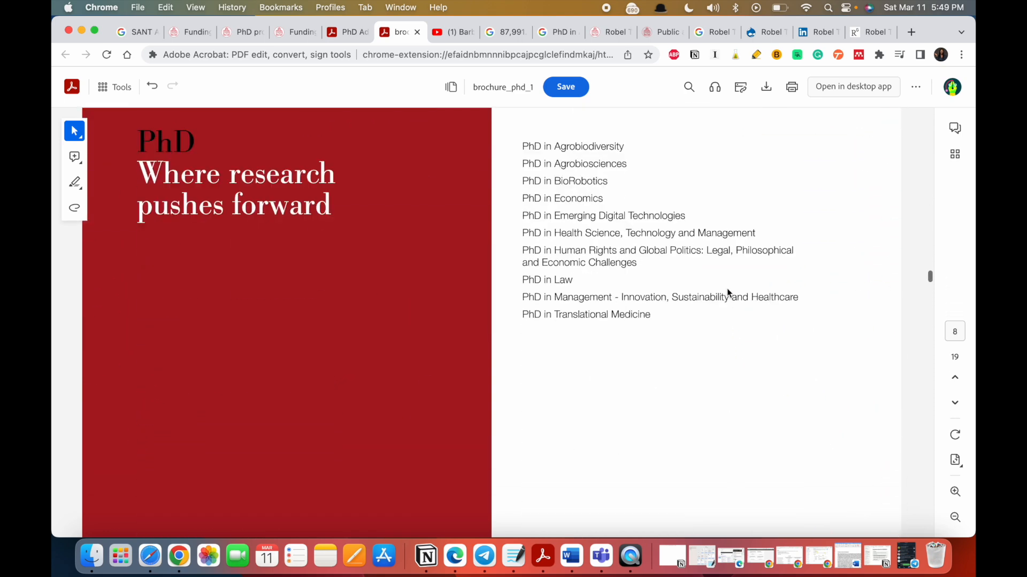
pyautogui.moveTo(647, 415)
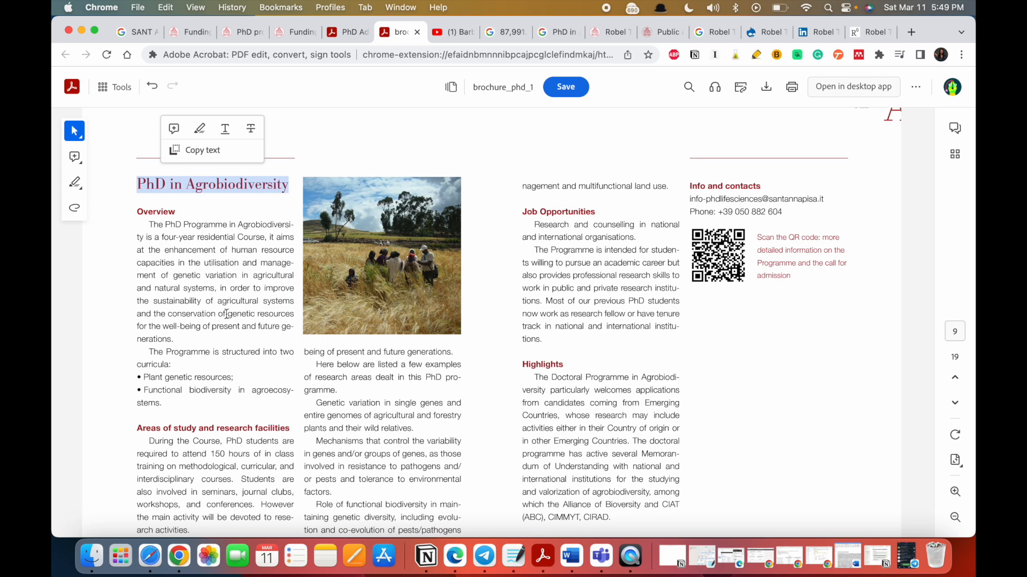
pyautogui.scroll(-3)
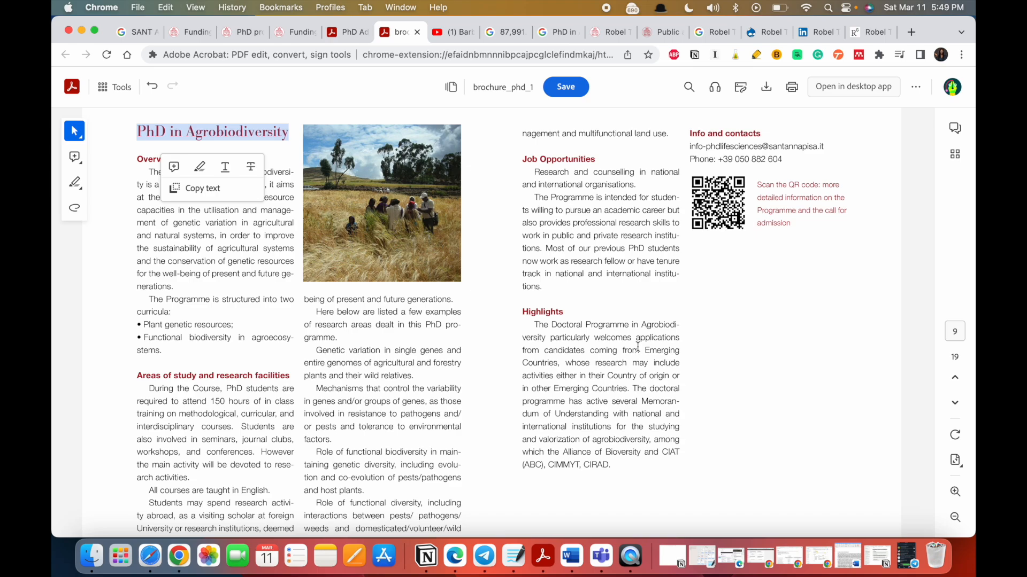
pyautogui.scroll(-3)
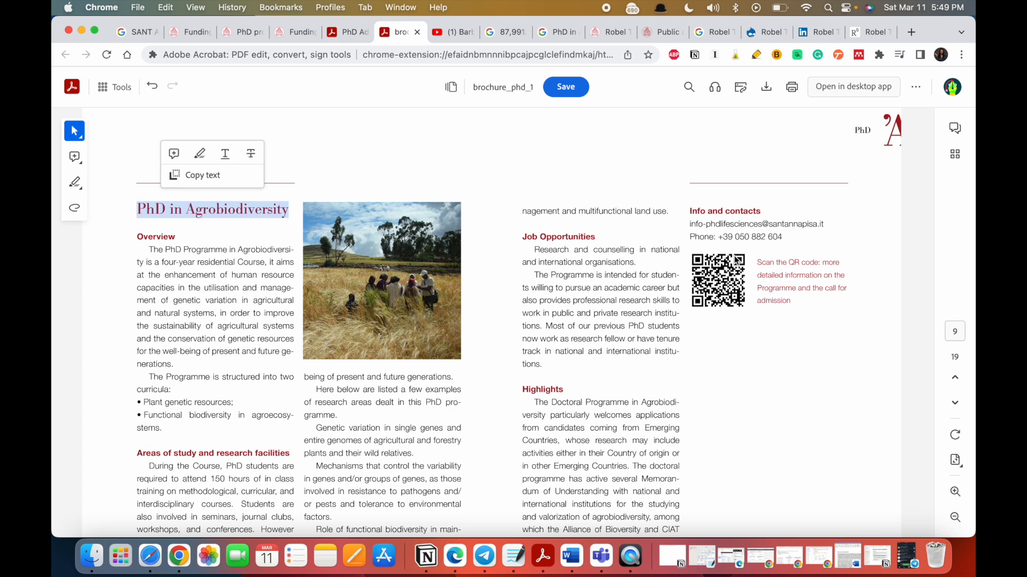
pyautogui.moveTo(378, 286)
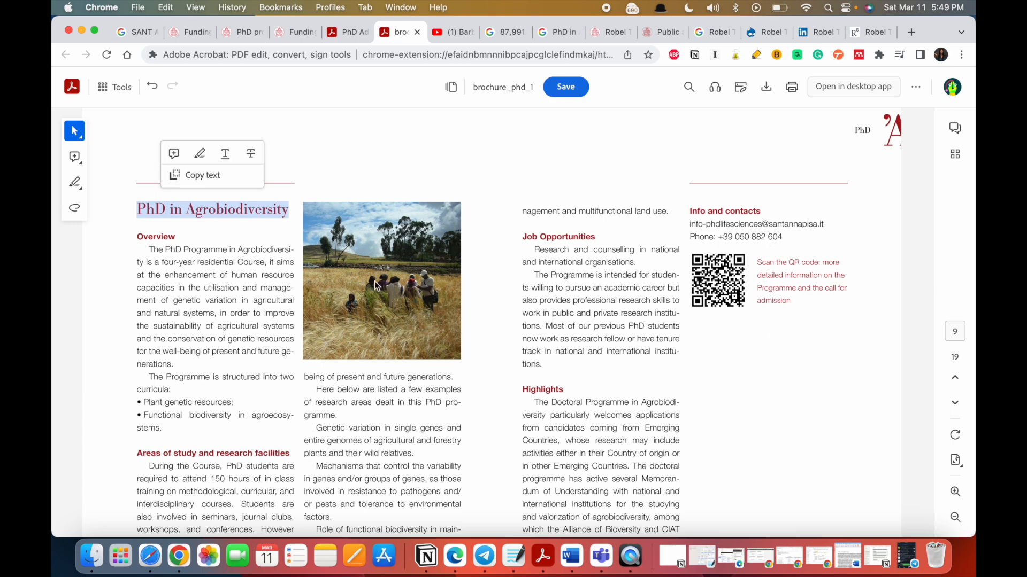
pyautogui.moveTo(221, 213)
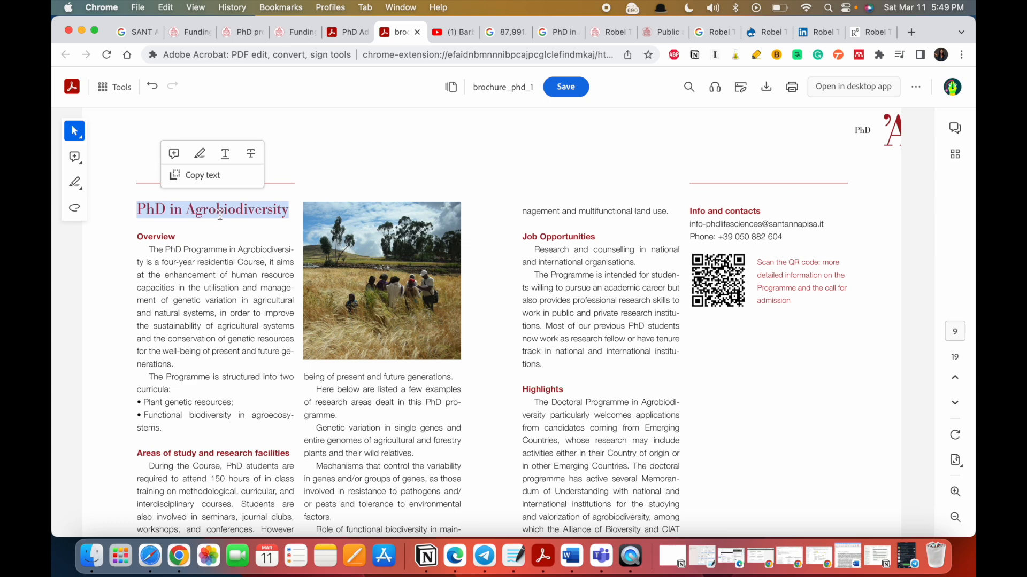
pyautogui.moveTo(254, 234)
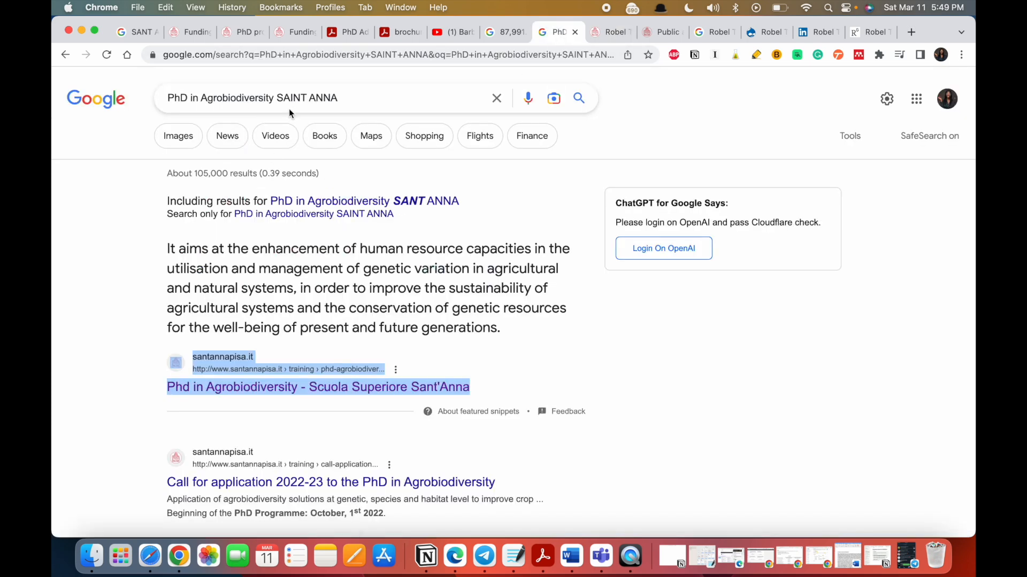
# Step: Open the 'Phd in Agrobiodiversity' search result in a new tab
pyautogui.click(294, 97)
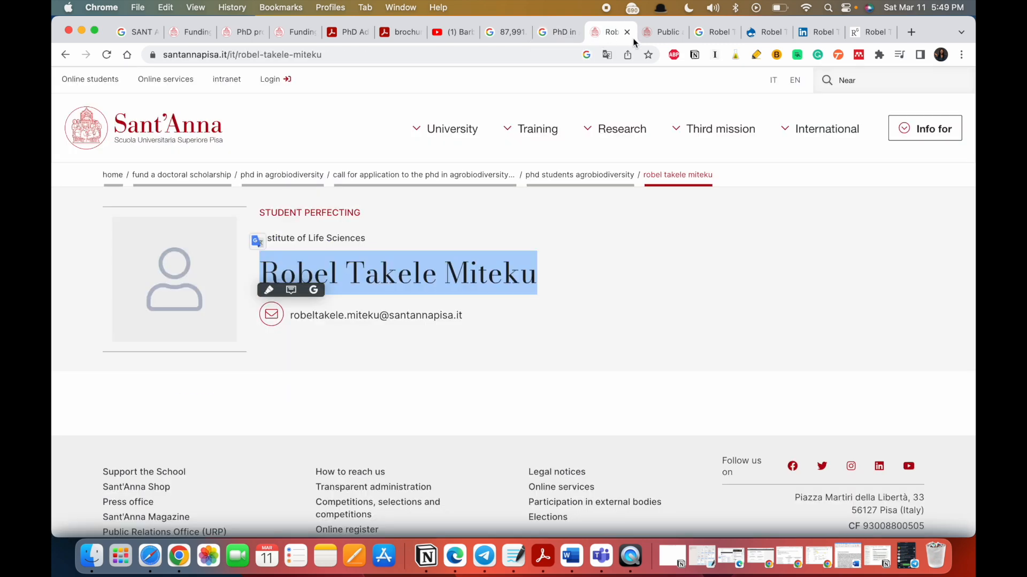
pyautogui.click(661, 31)
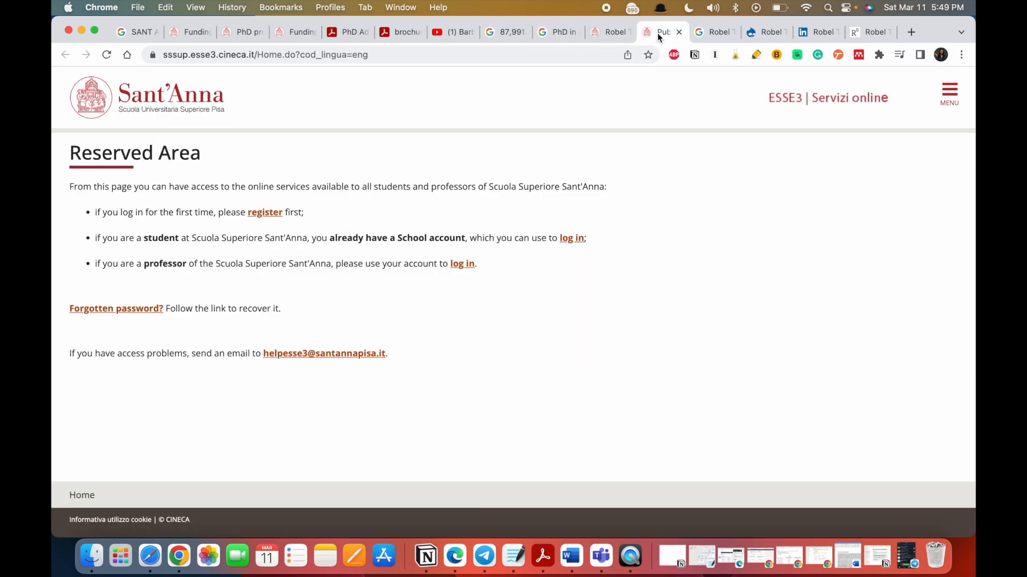
pyautogui.click(557, 31)
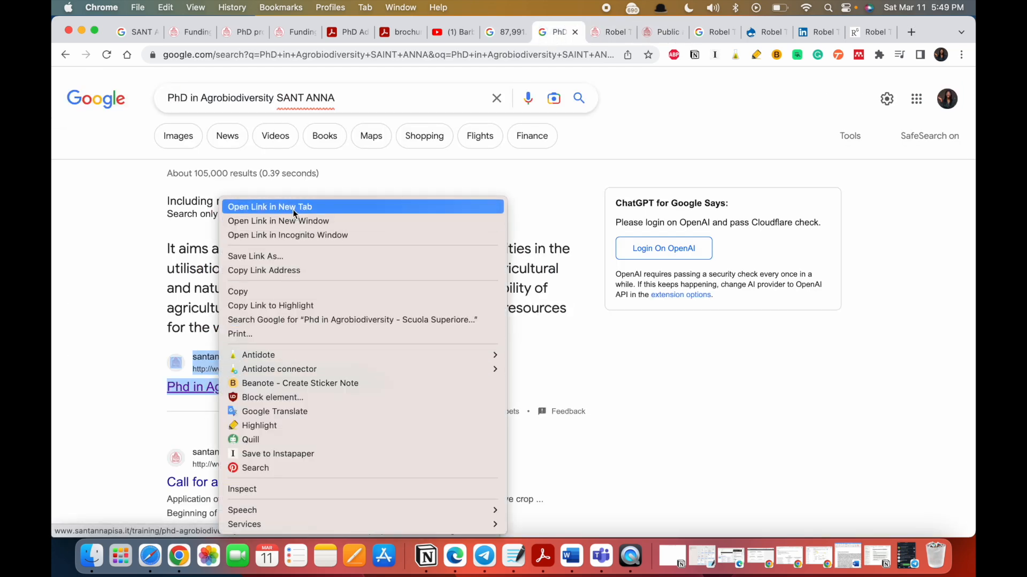
pyautogui.click(269, 207)
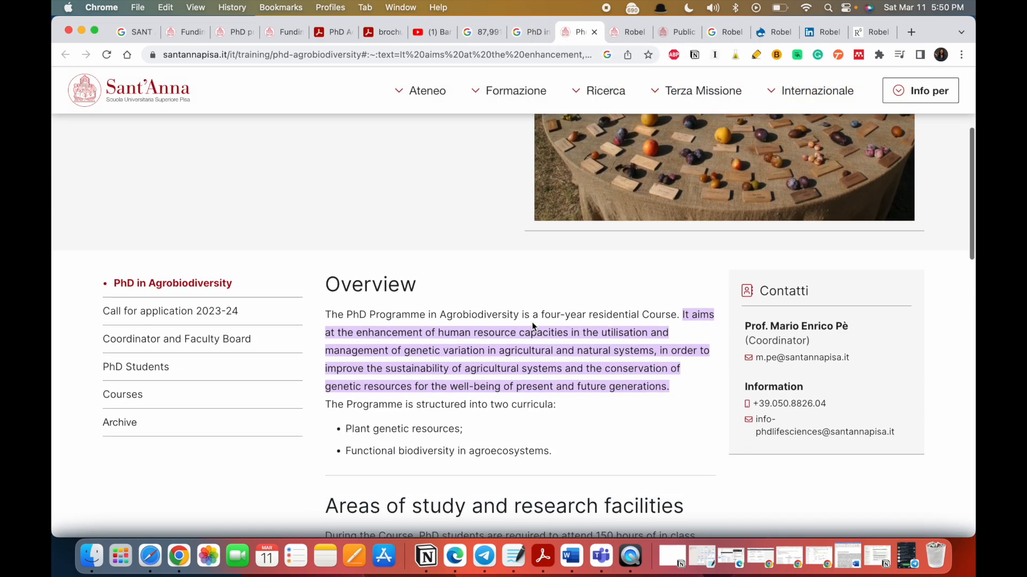
# Step: Read the programme page's overview, research areas and job opportunities, returning to the overview
pyautogui.scroll(-3)
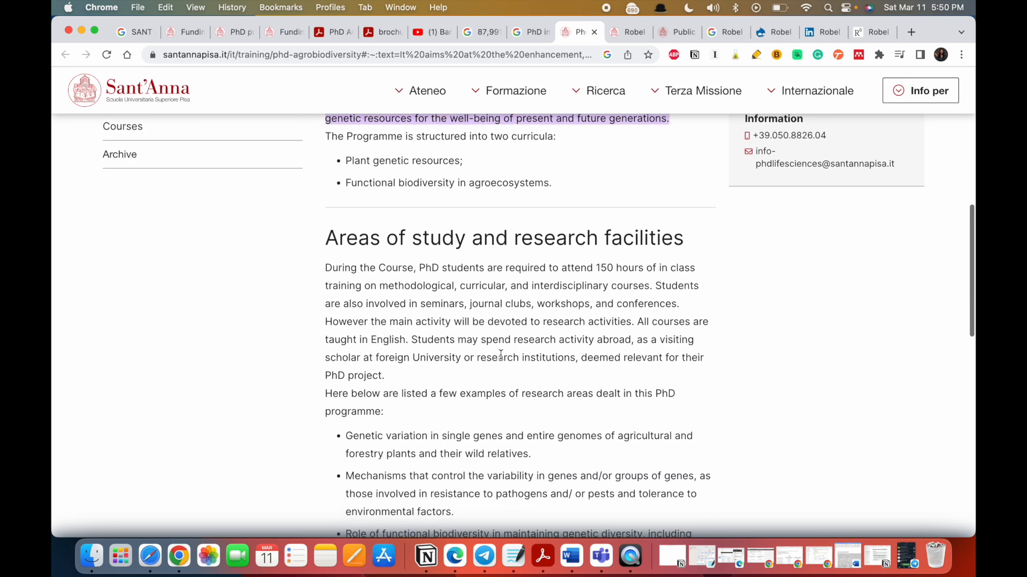
pyautogui.scroll(-3)
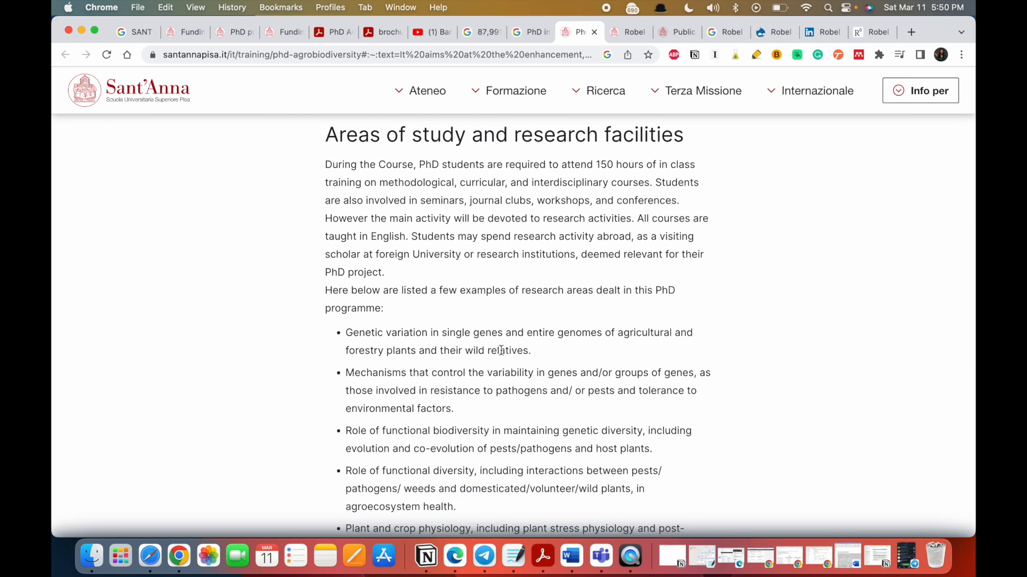
pyautogui.scroll(-3)
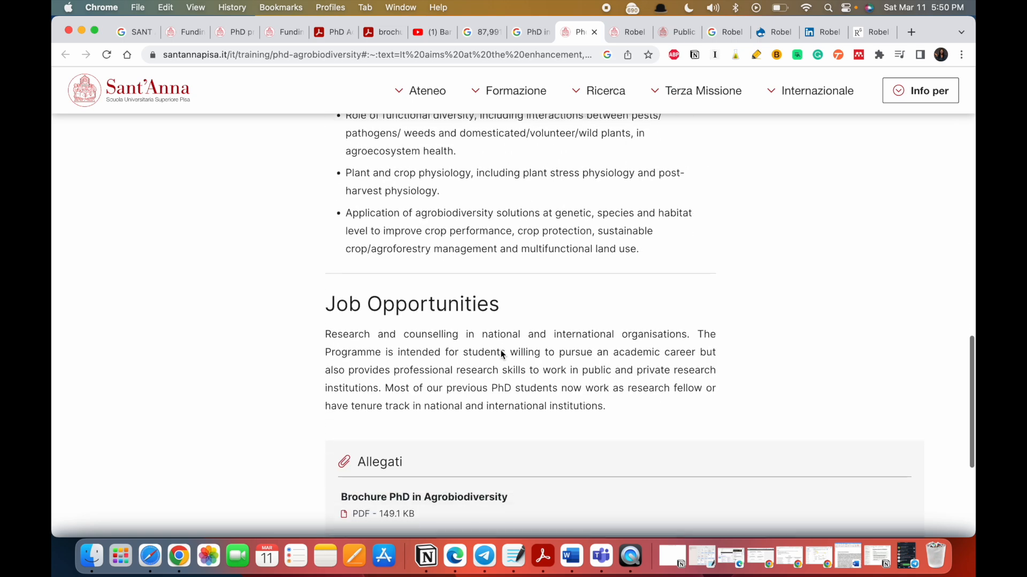
pyautogui.scroll(3)
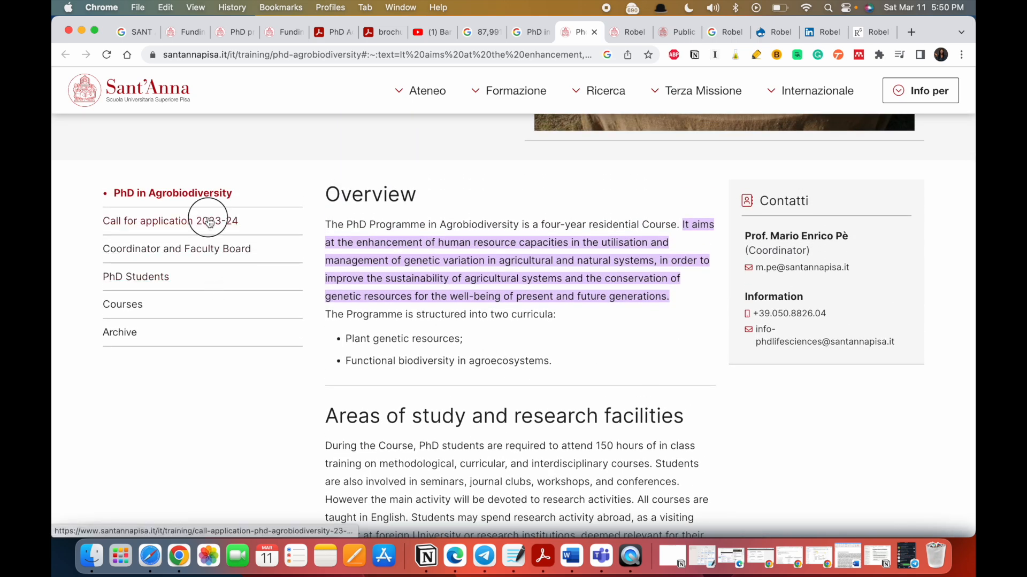
# Step: Go to the Call for application 2023-24 page and highlight the bullet list of example research areas
pyautogui.click(170, 221)
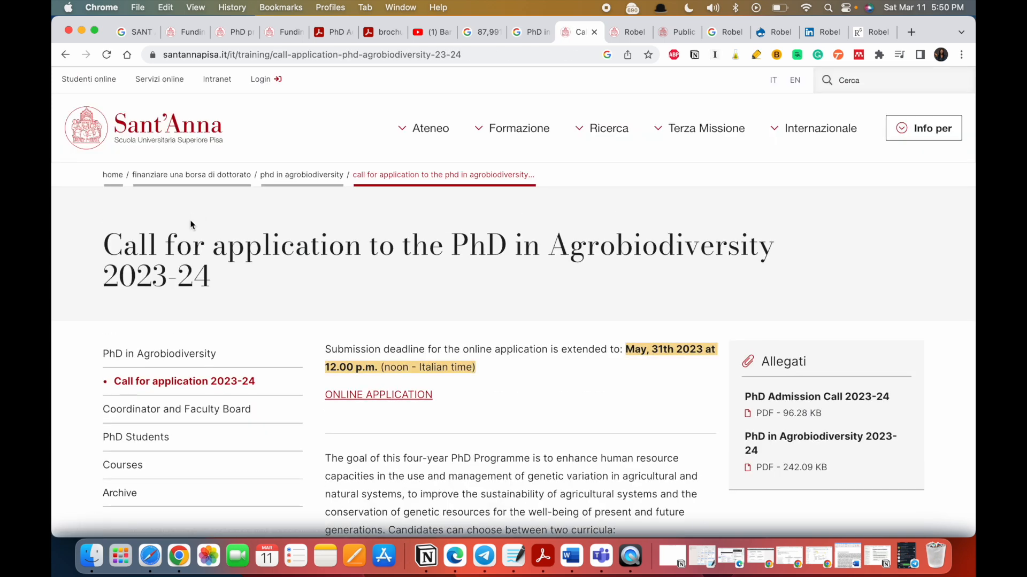
pyautogui.scroll(-3)
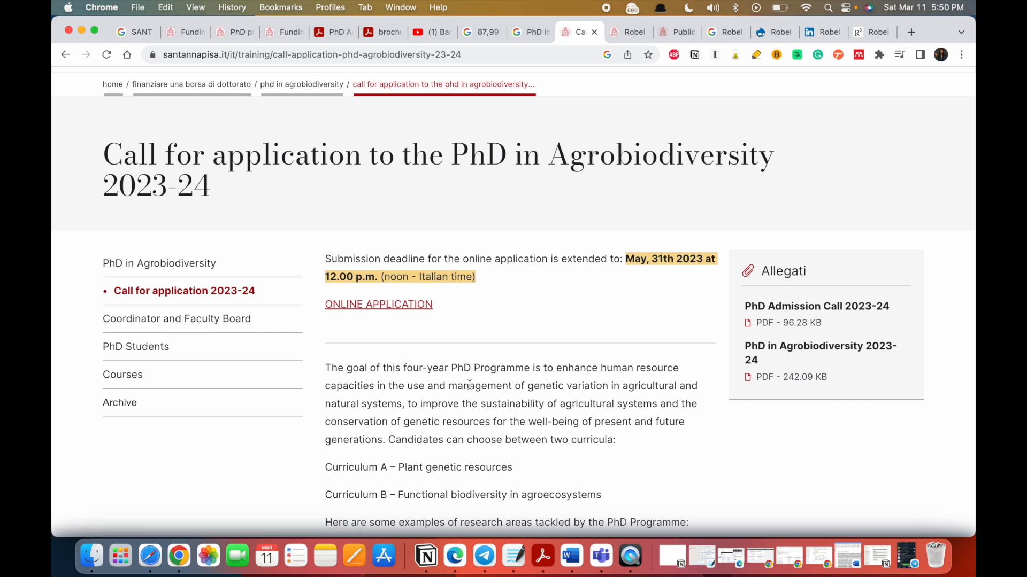
pyautogui.scroll(-3)
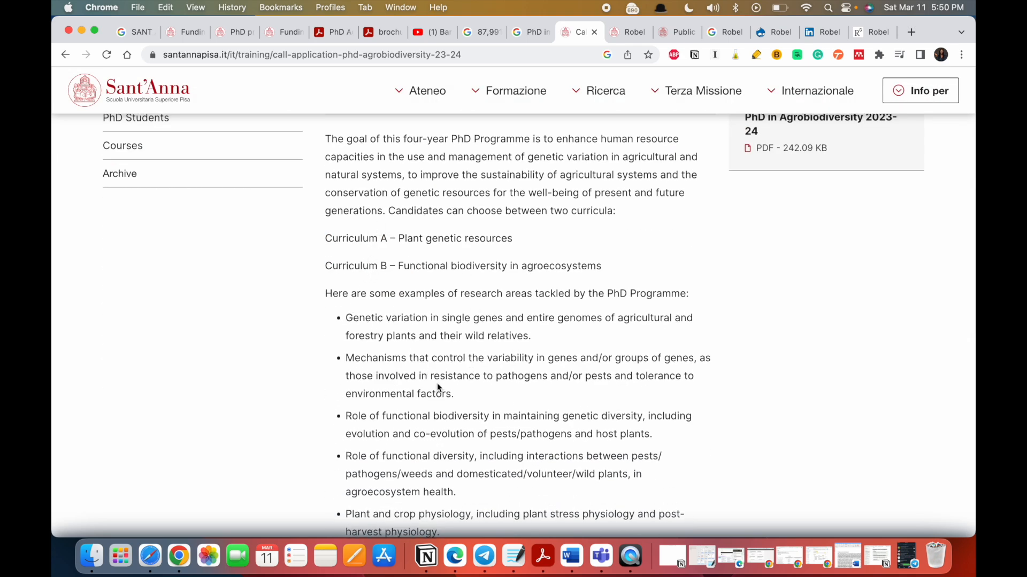
pyautogui.scroll(-3)
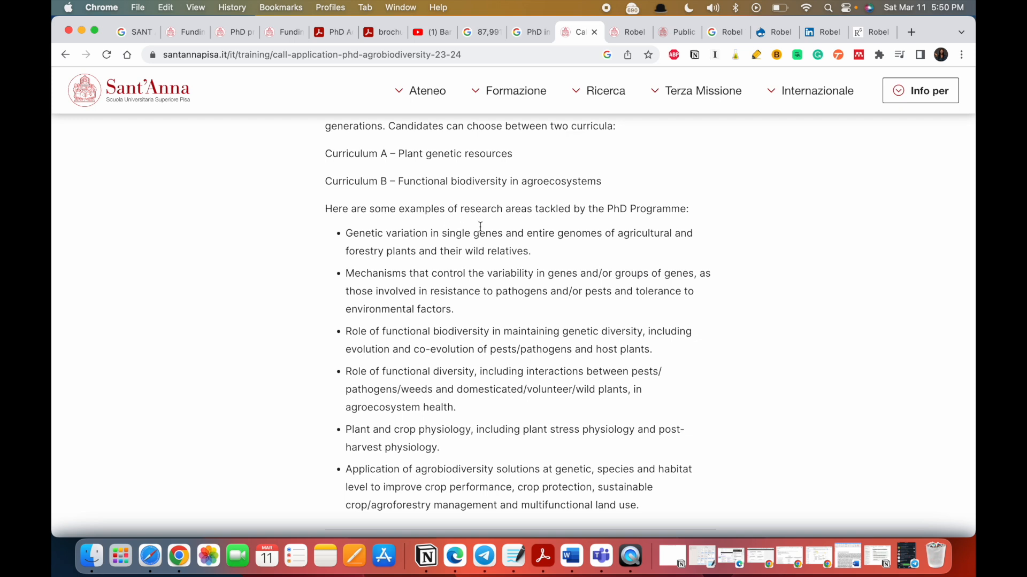
pyautogui.scroll(-3)
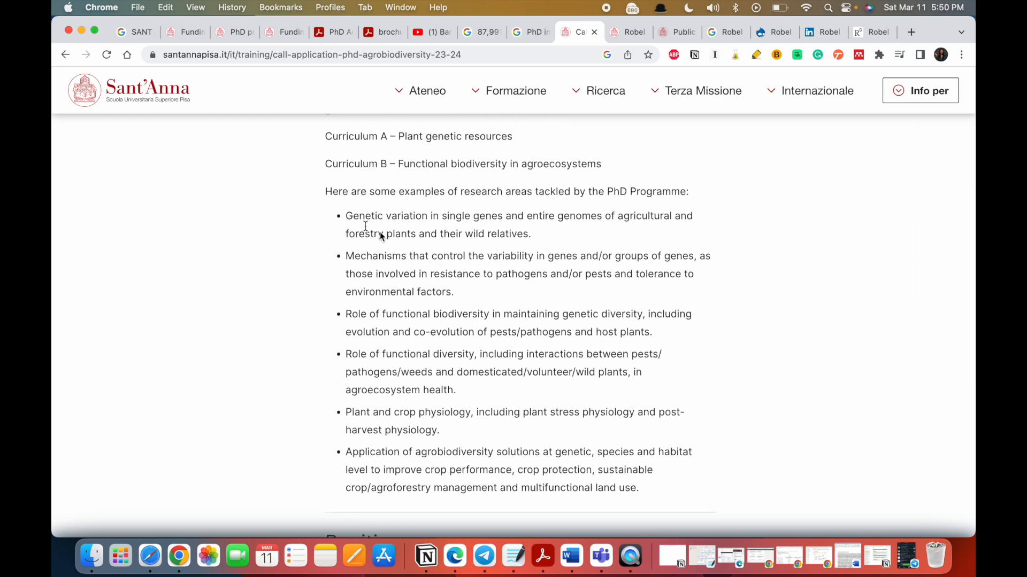
pyautogui.moveTo(345, 215); pyautogui.dragTo(666, 487)
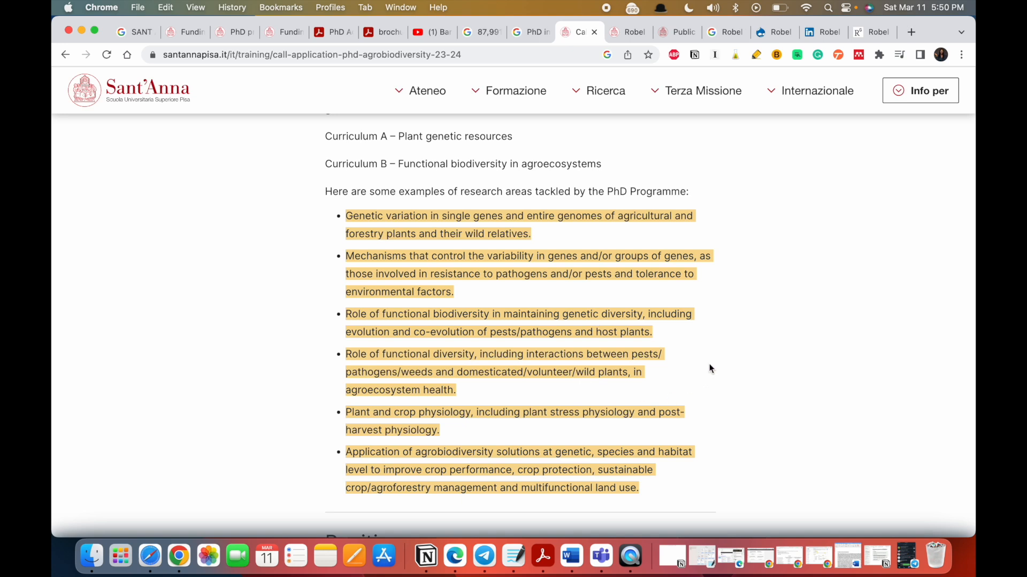
pyautogui.moveTo(659, 436)
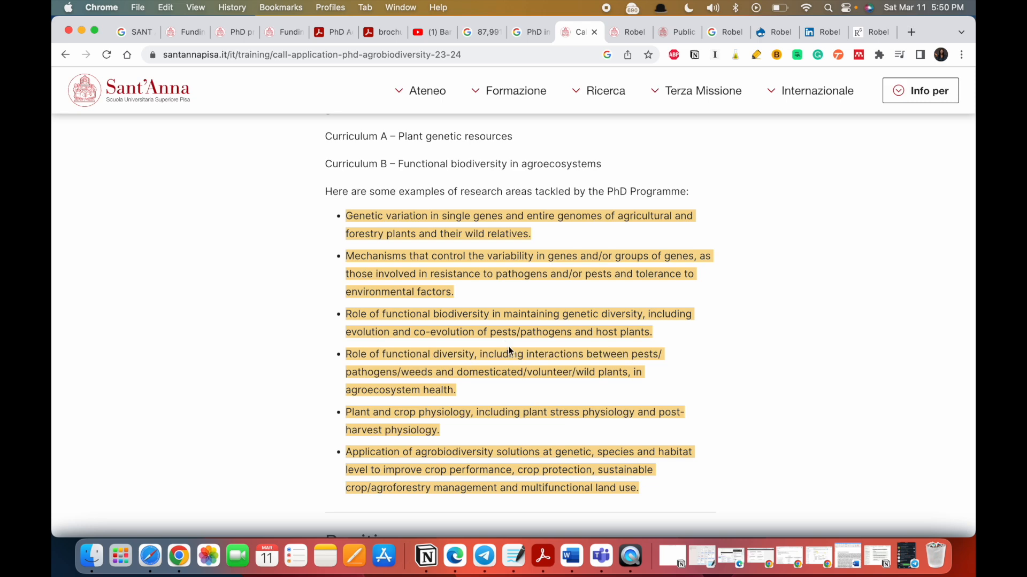
# Step: Read on through the 5 funded positions down to the May 31 deadline
pyautogui.scroll(-3)
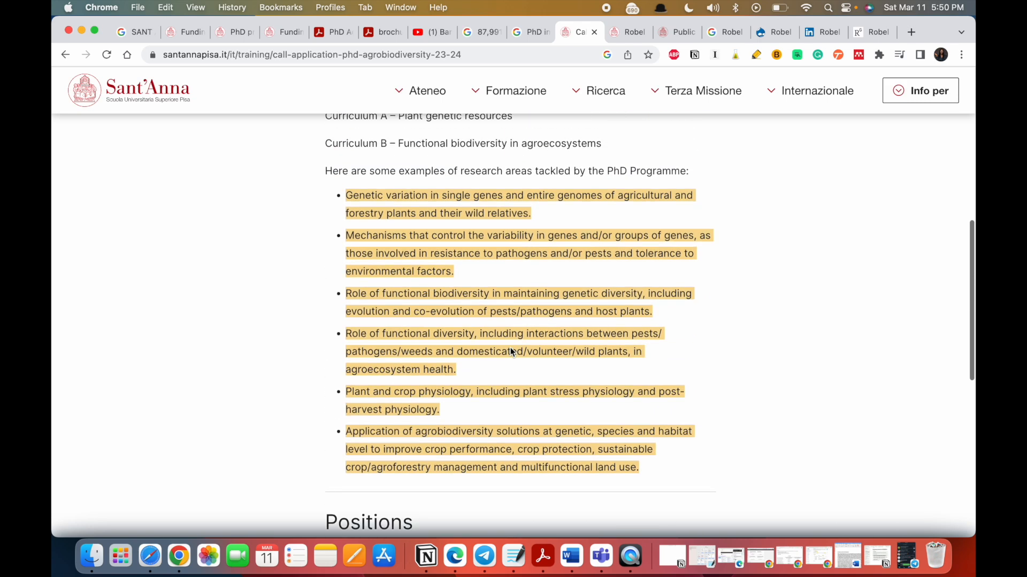
pyautogui.scroll(-3)
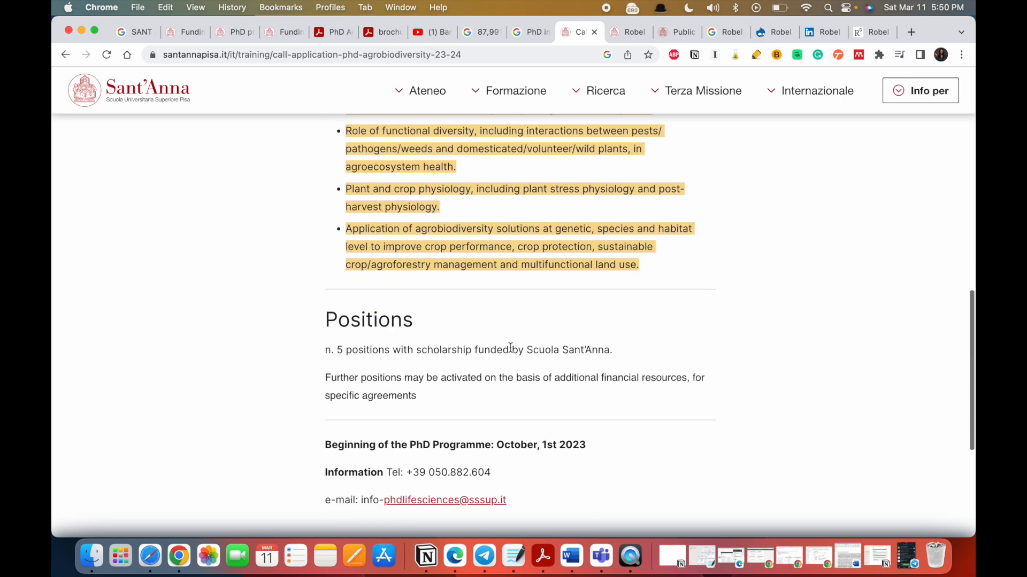
pyautogui.scroll(-3)
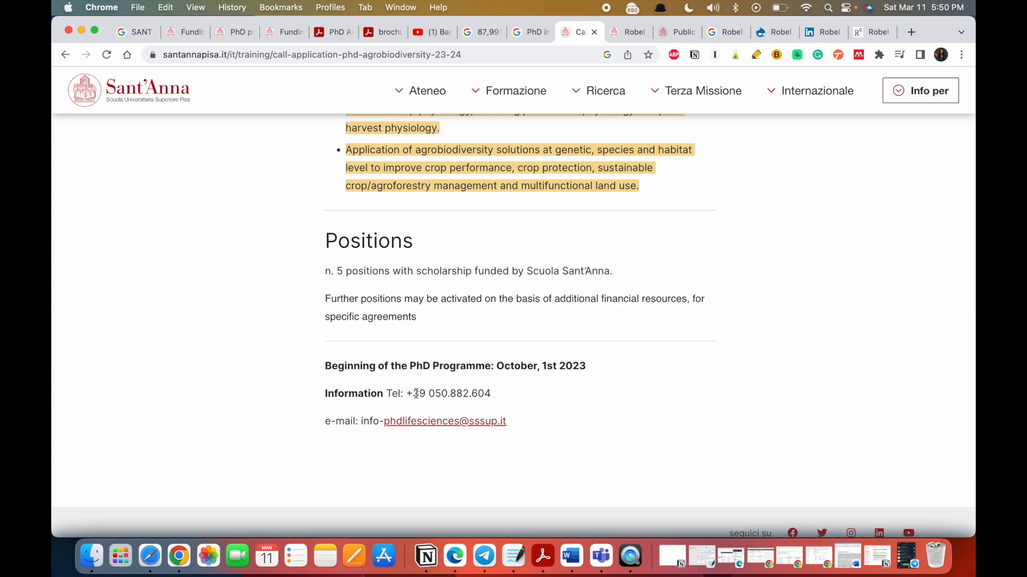
pyautogui.scroll(-3)
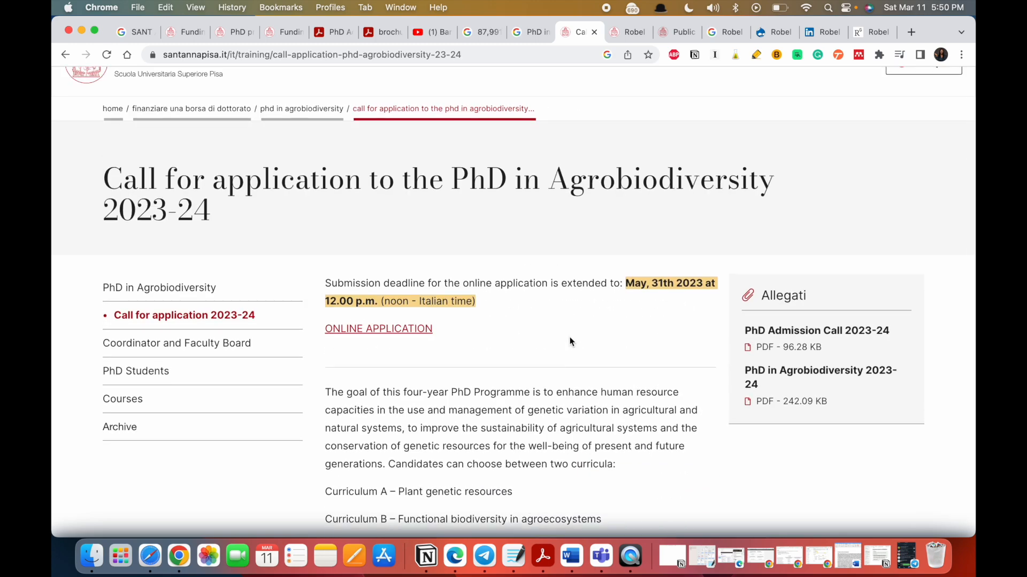
pyautogui.scroll(-3)
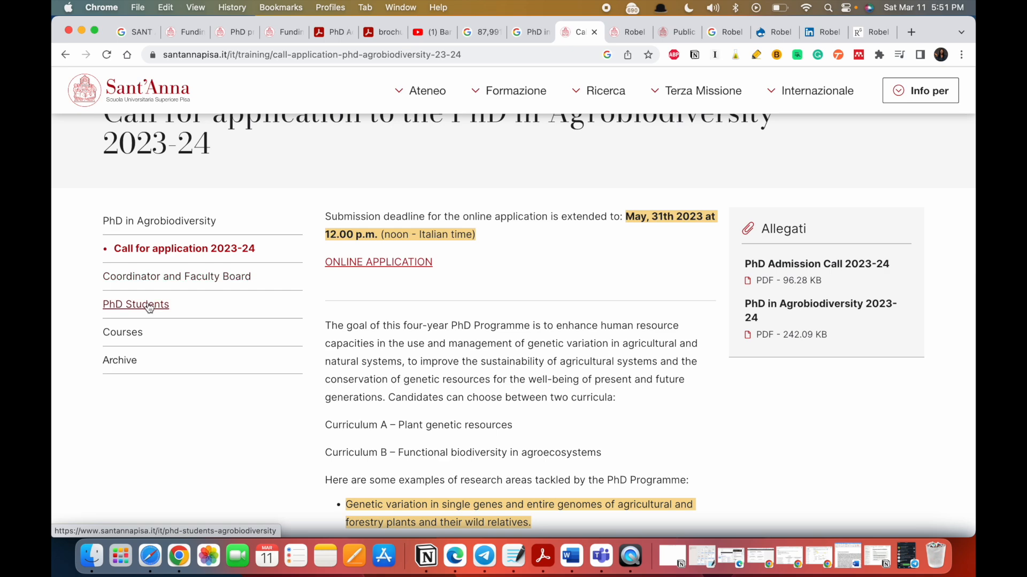
pyautogui.click(176, 276)
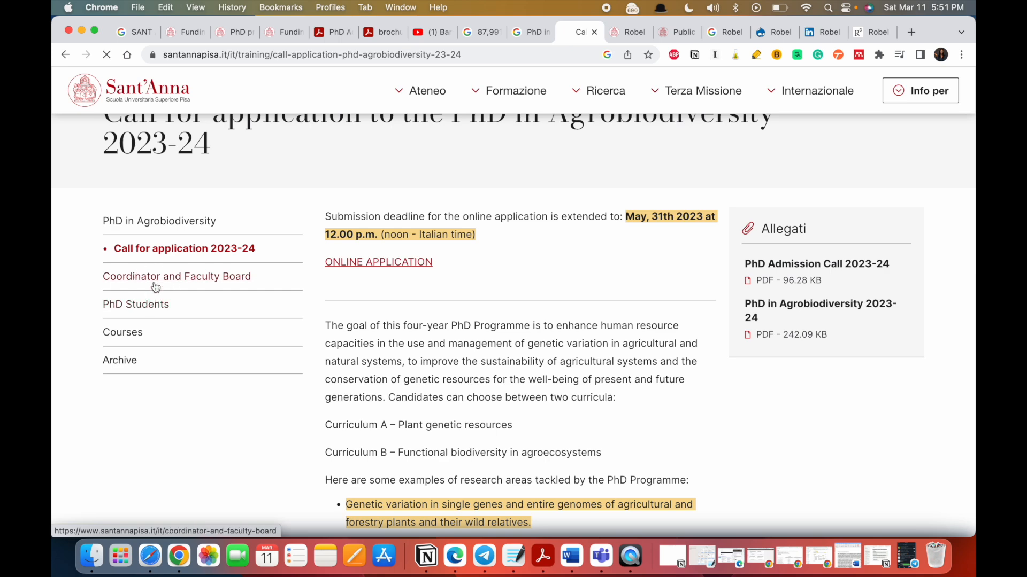
pyautogui.click(176, 276)
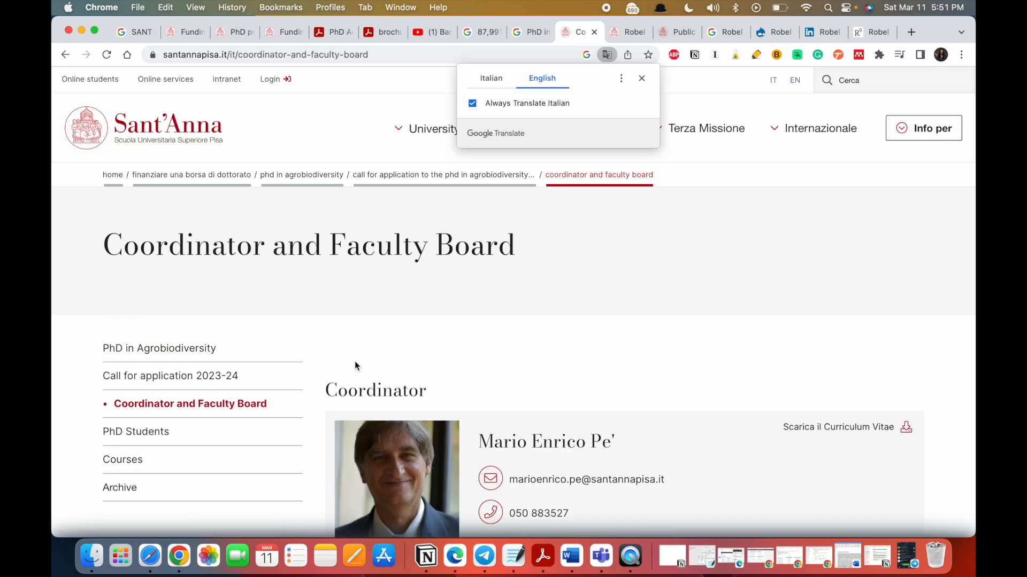
pyautogui.scroll(-3)
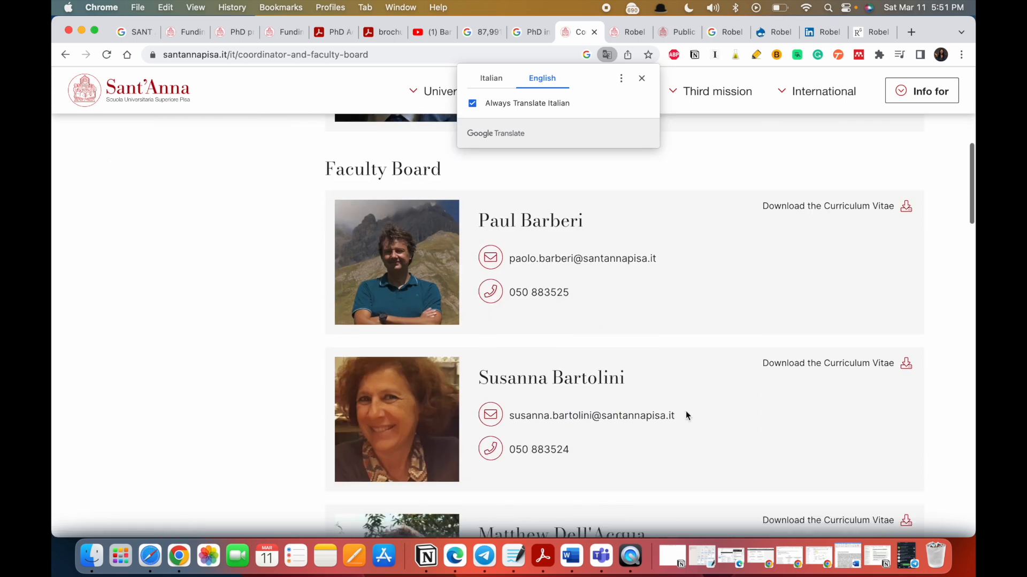
pyautogui.scroll(-3)
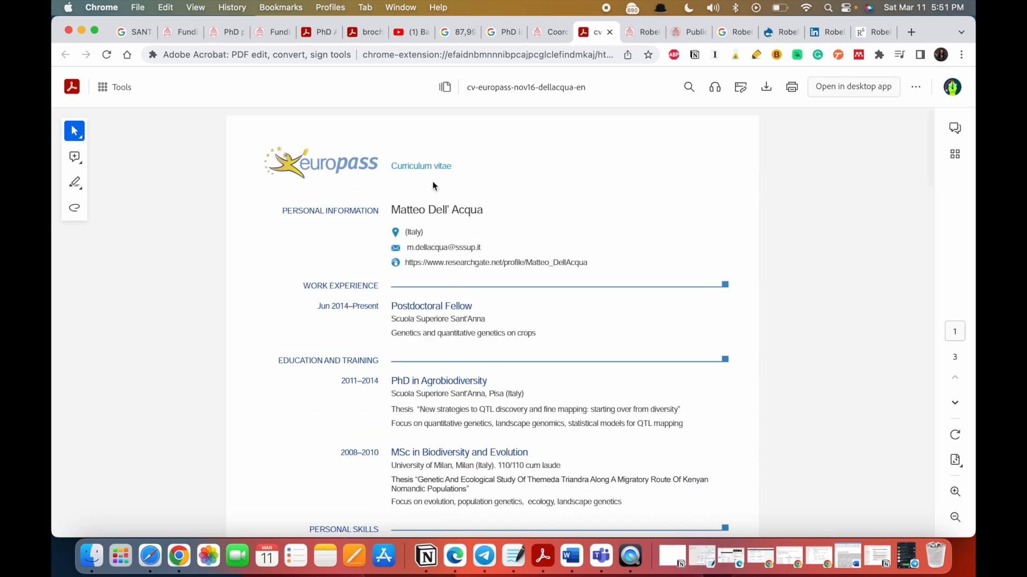
pyautogui.moveTo(562, 178)
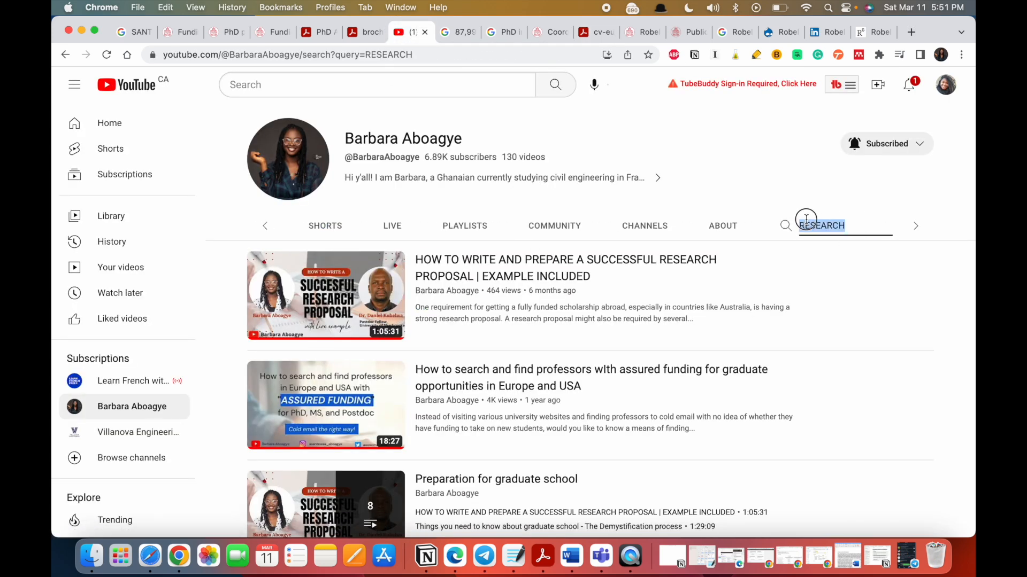
pyautogui.write('EUROPAS')
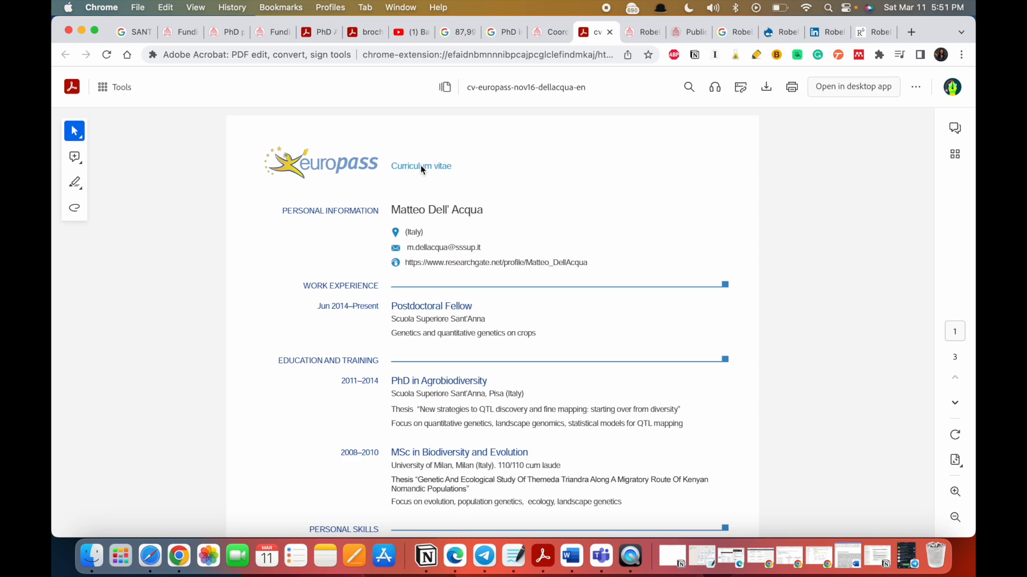
pyautogui.scroll(-3)
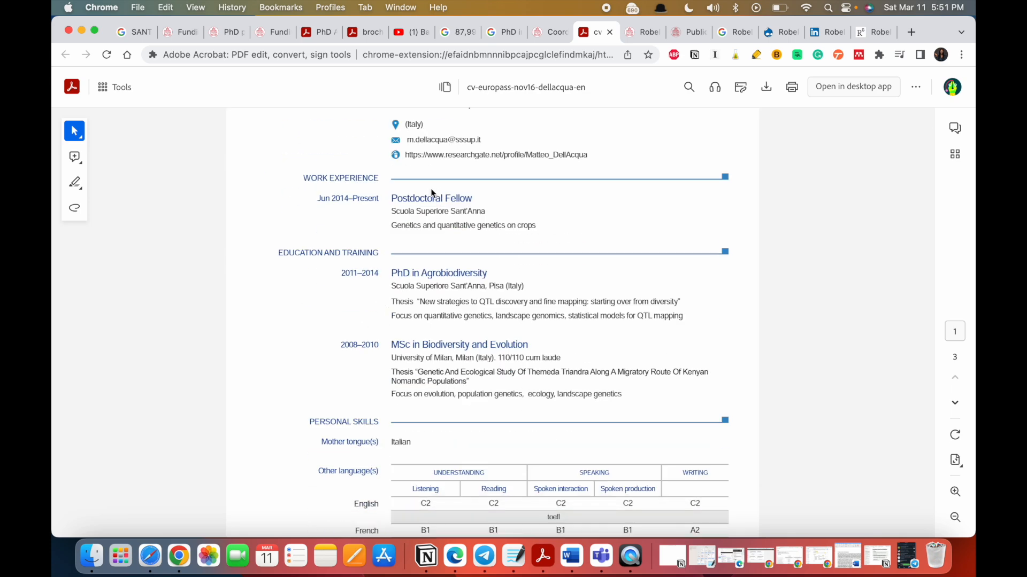
pyautogui.scroll(-3)
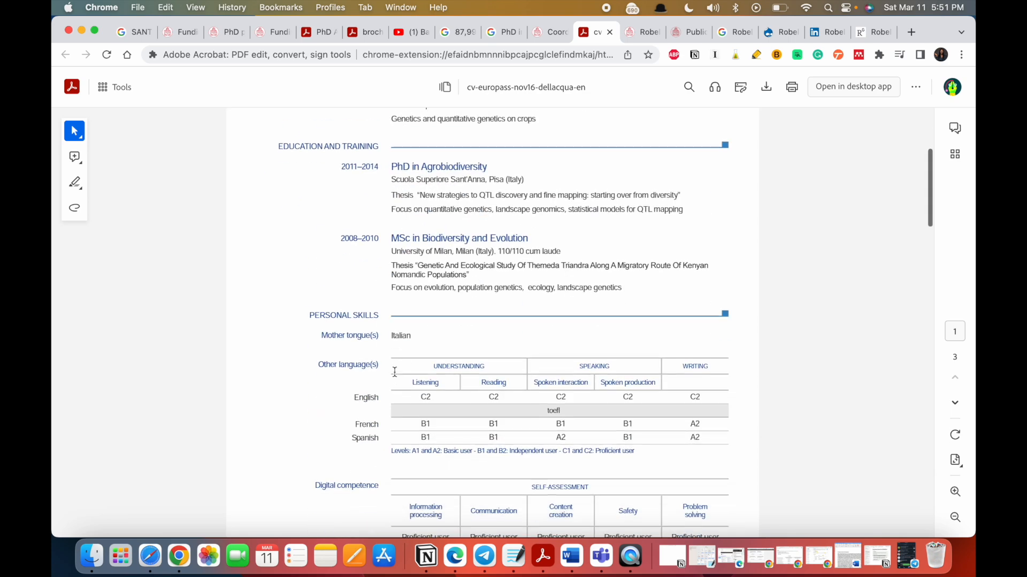
pyautogui.scroll(-3)
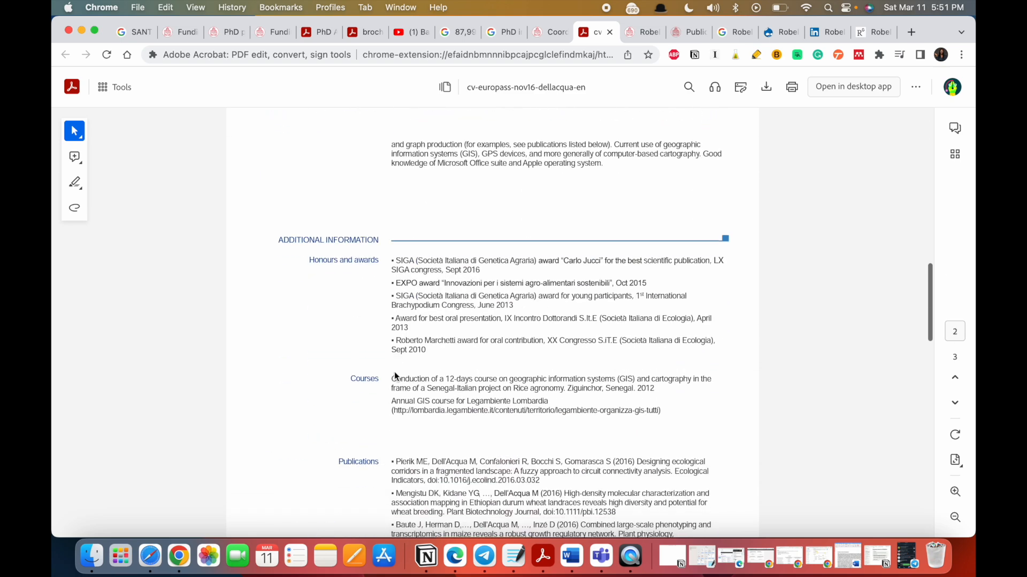
pyautogui.scroll(-3)
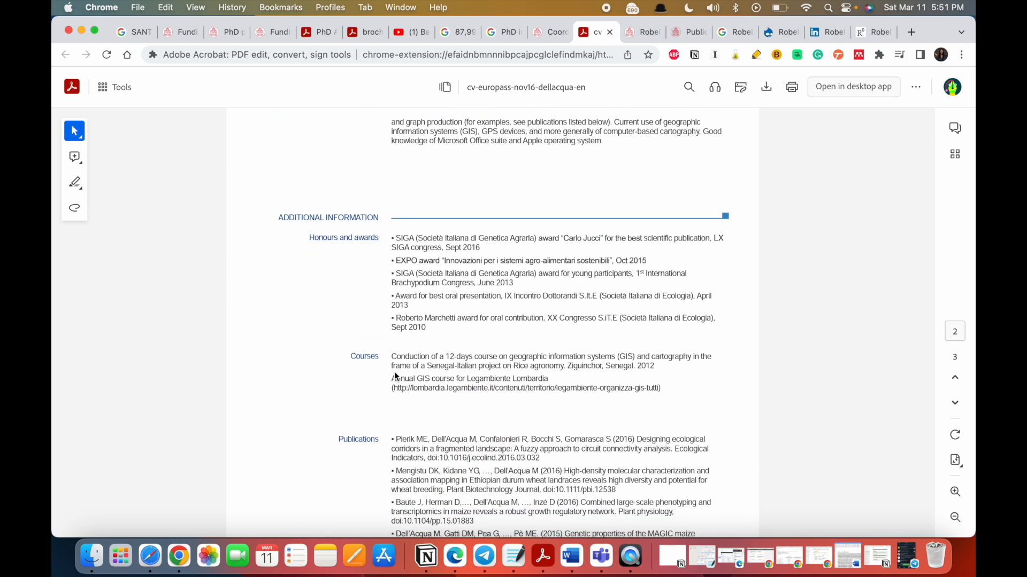
pyautogui.scroll(-3)
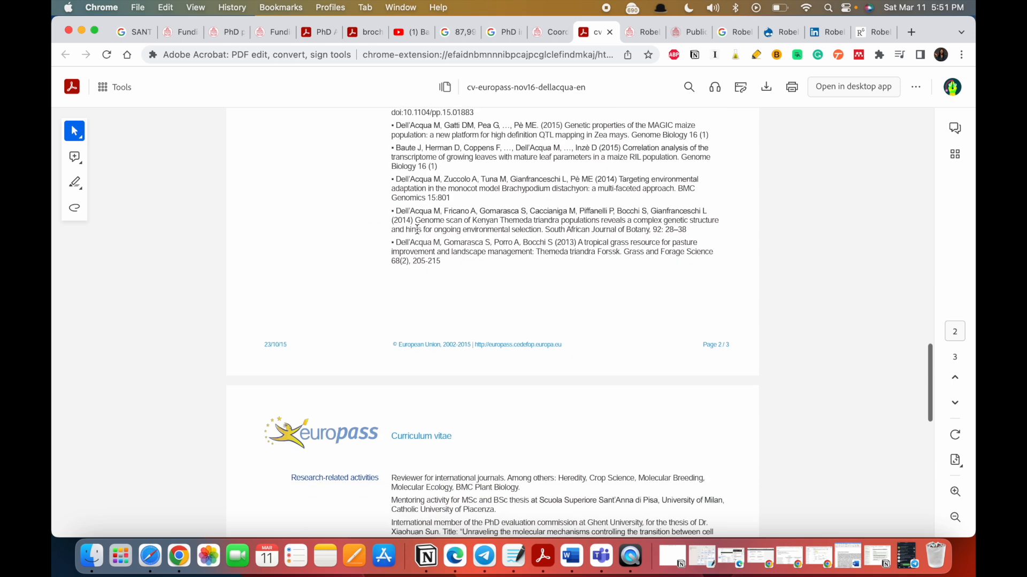
pyautogui.scroll(-3)
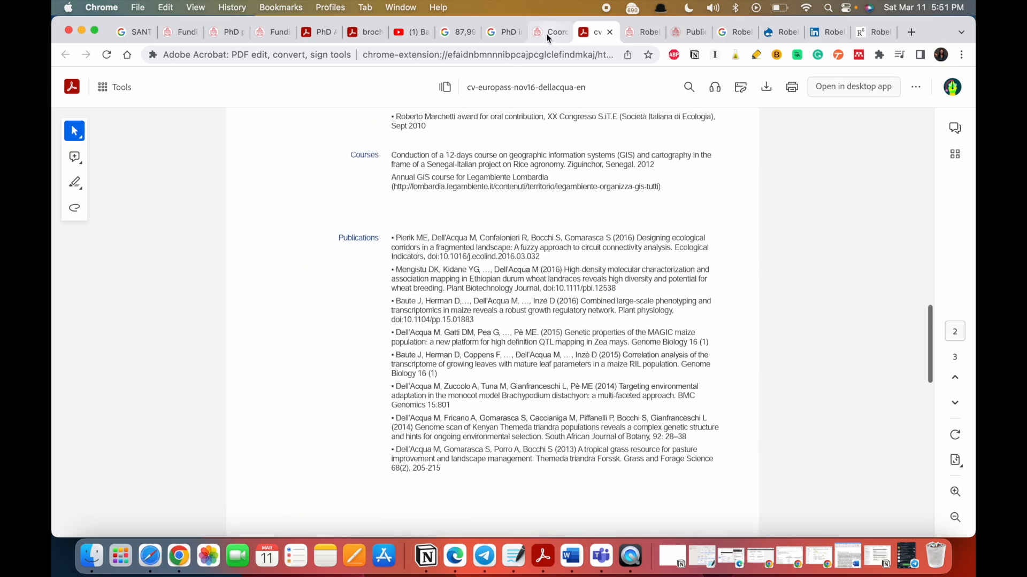
pyautogui.click(552, 32)
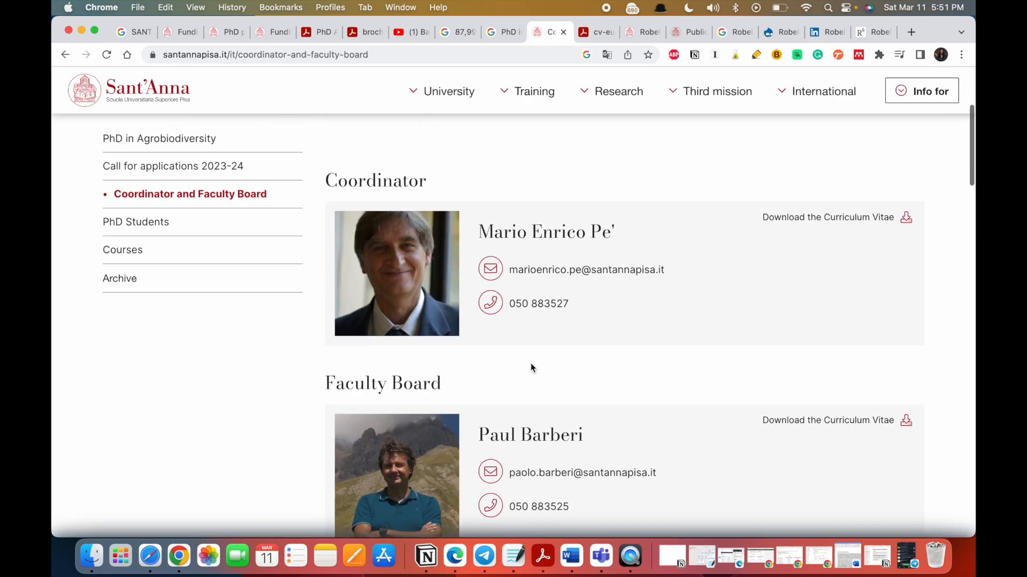
pyautogui.scroll(-3)
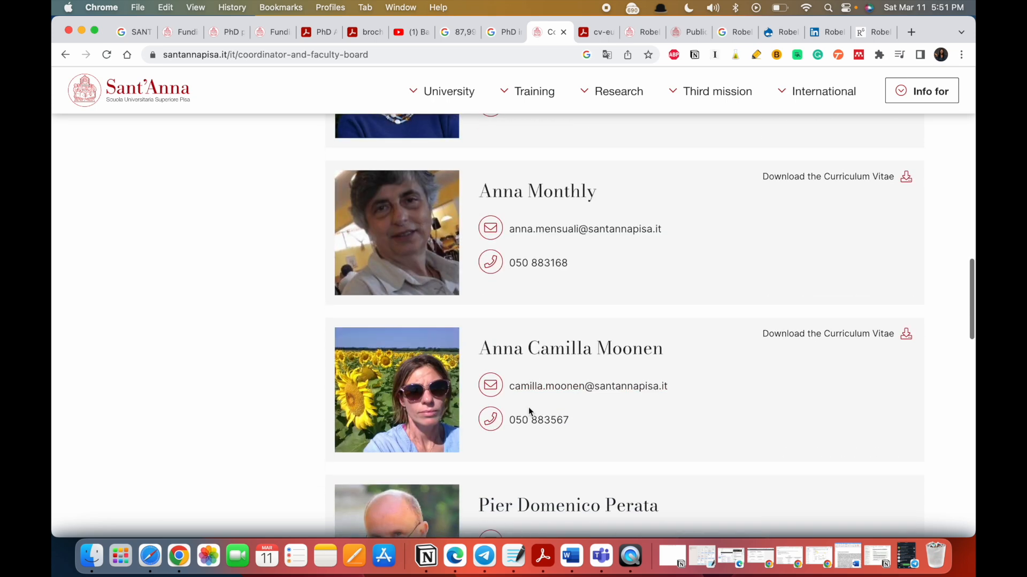
pyautogui.moveTo(808, 340)
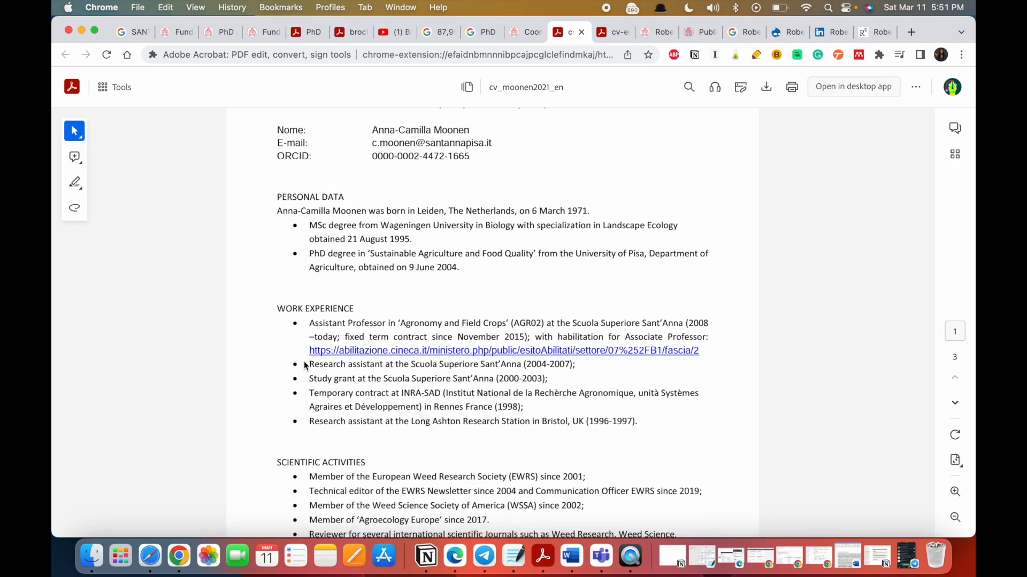
pyautogui.scroll(-3)
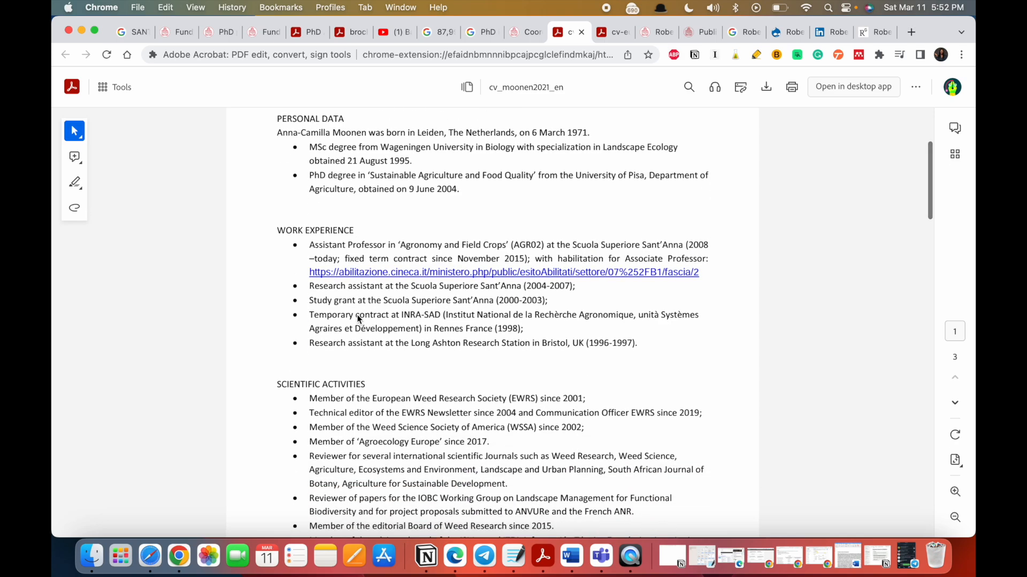
pyautogui.scroll(-3)
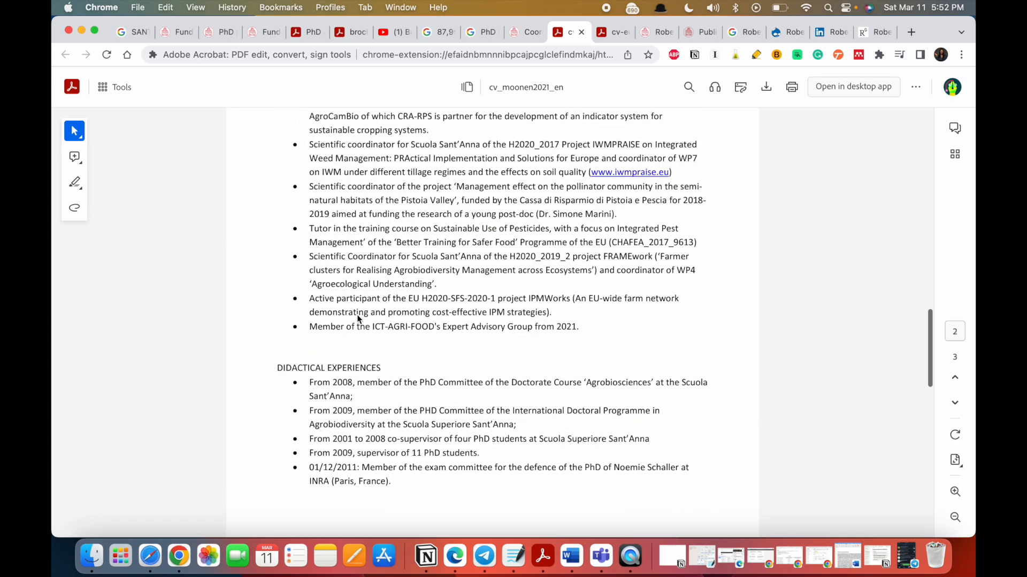
pyautogui.scroll(-3)
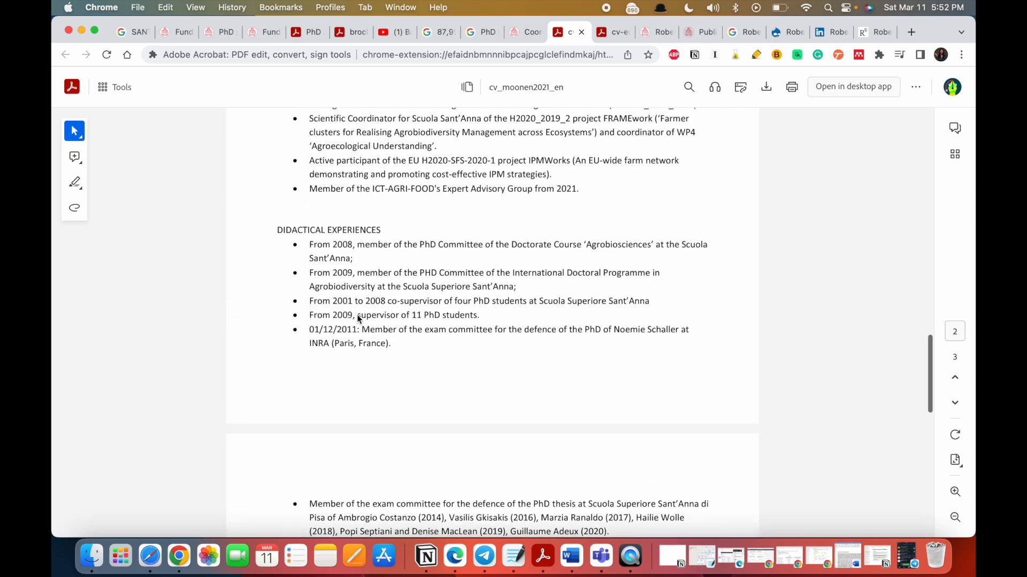
pyautogui.scroll(-3)
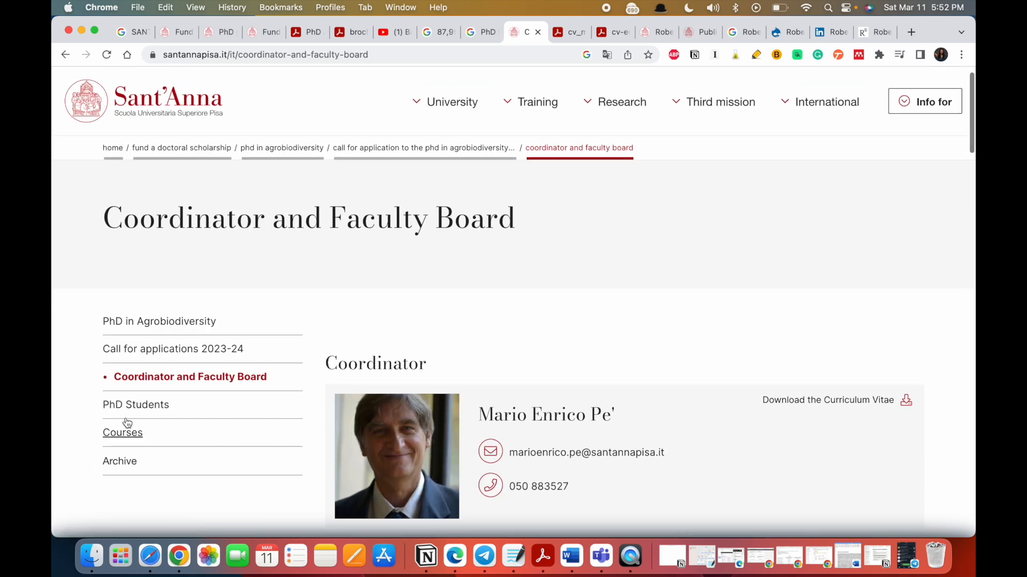
# Step: Browse the PhD Students page by cycle and pick a student in the XXXVIII Cycle
pyautogui.click(135, 405)
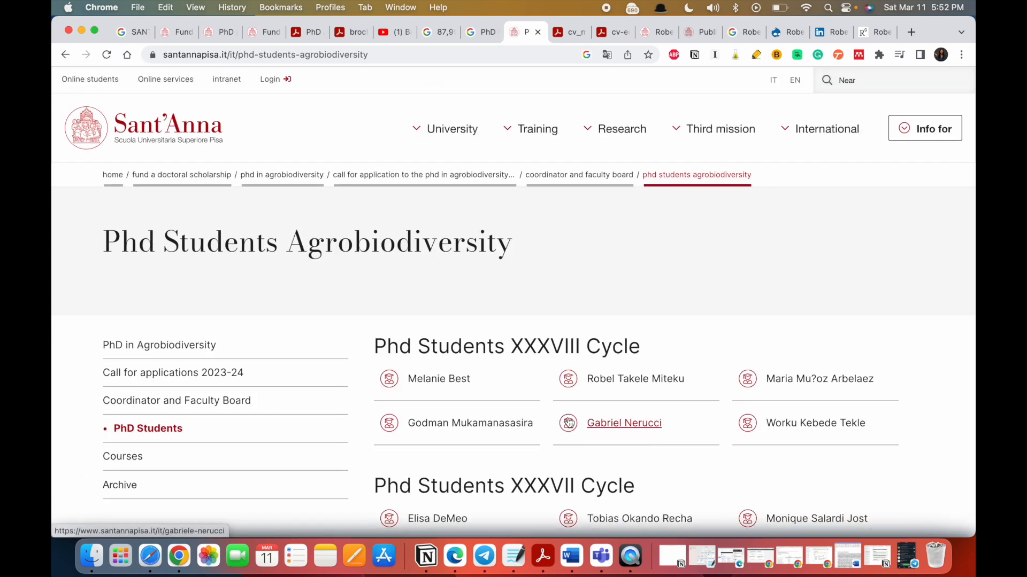
pyautogui.scroll(-3)
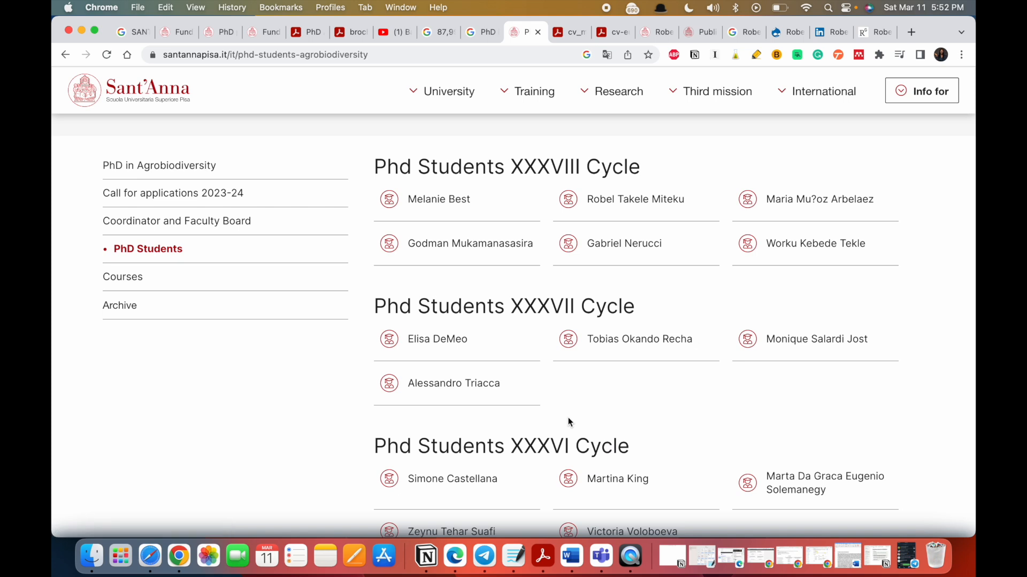
pyautogui.scroll(-3)
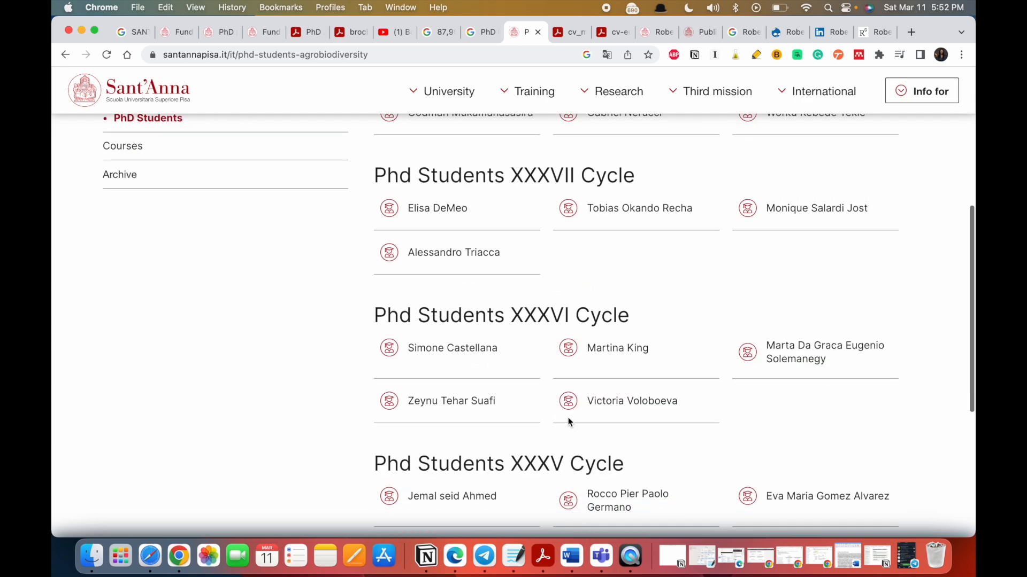
pyautogui.scroll(-3)
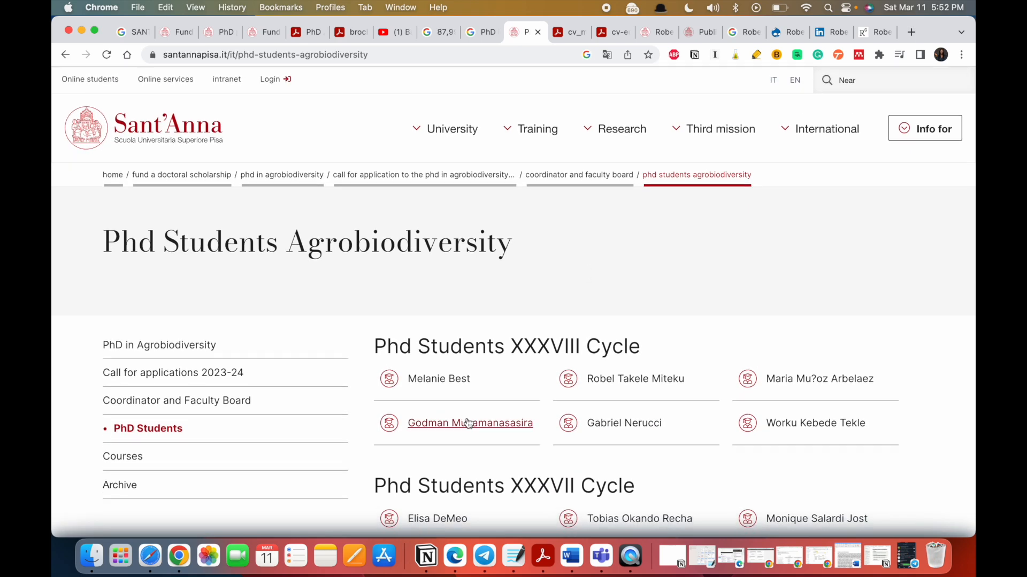
pyautogui.scroll(-3)
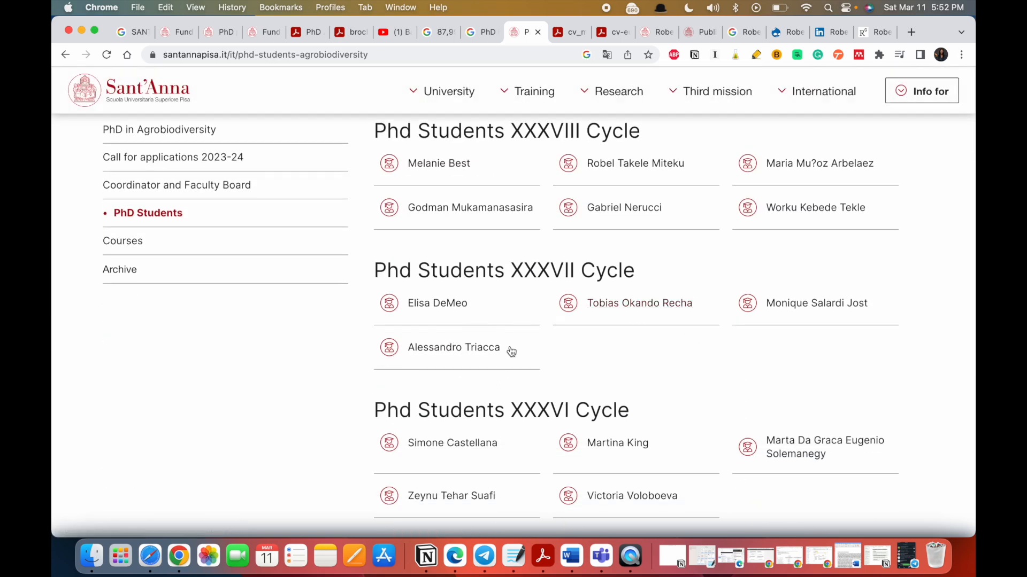
pyautogui.scroll(-3)
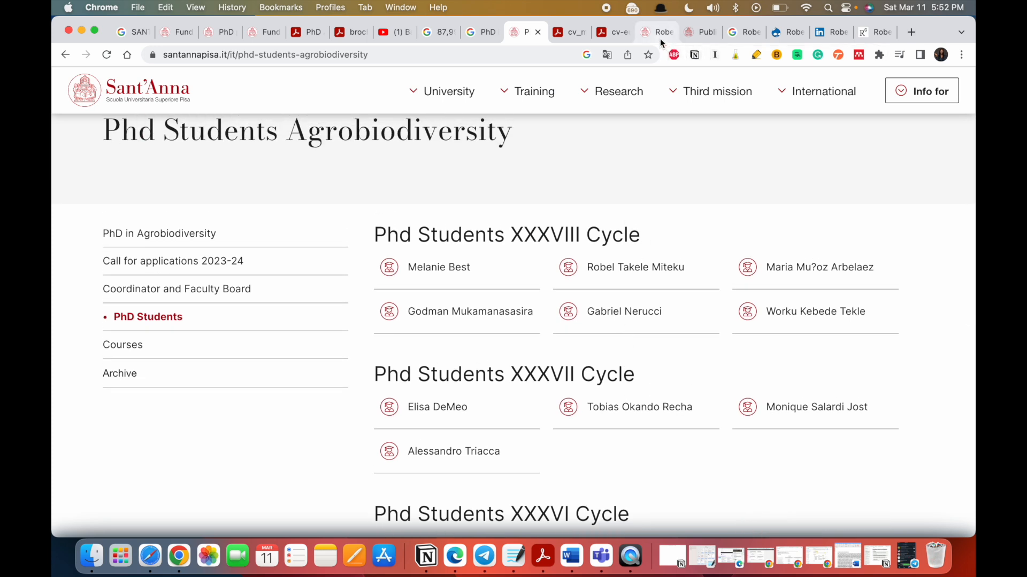
pyautogui.moveTo(635, 267)
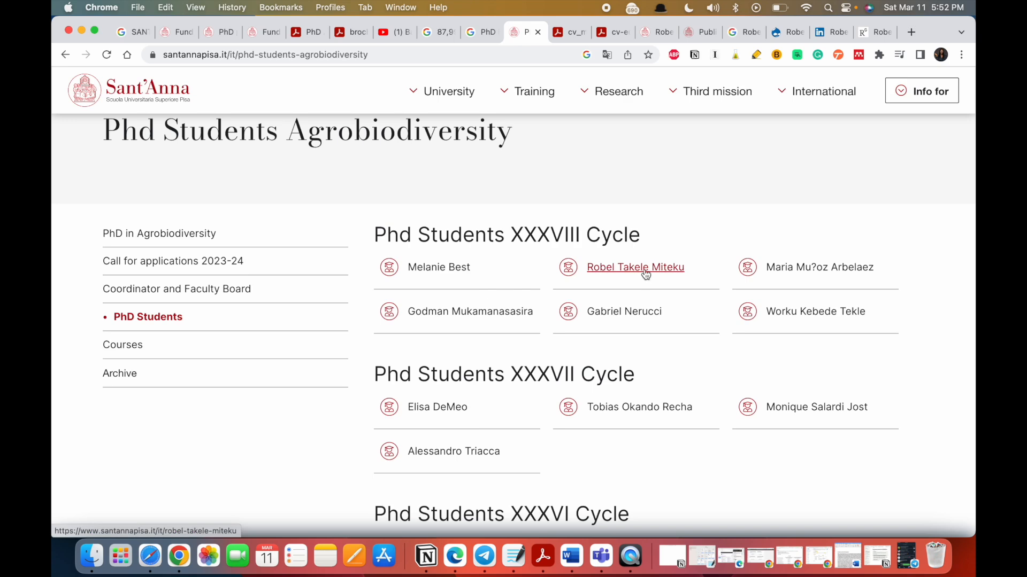
pyautogui.click(635, 267)
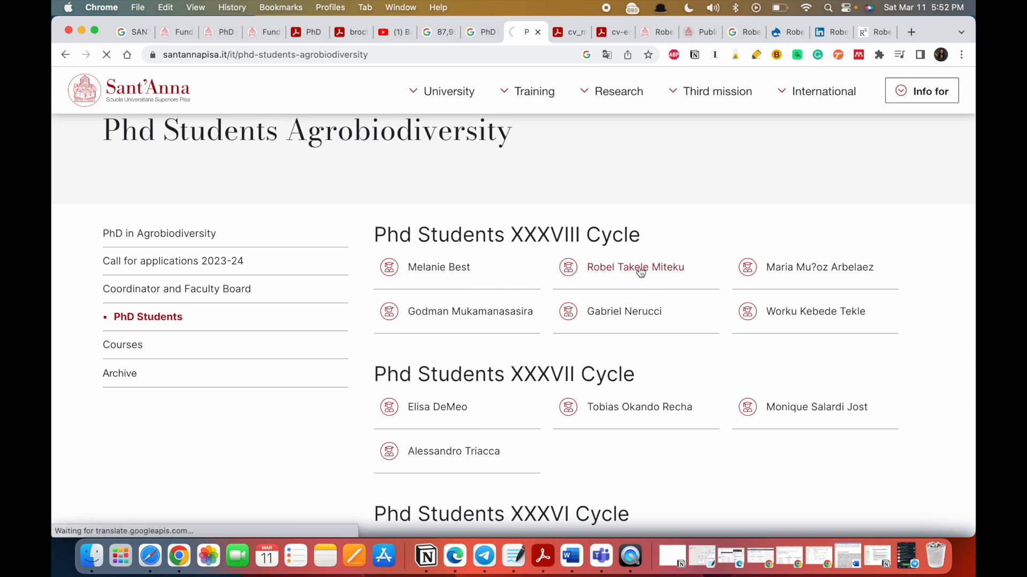
# Step: Load the XXXVIII-cycle student's profile page and select his name text
pyautogui.click(634, 267)
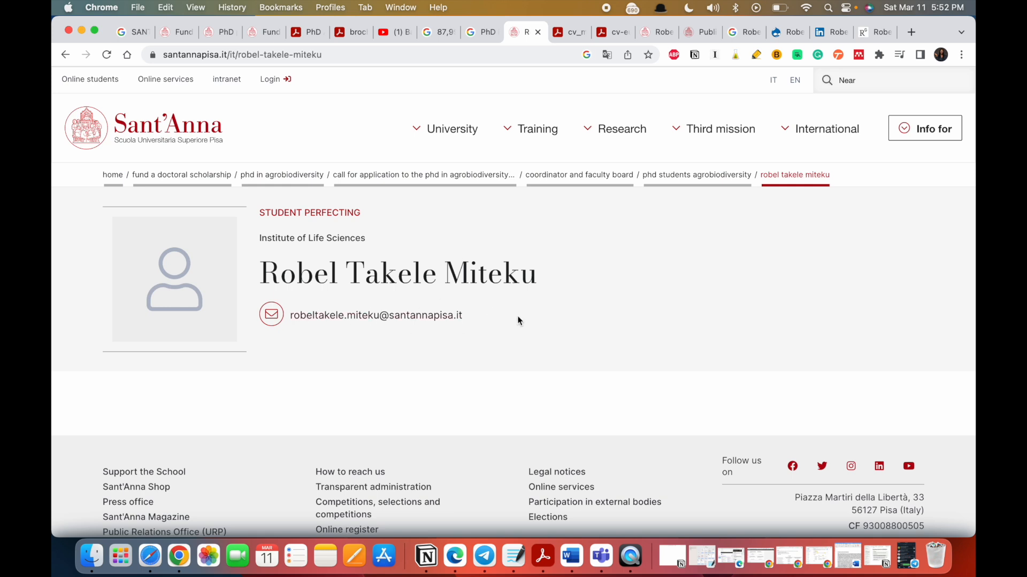
pyautogui.moveTo(555, 219)
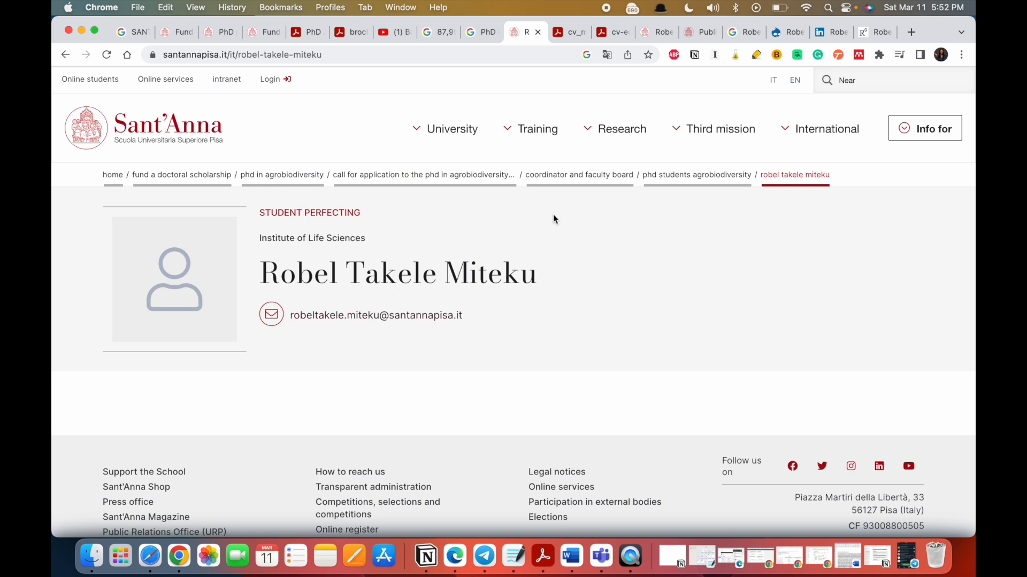
pyautogui.moveTo(259, 212); pyautogui.dragTo(536, 273)
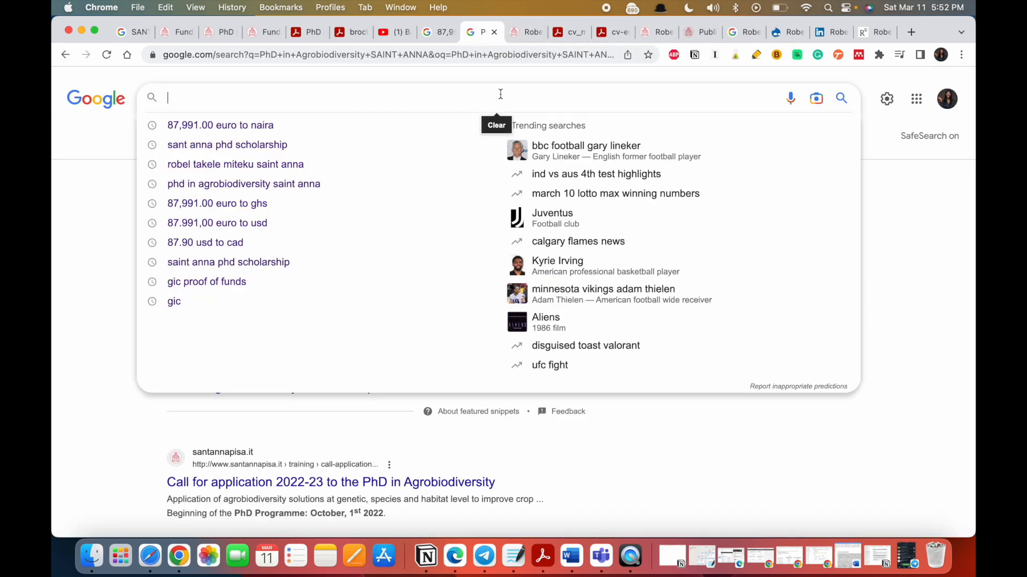
pyautogui.write('Robel Takele Miteku')
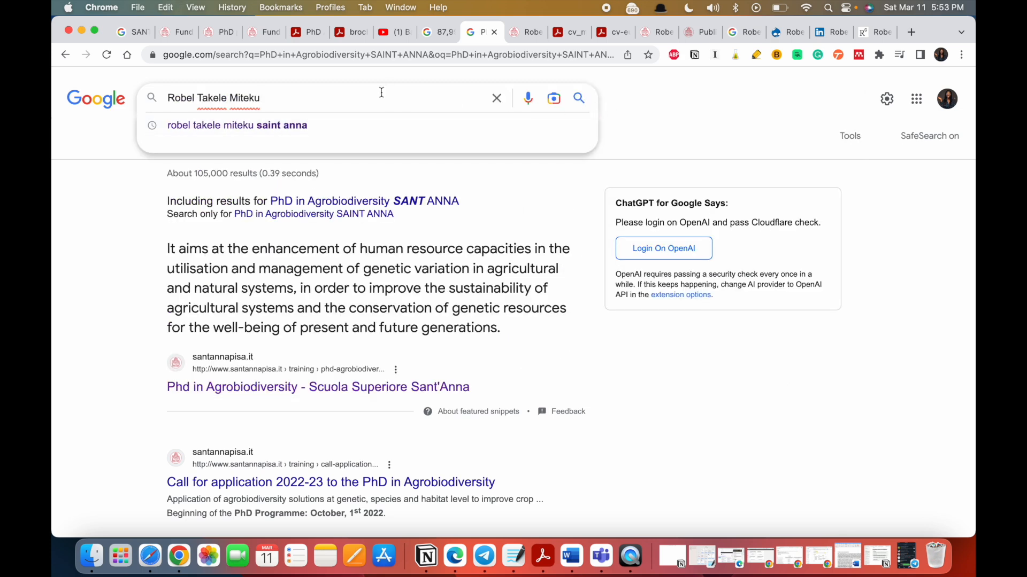
pyautogui.write('SAN')
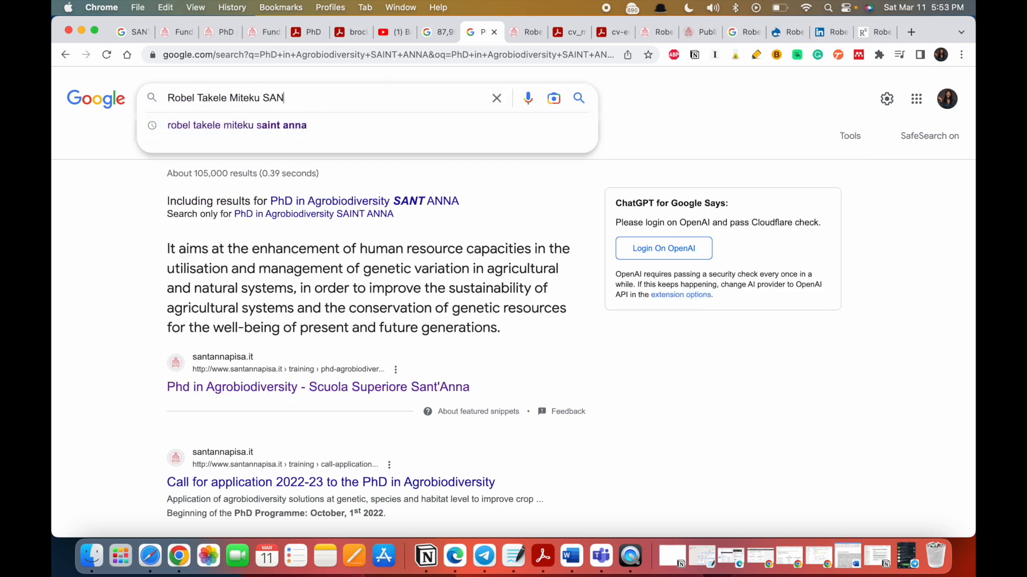
pyautogui.write('T ANNA')
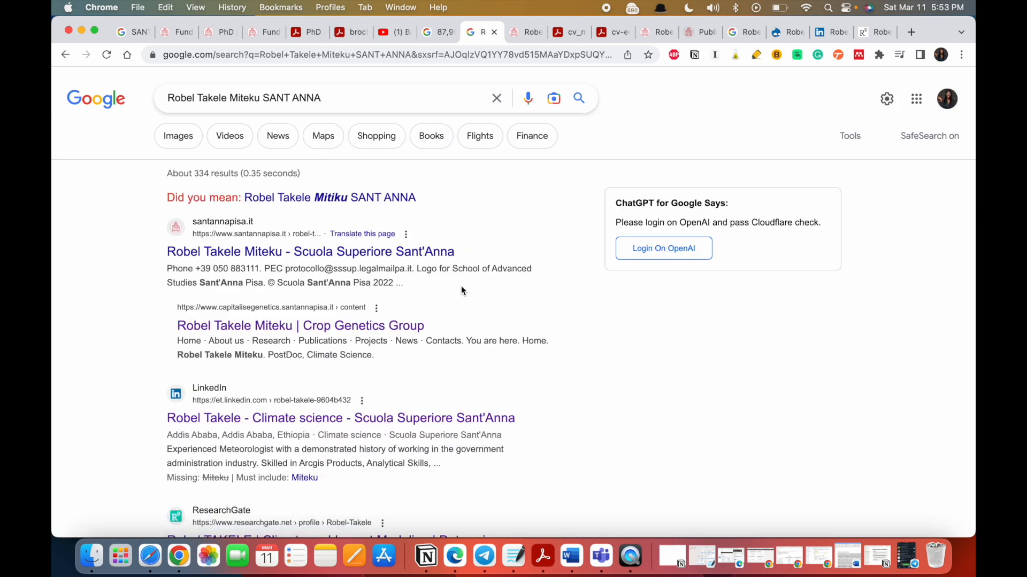
pyautogui.moveTo(366, 251)
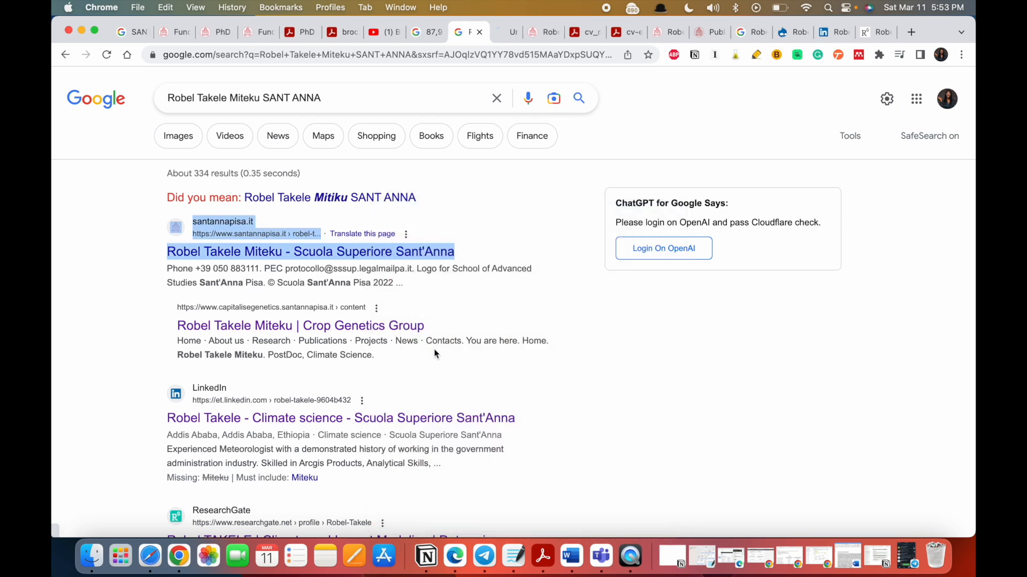
pyautogui.scroll(-3)
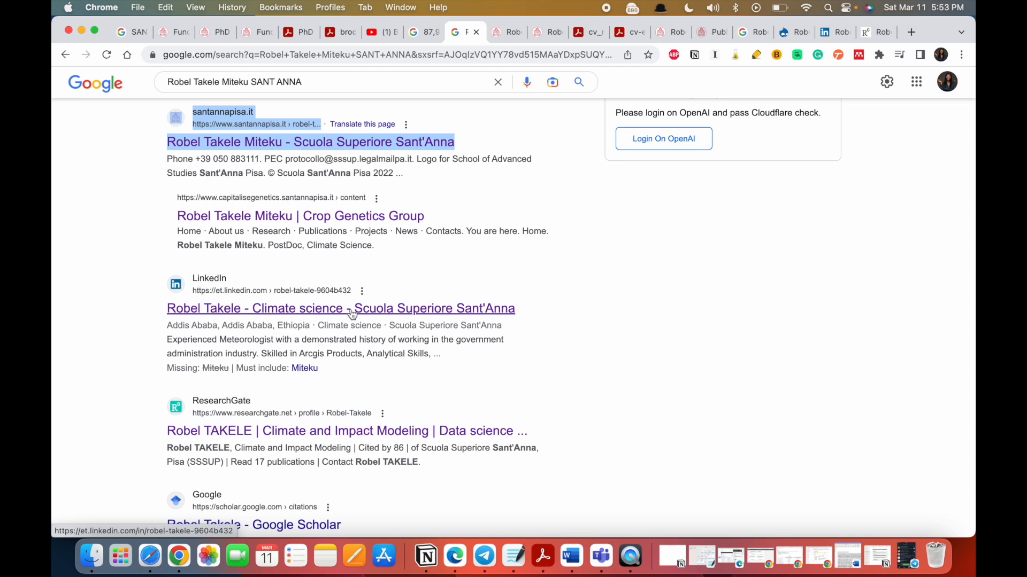
pyautogui.scroll(-3)
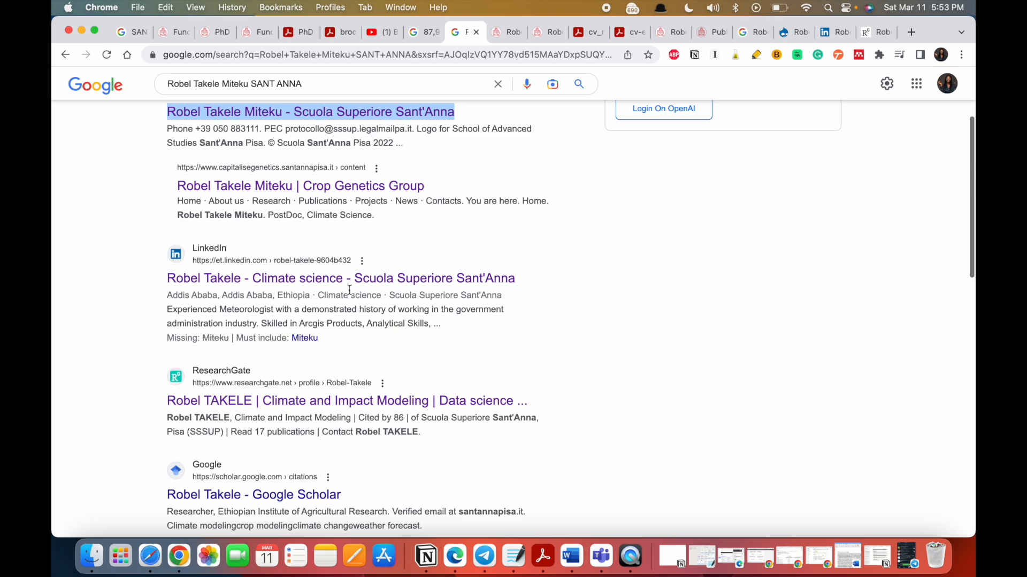
# Step: Open the ResearchGate result in a new tab
pyautogui.rightClick(340, 277)
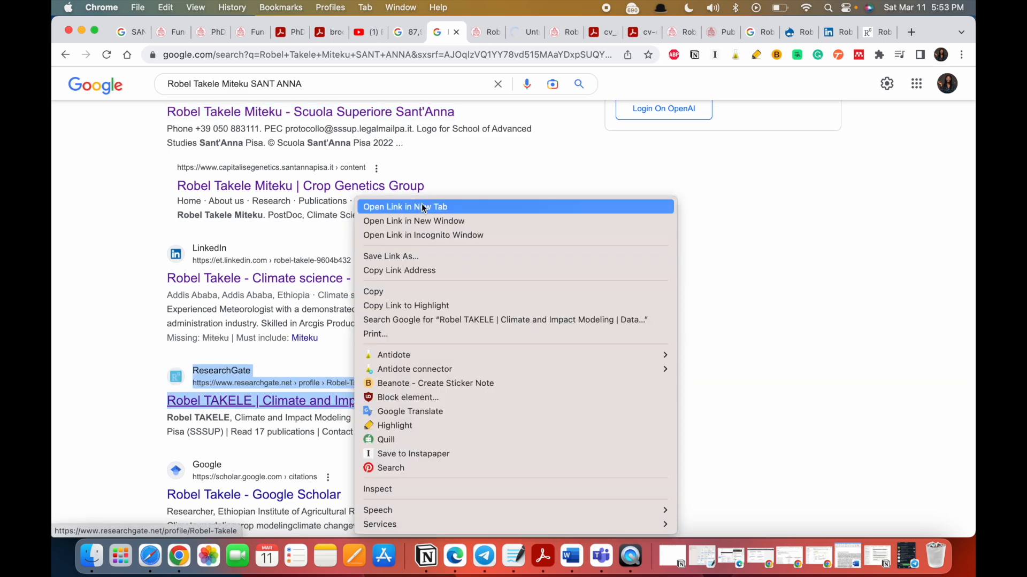
pyautogui.click(405, 206)
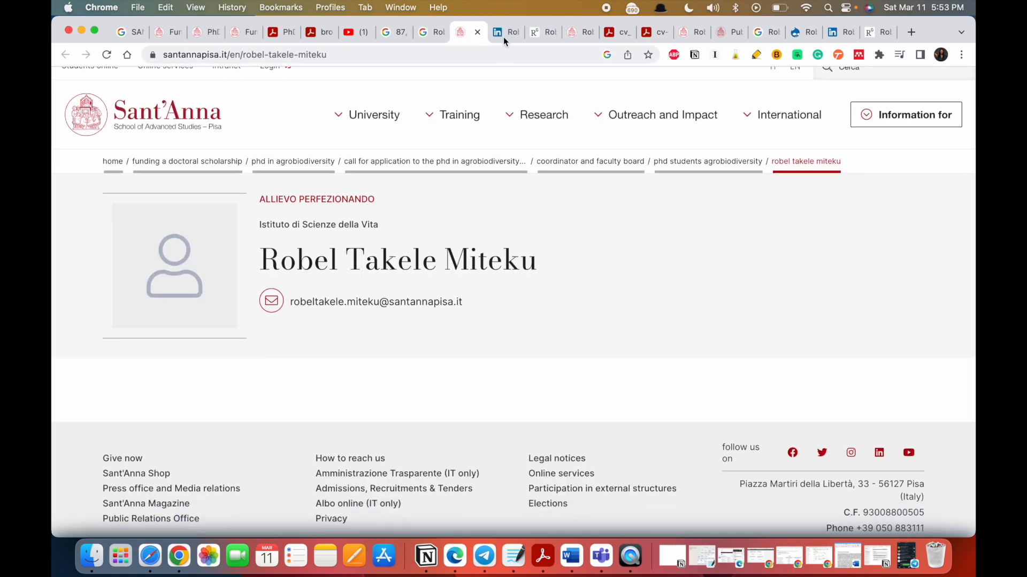
# Step: Look over the student's LinkedIn profile, then bring up his ResearchGate profile
pyautogui.click(505, 32)
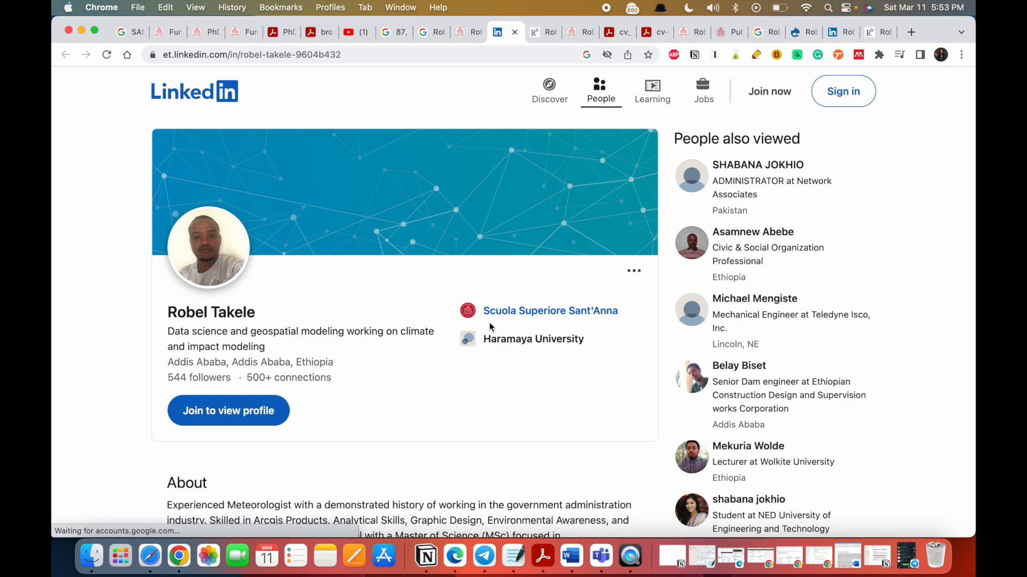
pyautogui.scroll(-3)
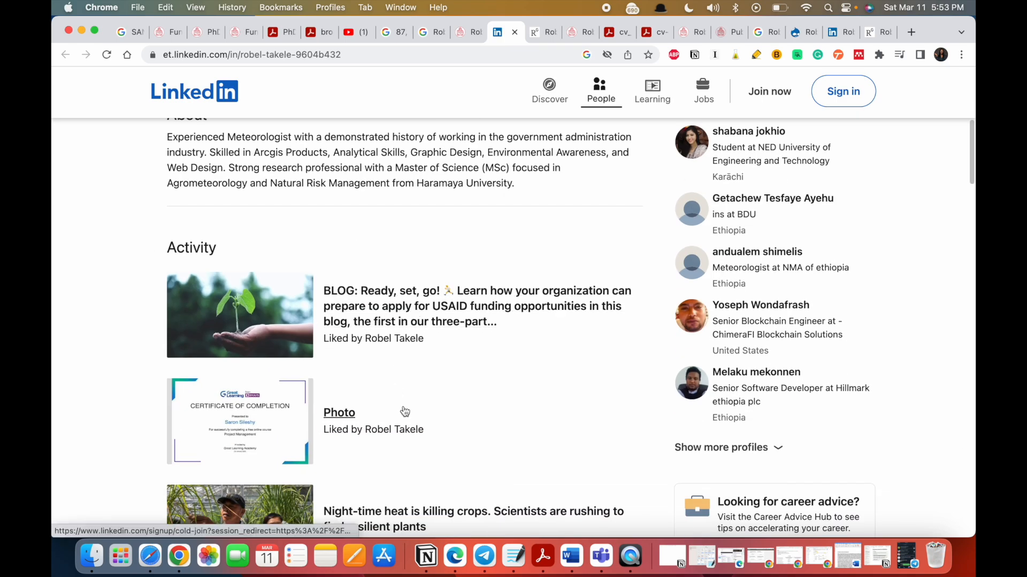
pyautogui.scroll(-3)
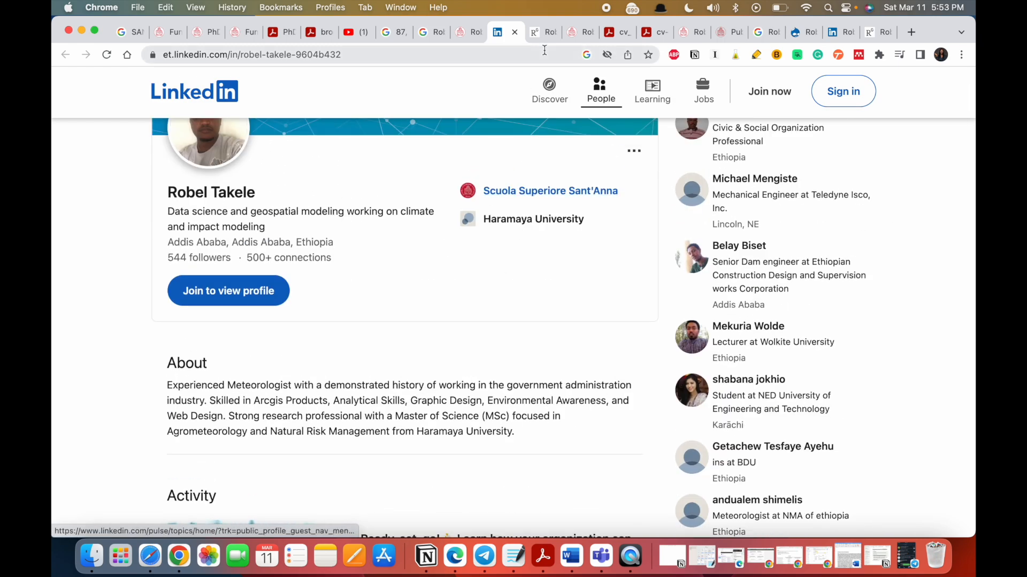
pyautogui.click(533, 32)
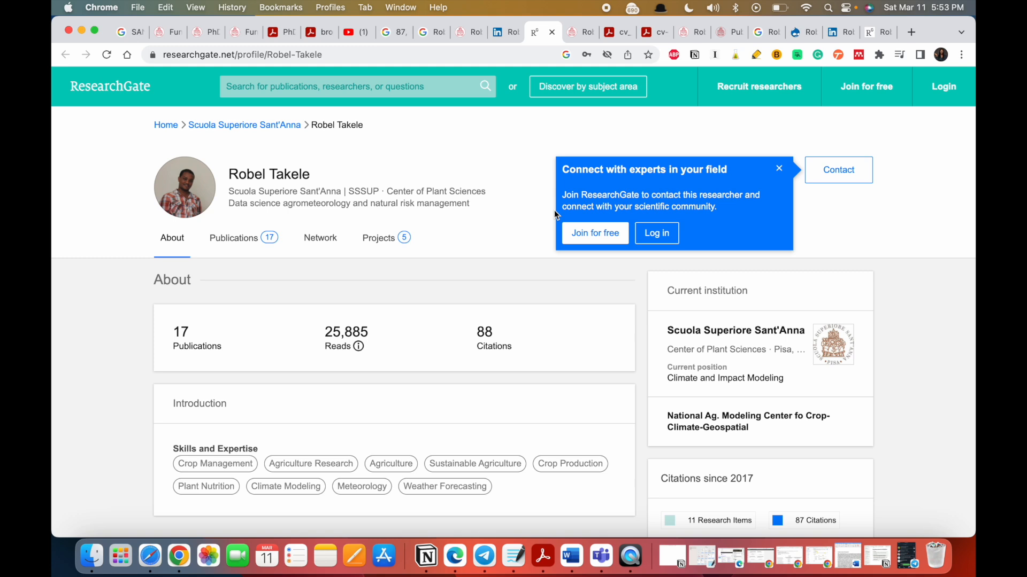
pyautogui.moveTo(480, 271)
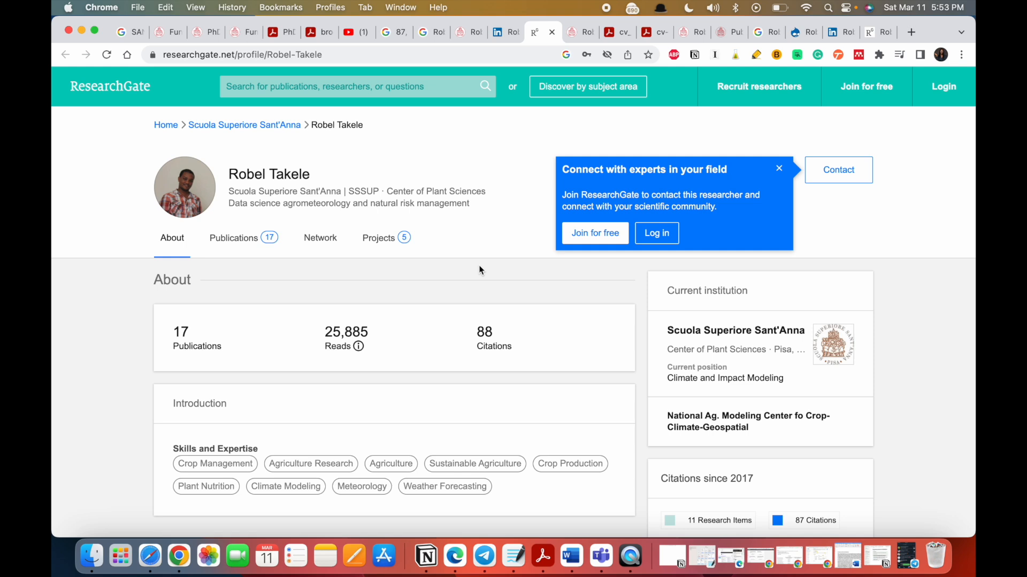
pyautogui.moveTo(456, 309)
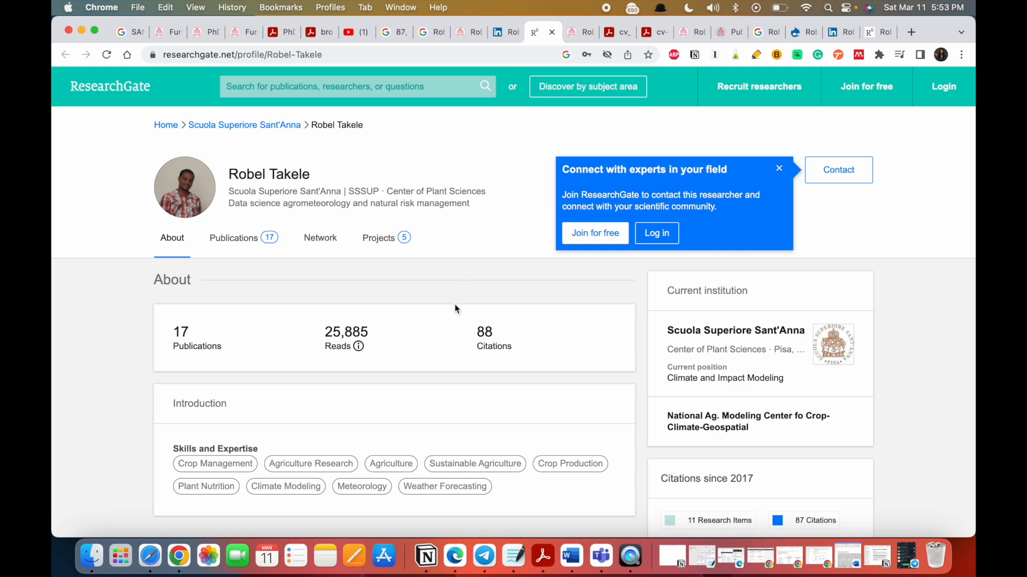
# Step: Browse his ResearchGate publications and Projects, view the seasonal prediction project, then return to his Sant'Anna profile
pyautogui.scroll(-3)
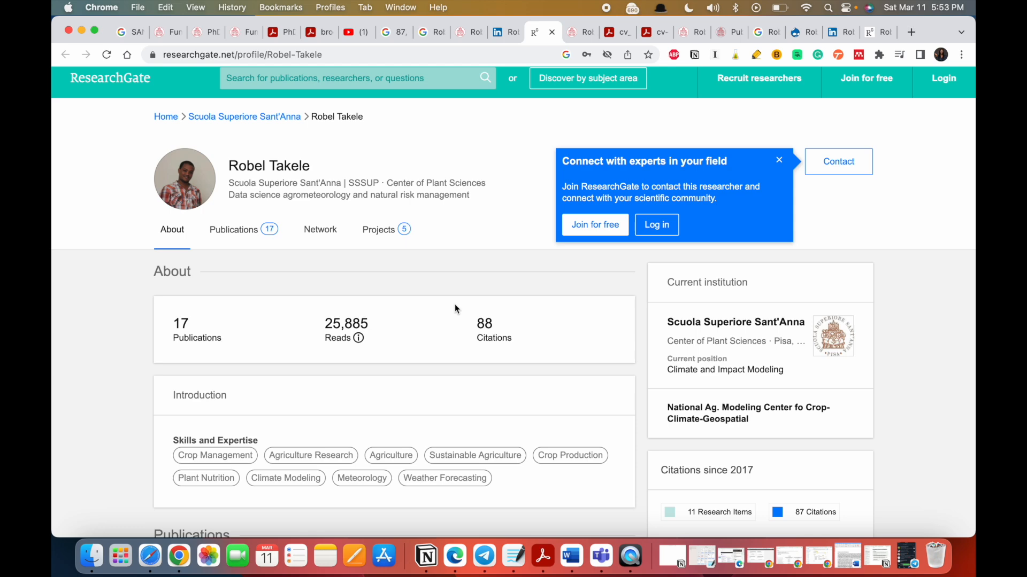
pyautogui.scroll(-3)
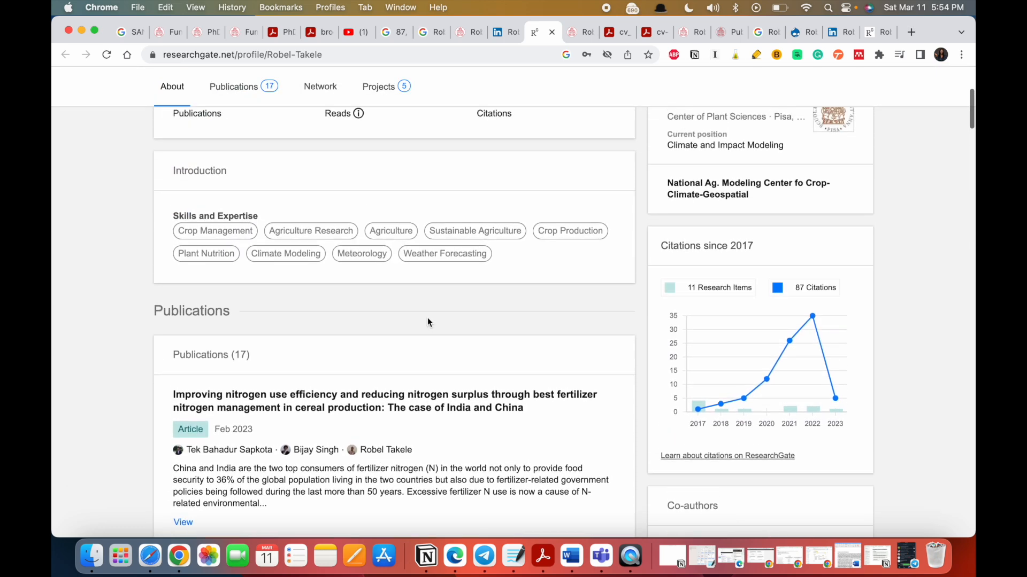
pyautogui.click(378, 86)
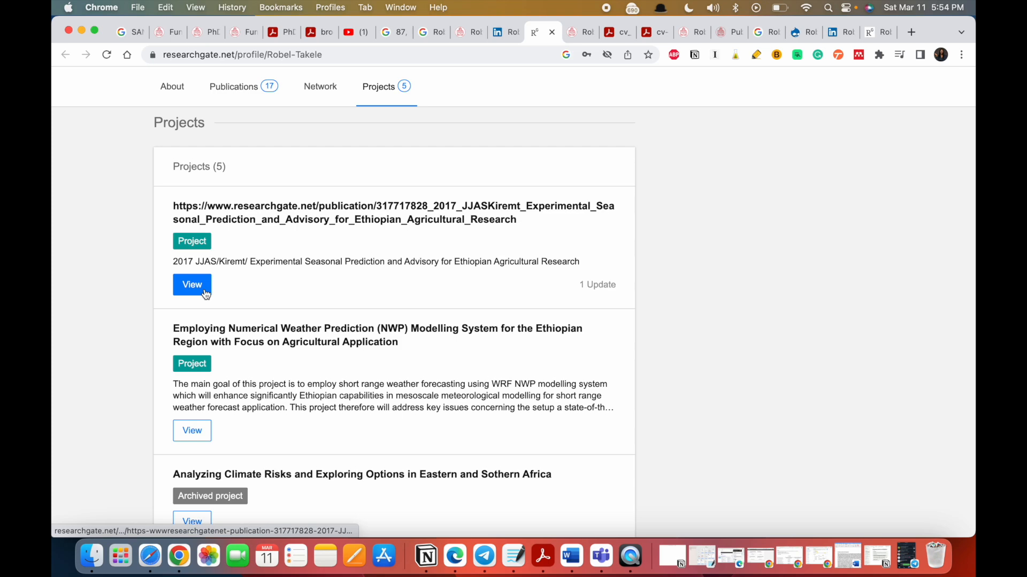
pyautogui.click(192, 285)
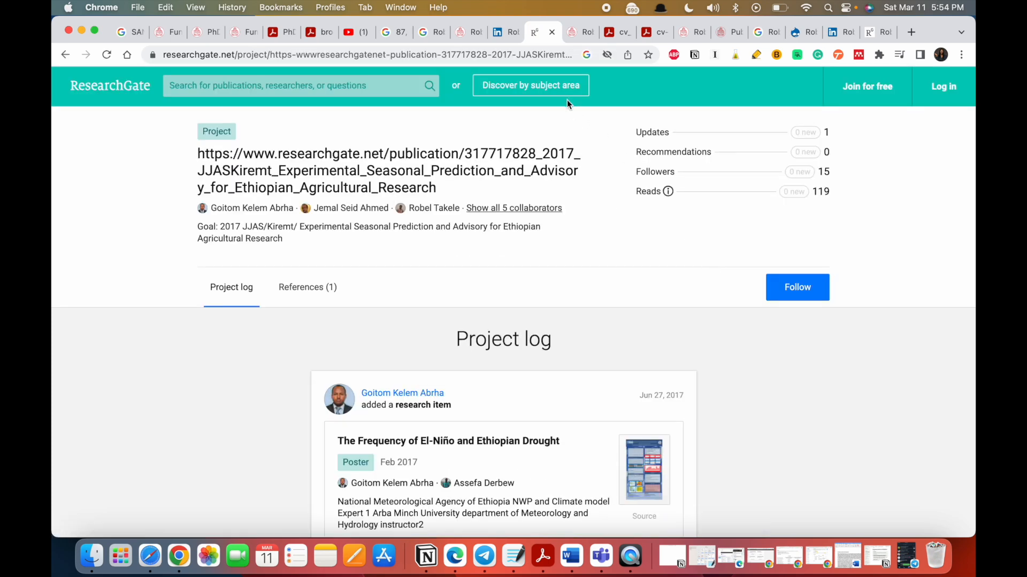
pyautogui.click(568, 32)
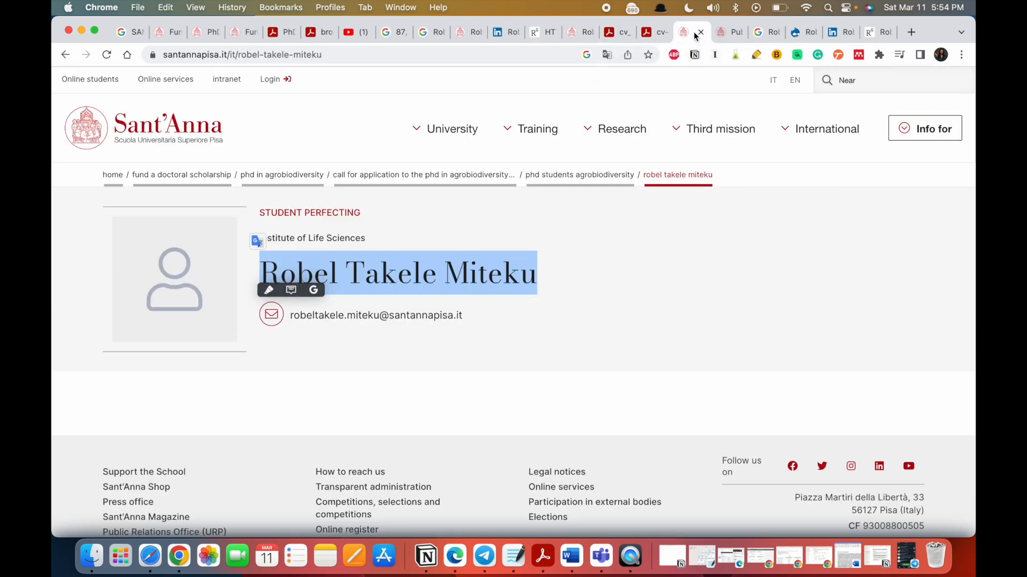
# Step: Switch through the LinkedIn tab back to the Funding a doctoral scholarship page
pyautogui.click(690, 31)
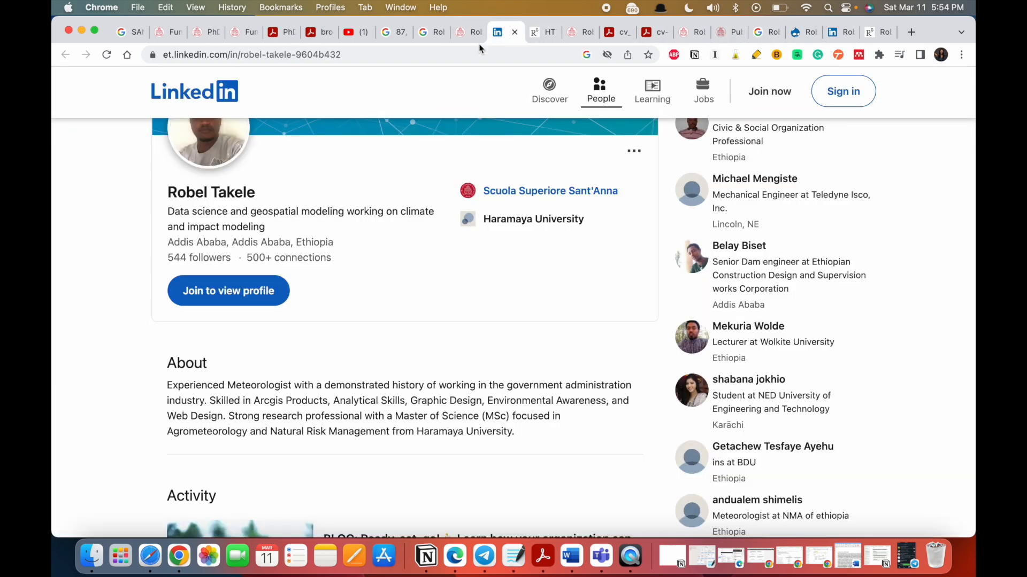
pyautogui.click(234, 32)
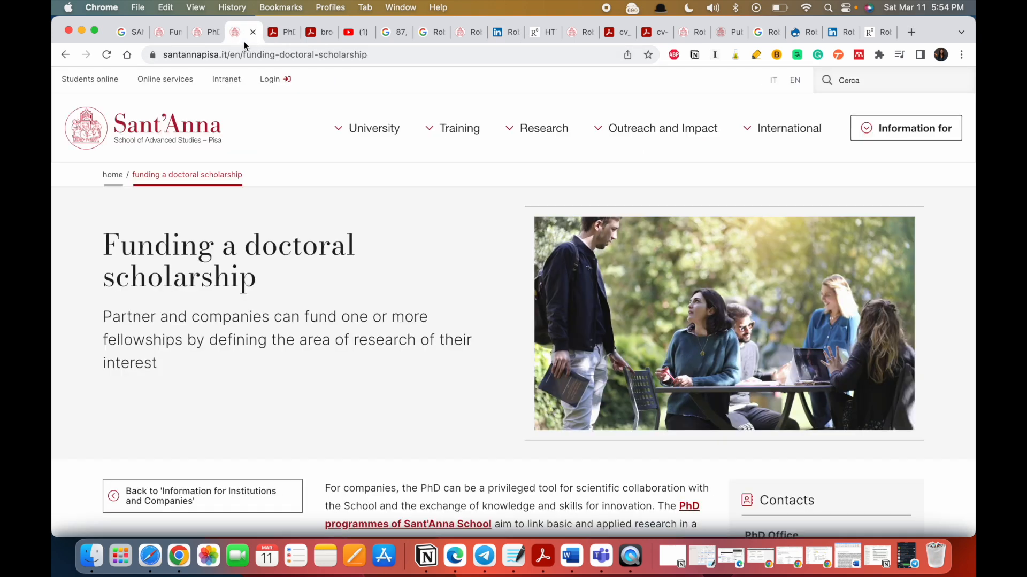
# Step: From the PhD programmes list, reach the PhD in Agrobiodiversity page and its Call for application 2023-24
pyautogui.click(264, 54)
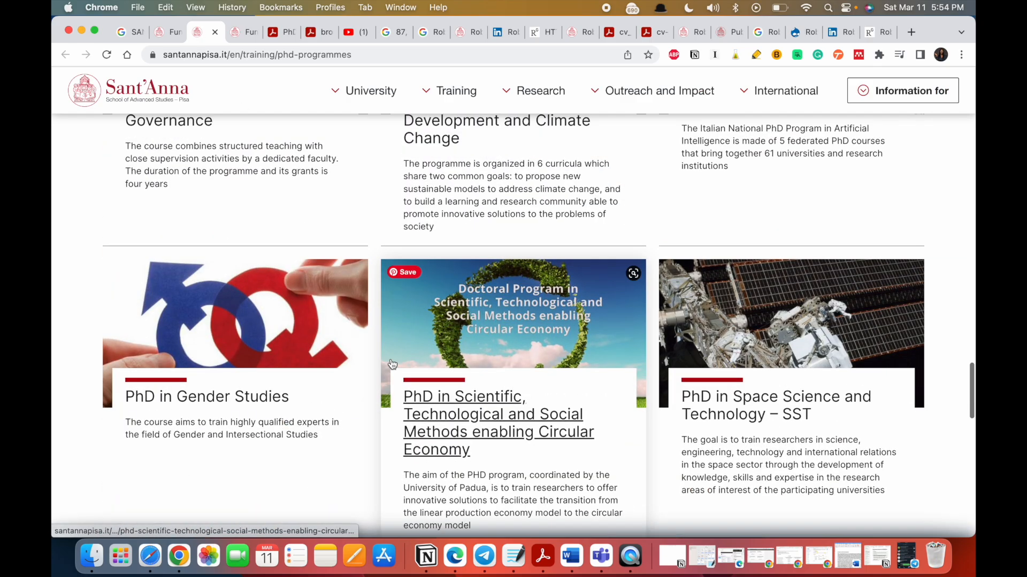
pyautogui.scroll(-3)
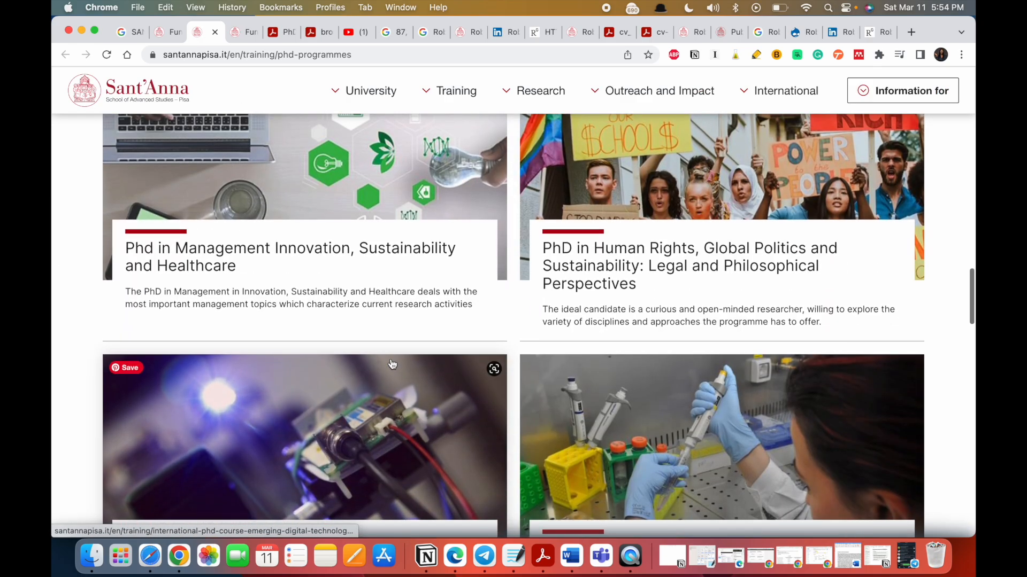
pyautogui.scroll(-3)
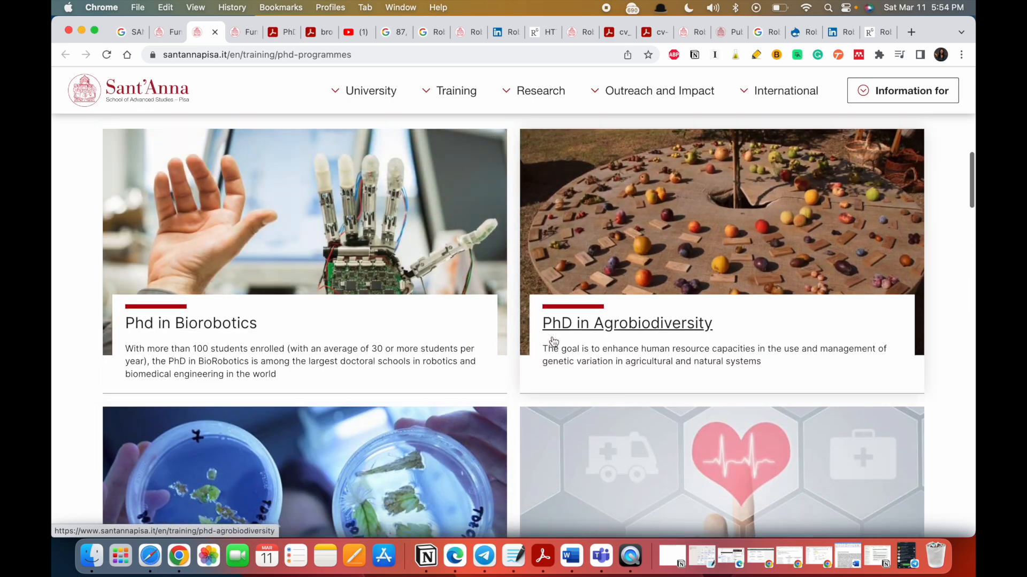
pyautogui.click(626, 323)
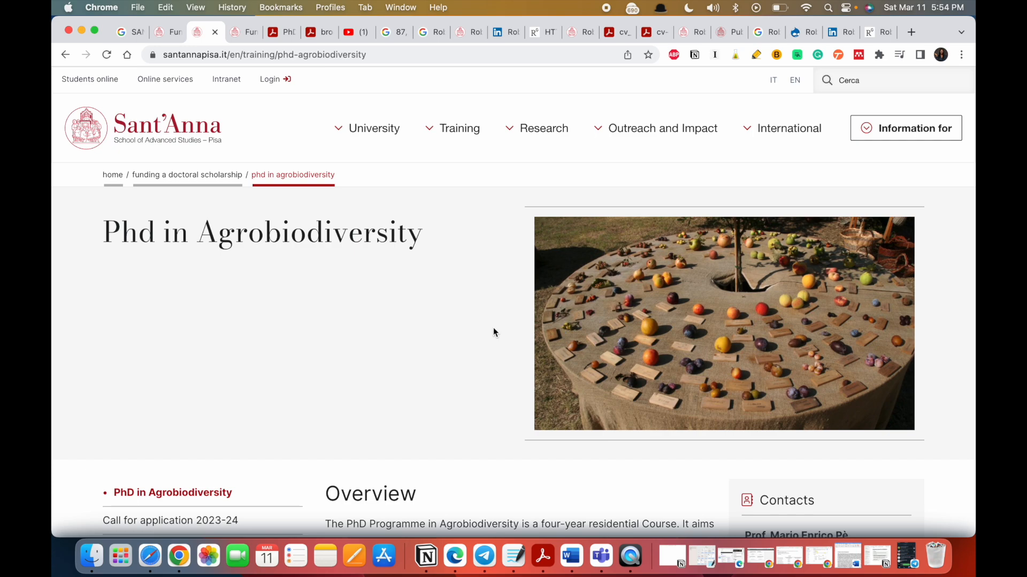
pyautogui.scroll(-3)
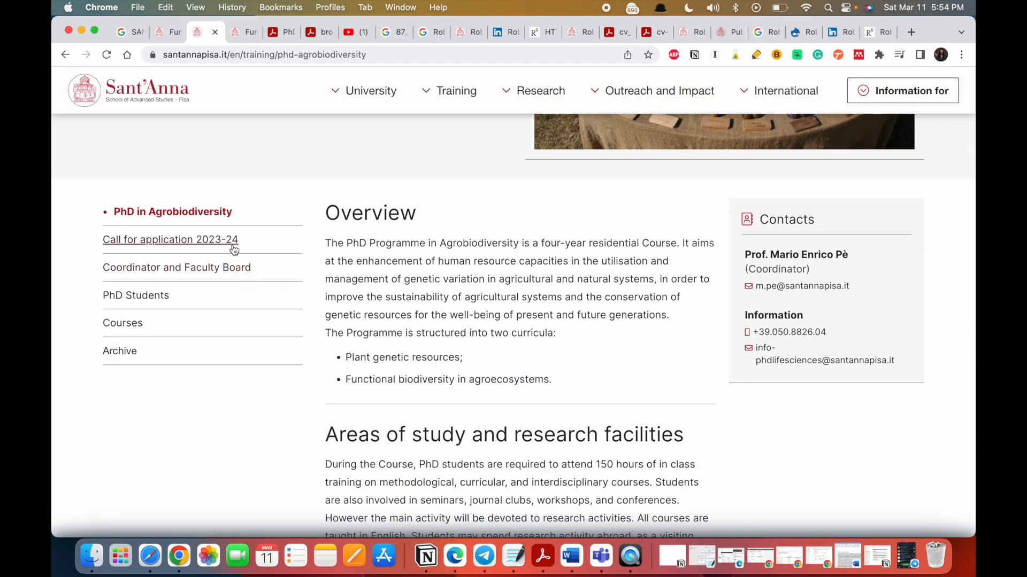
pyautogui.click(169, 239)
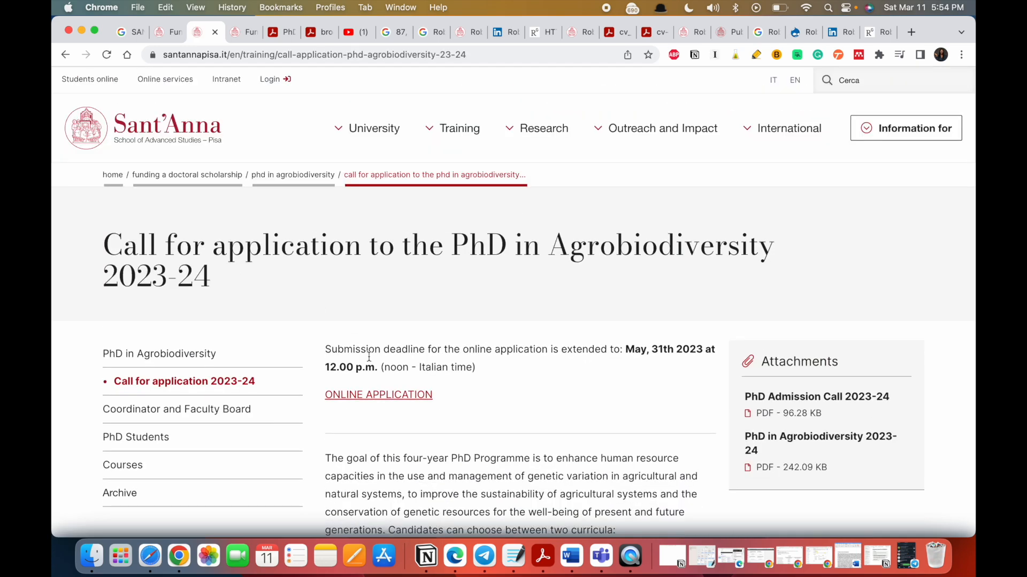
# Step: Open the ONLINE APPLICATION link in a new tab and view the ESSE3 Reserved Area login page
pyautogui.rightClick(378, 394)
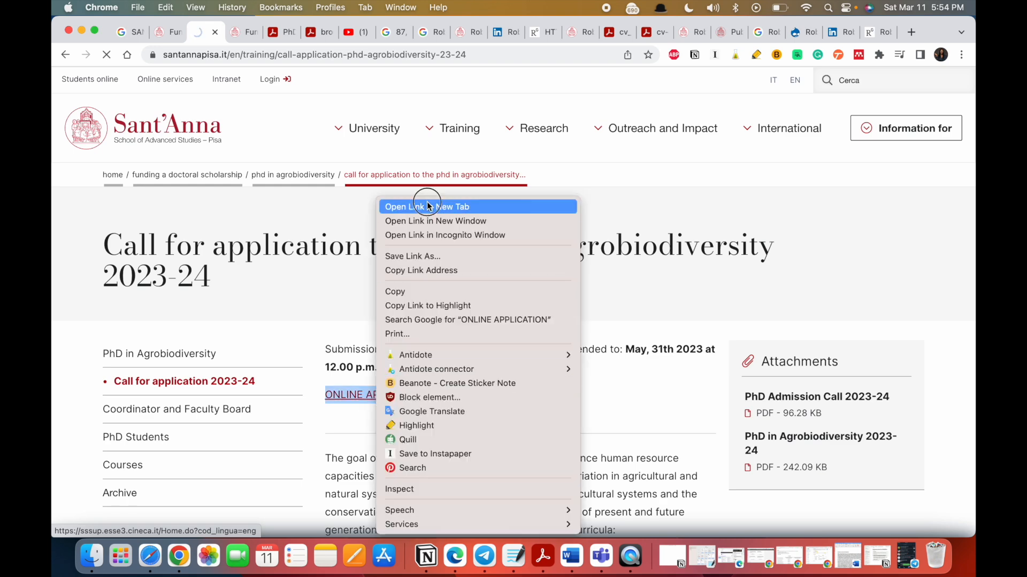
pyautogui.click(426, 207)
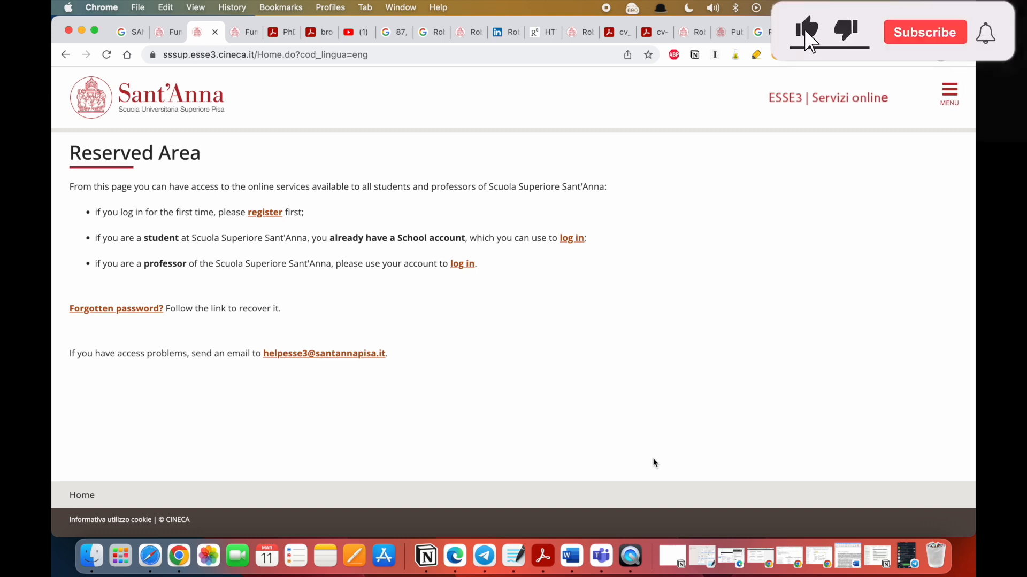
pyautogui.click(806, 32)
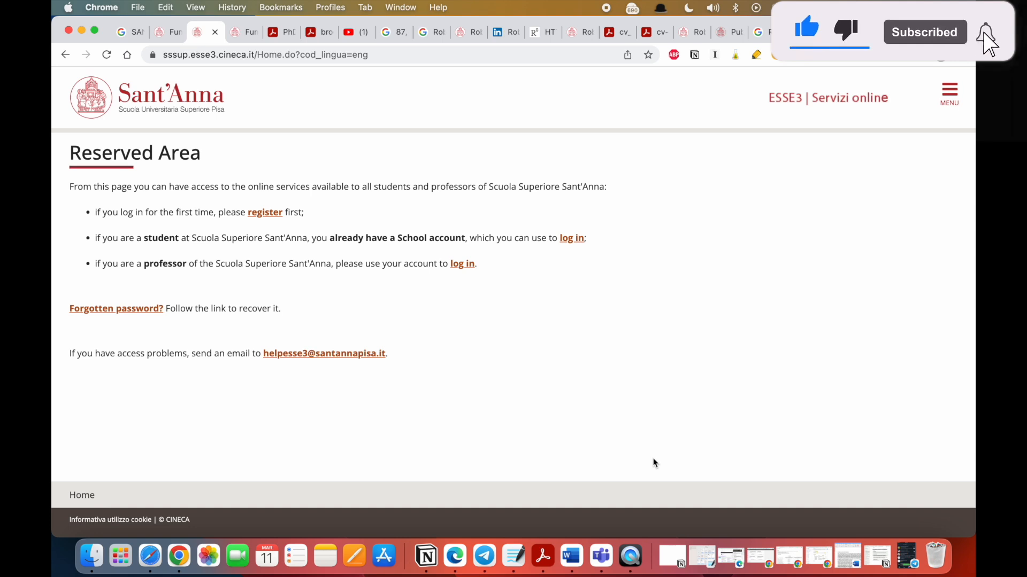